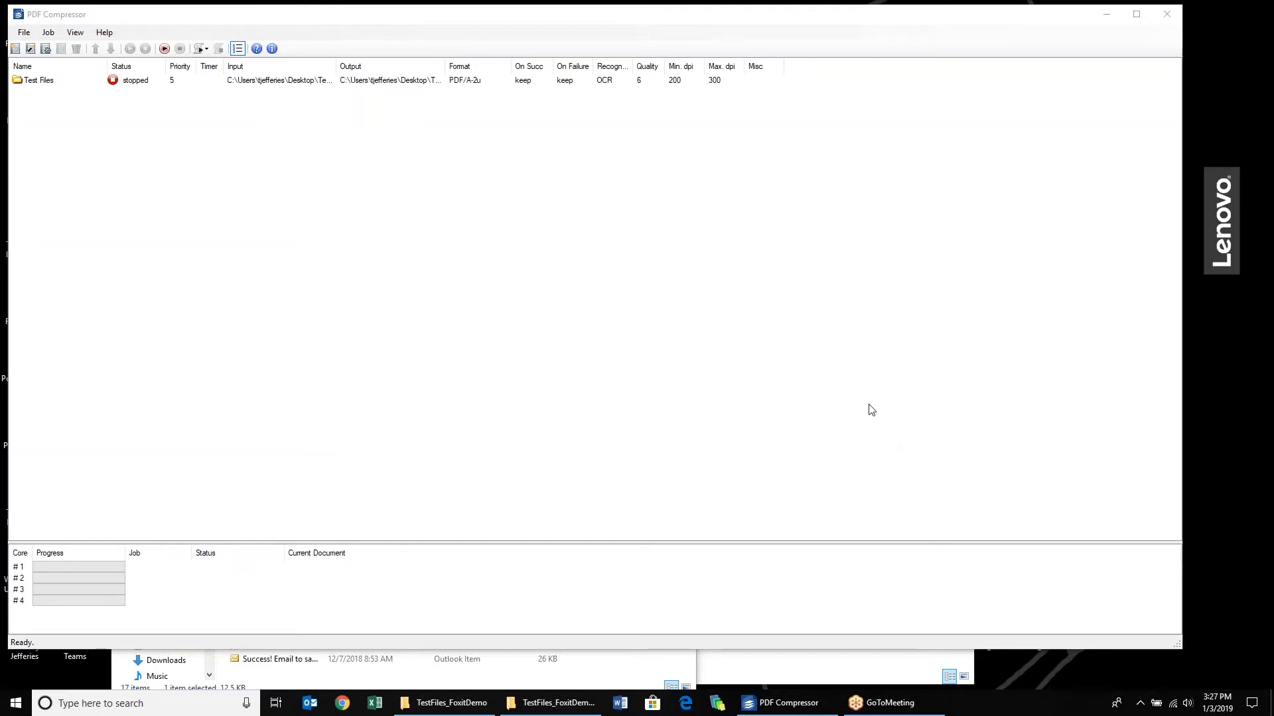
mouse_move(852, 399)
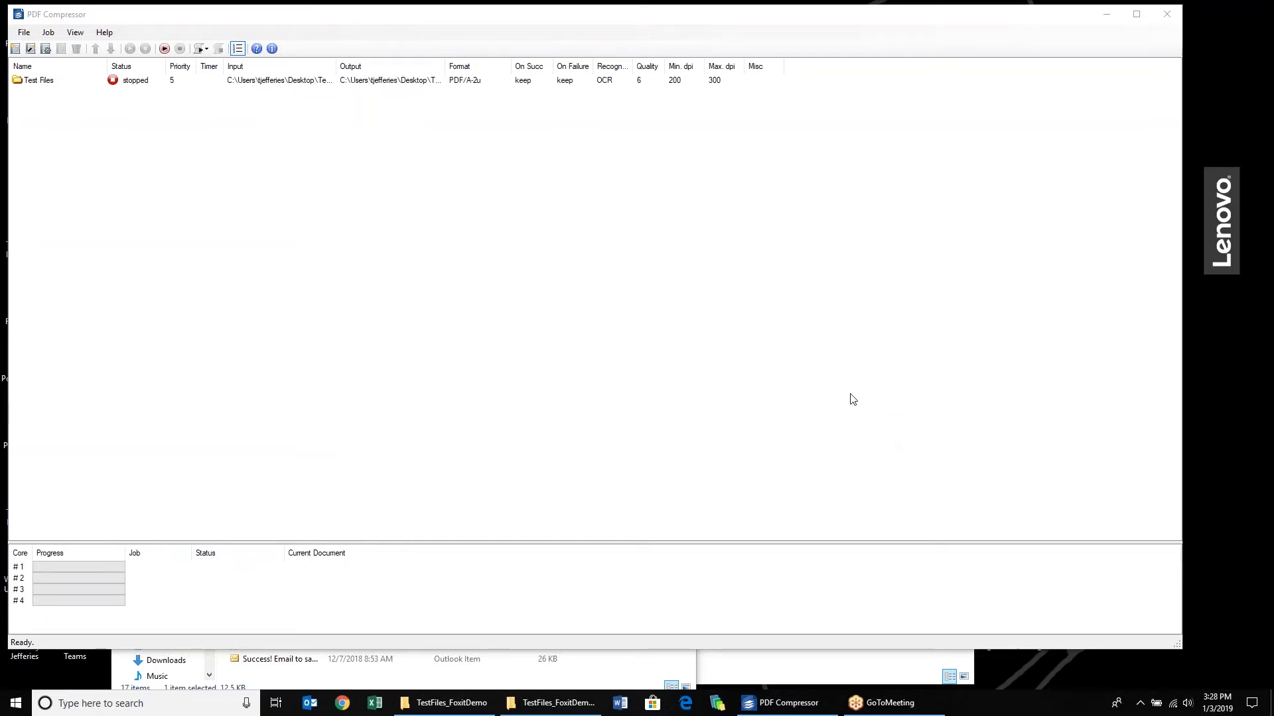
mouse_move(666, 349)
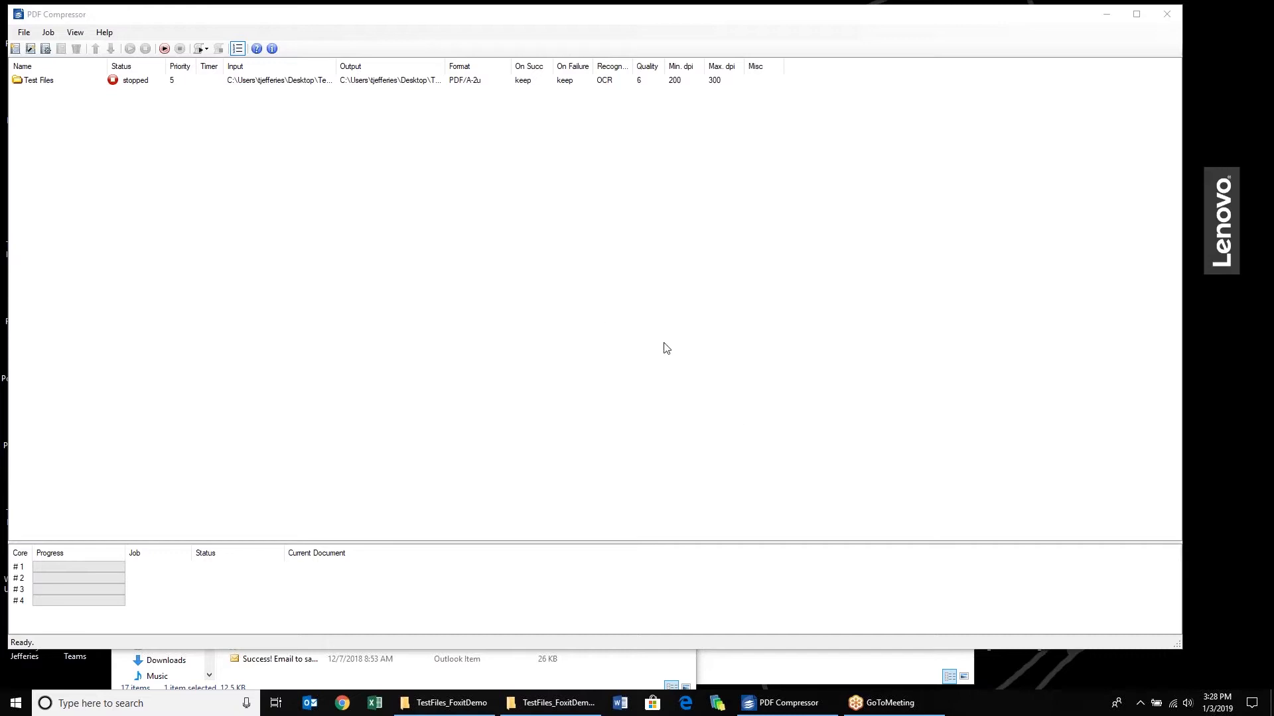
mouse_move(601, 316)
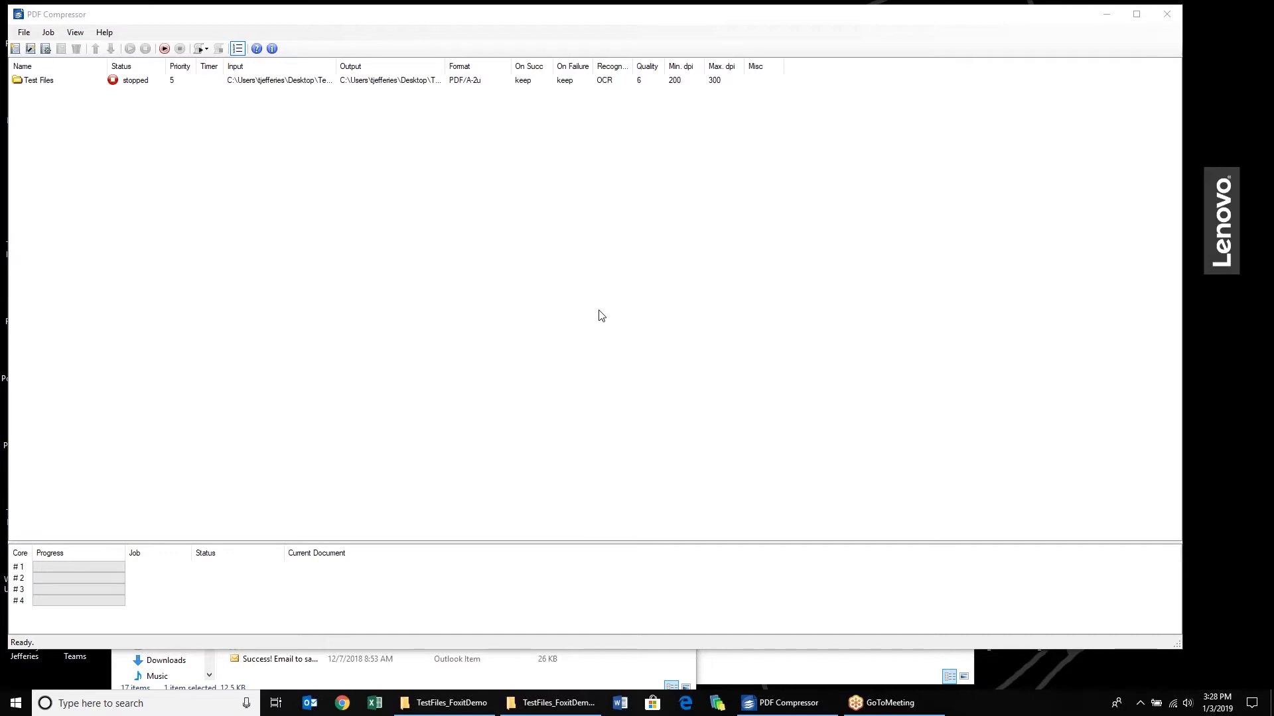
mouse_move(602, 316)
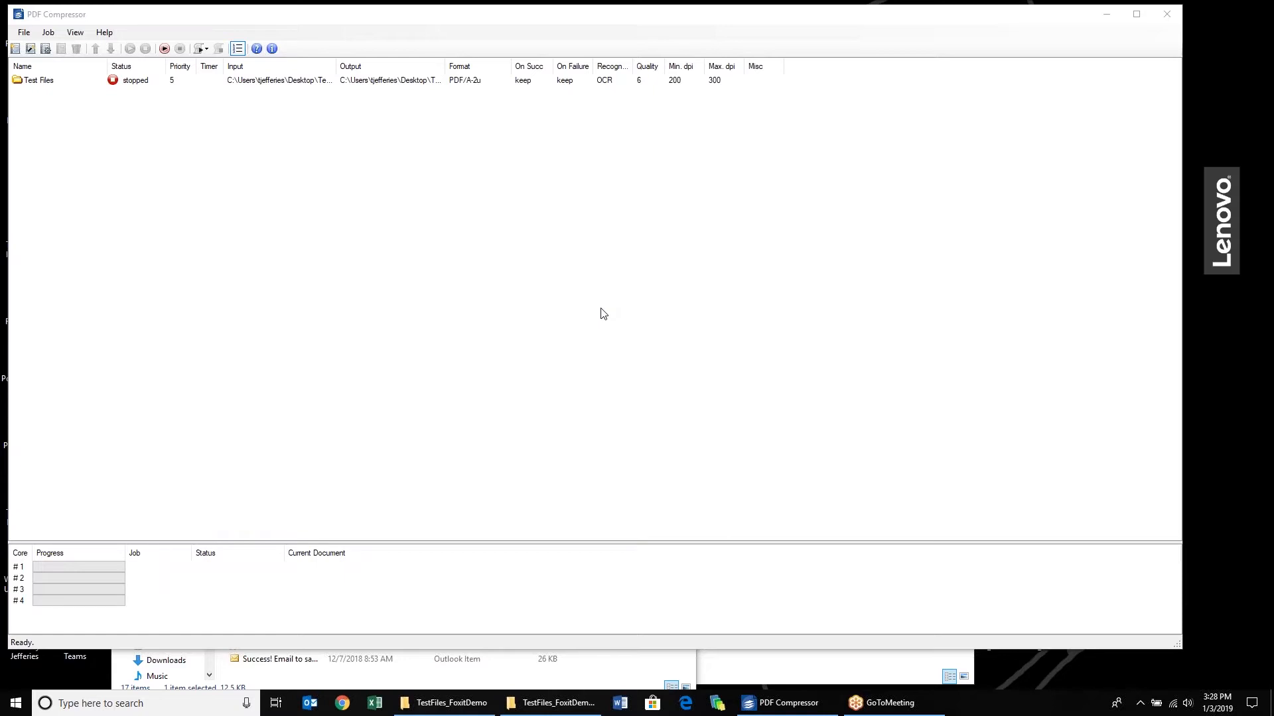
mouse_move(593, 393)
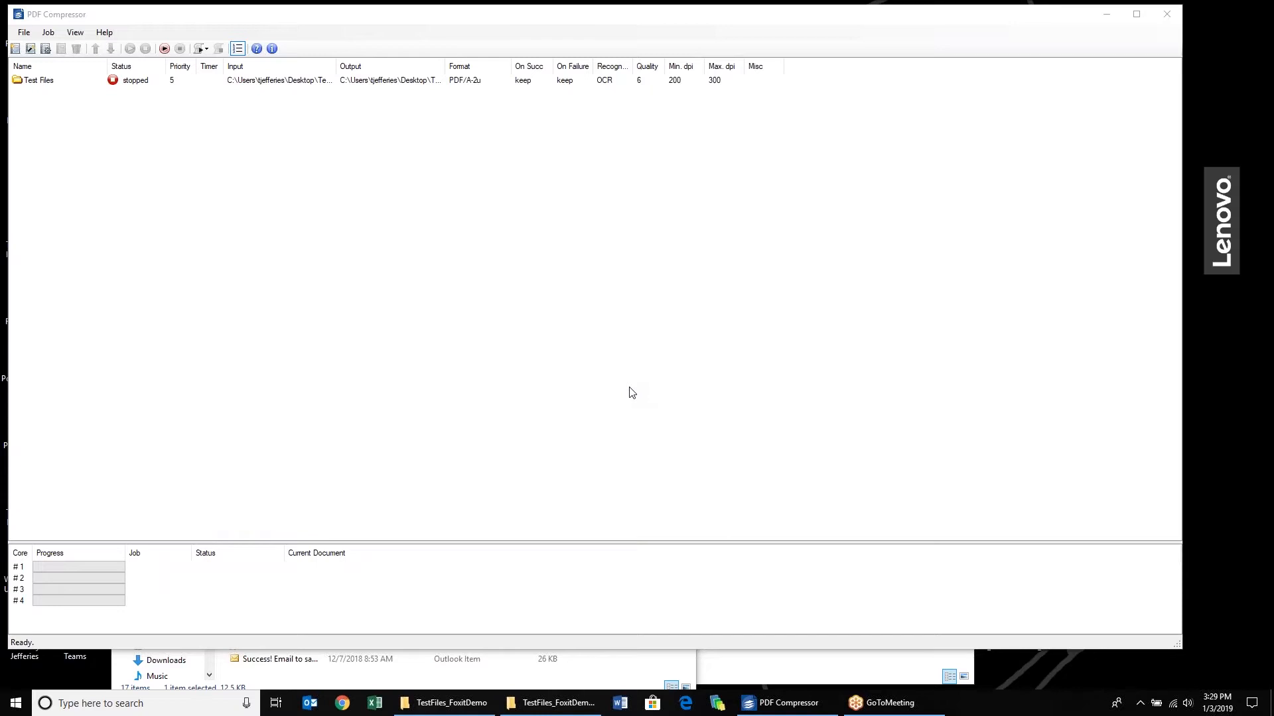
mouse_move(551, 101)
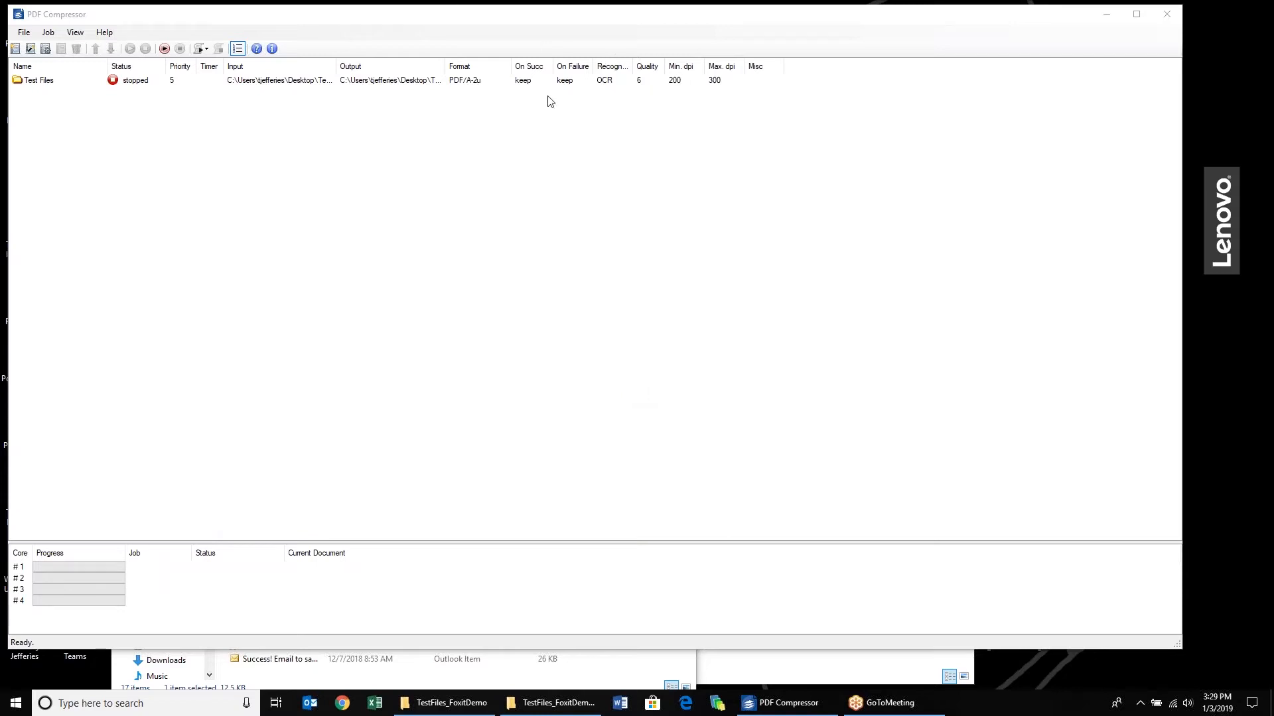
mouse_move(347, 213)
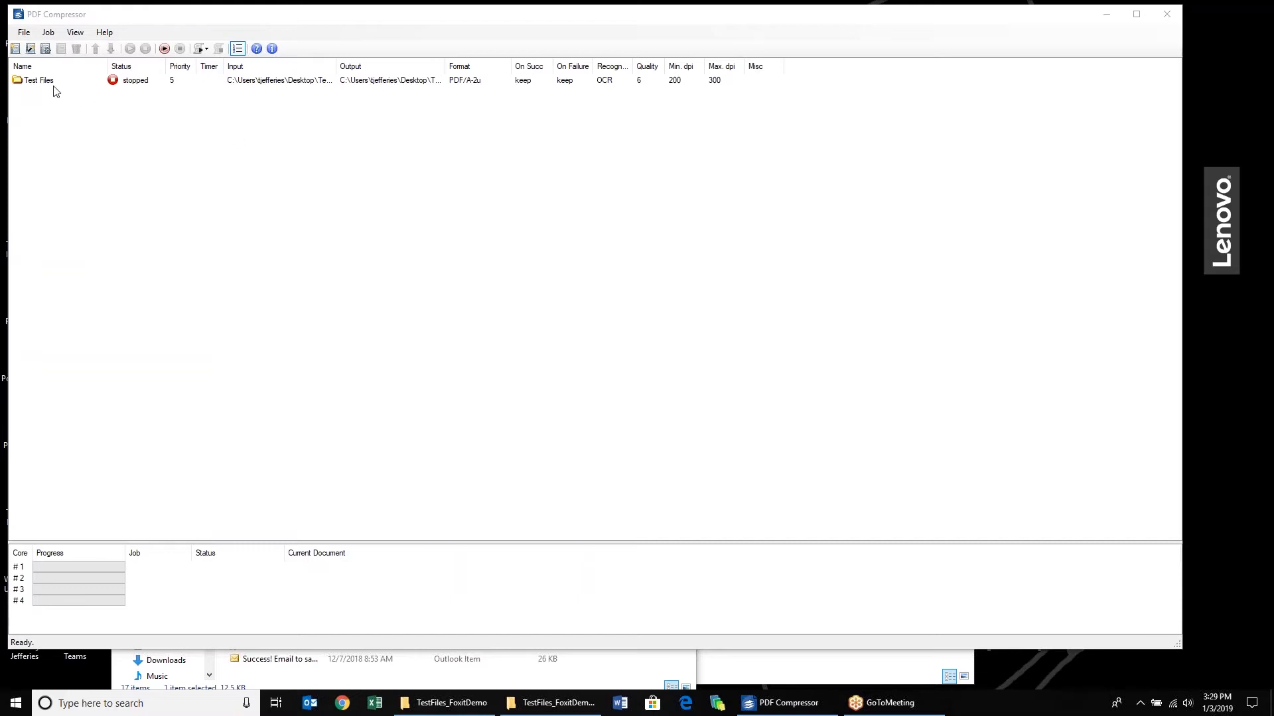
mouse_move(46, 366)
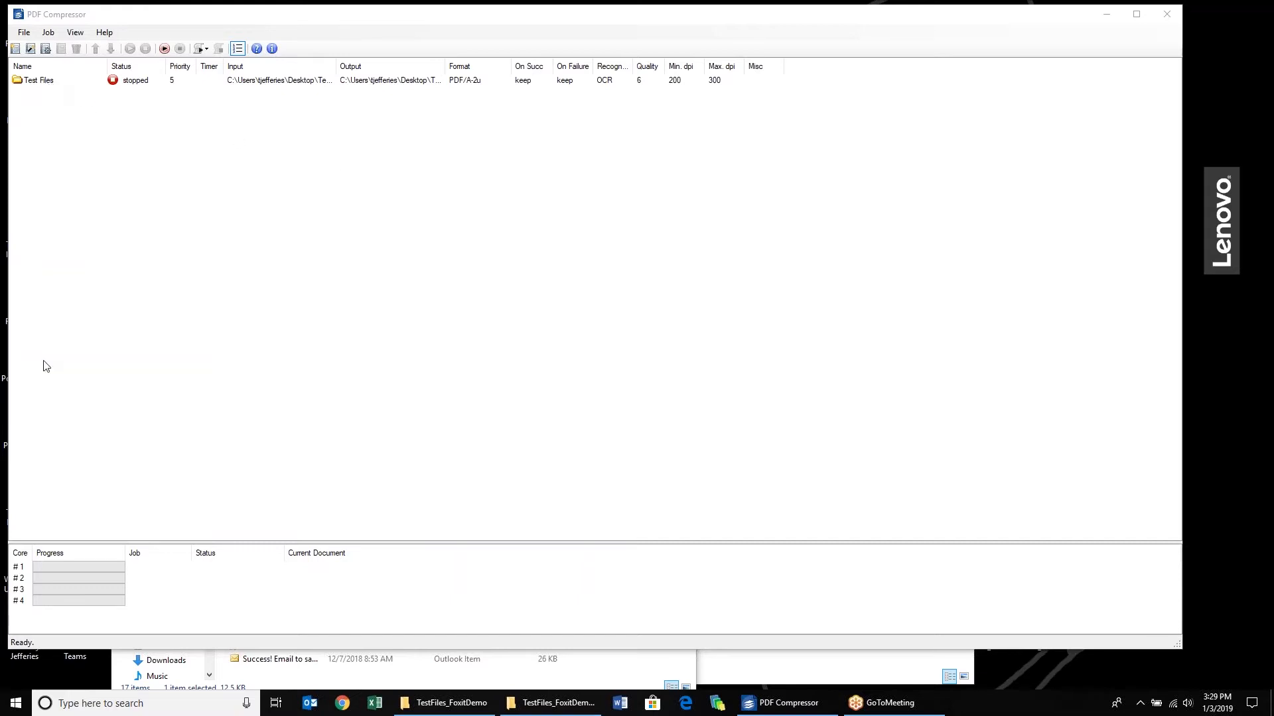
mouse_move(77, 322)
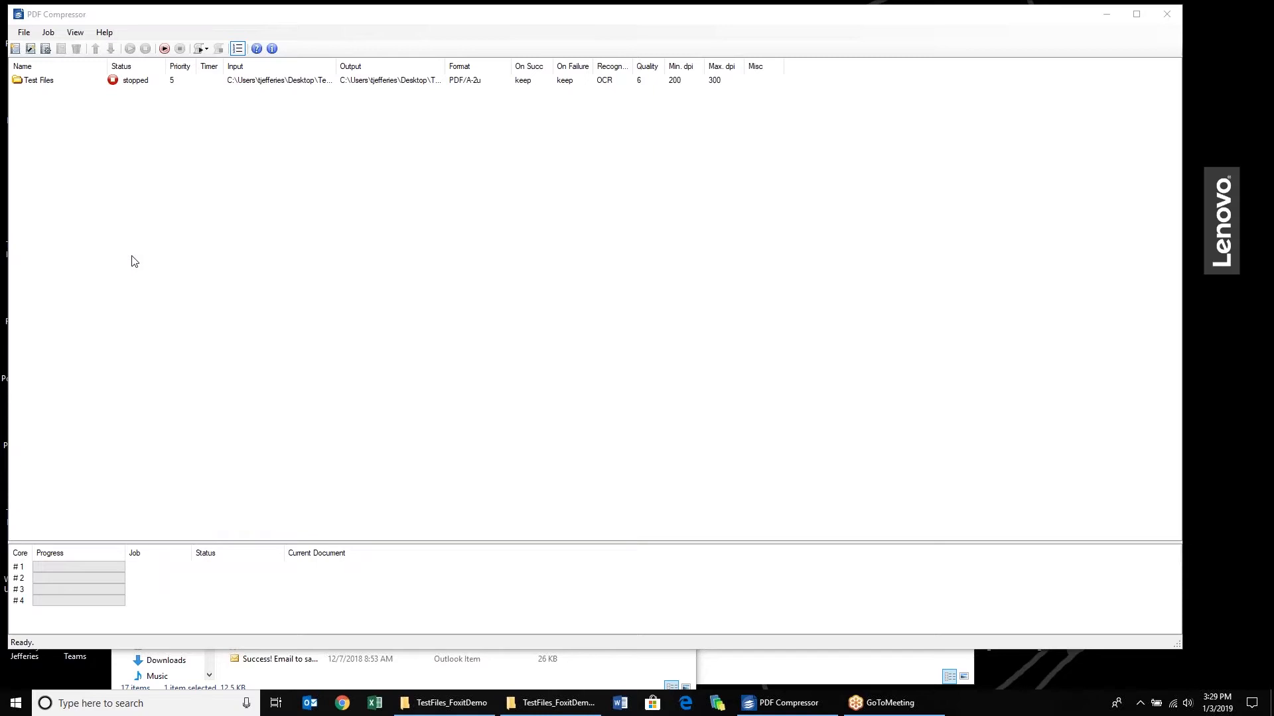
mouse_move(128, 292)
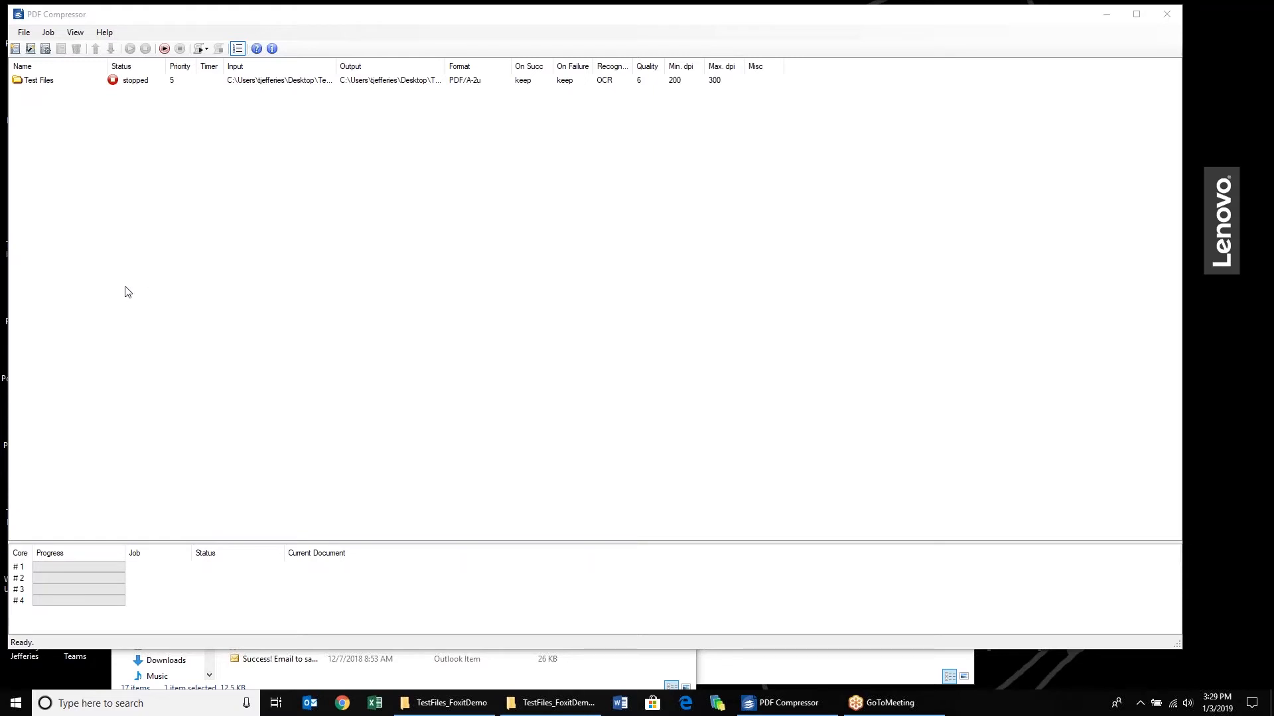
mouse_move(142, 288)
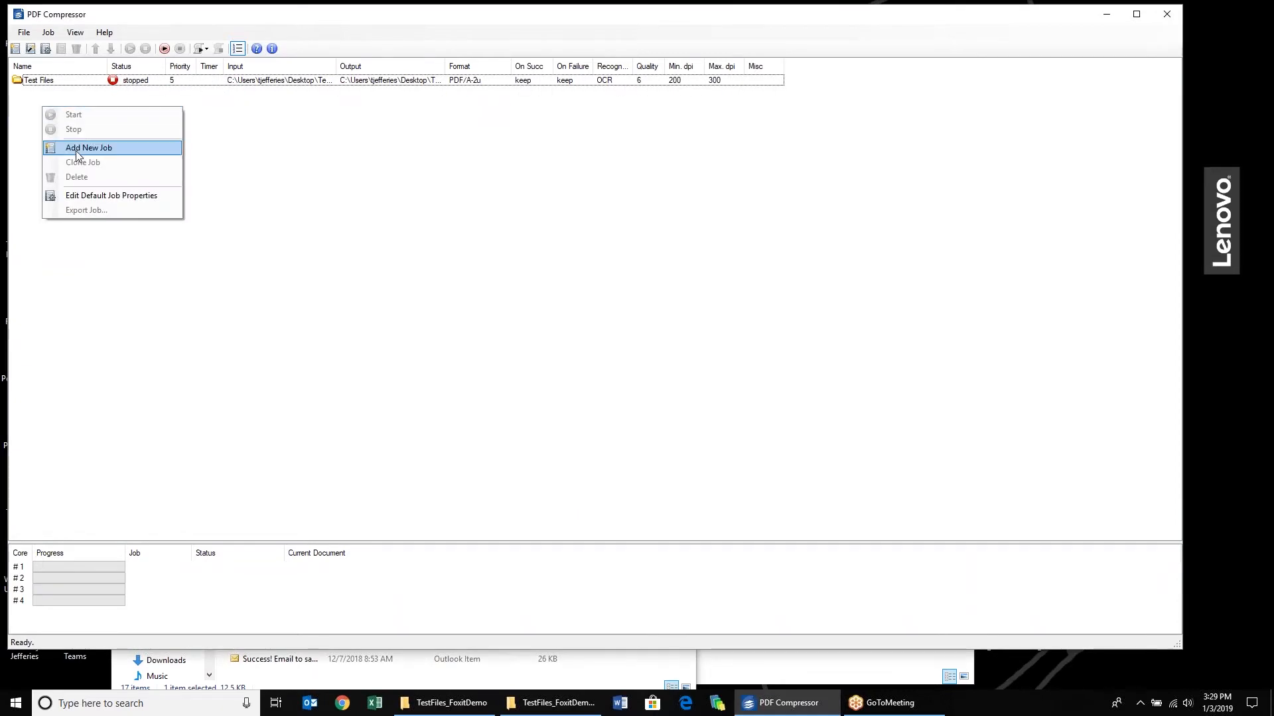
mouse_move(72, 128)
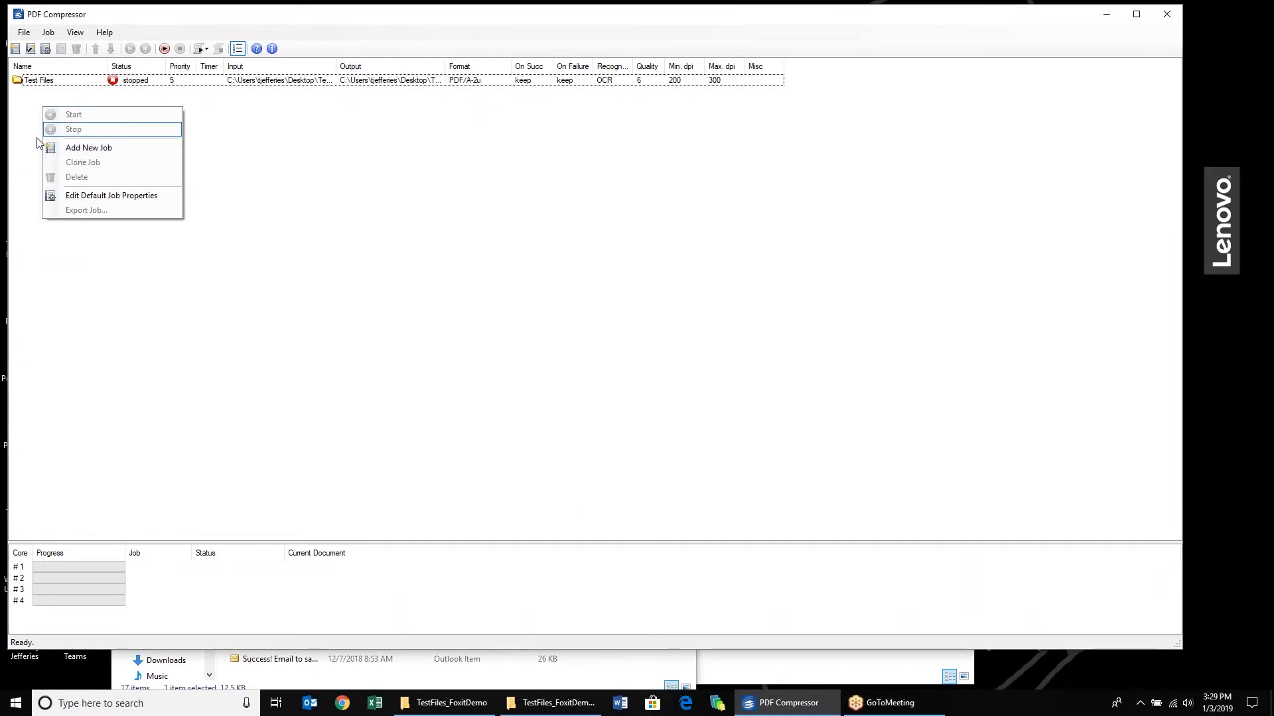
Briefly start the new job wizard up to its input step, then cancel it
click(45, 49)
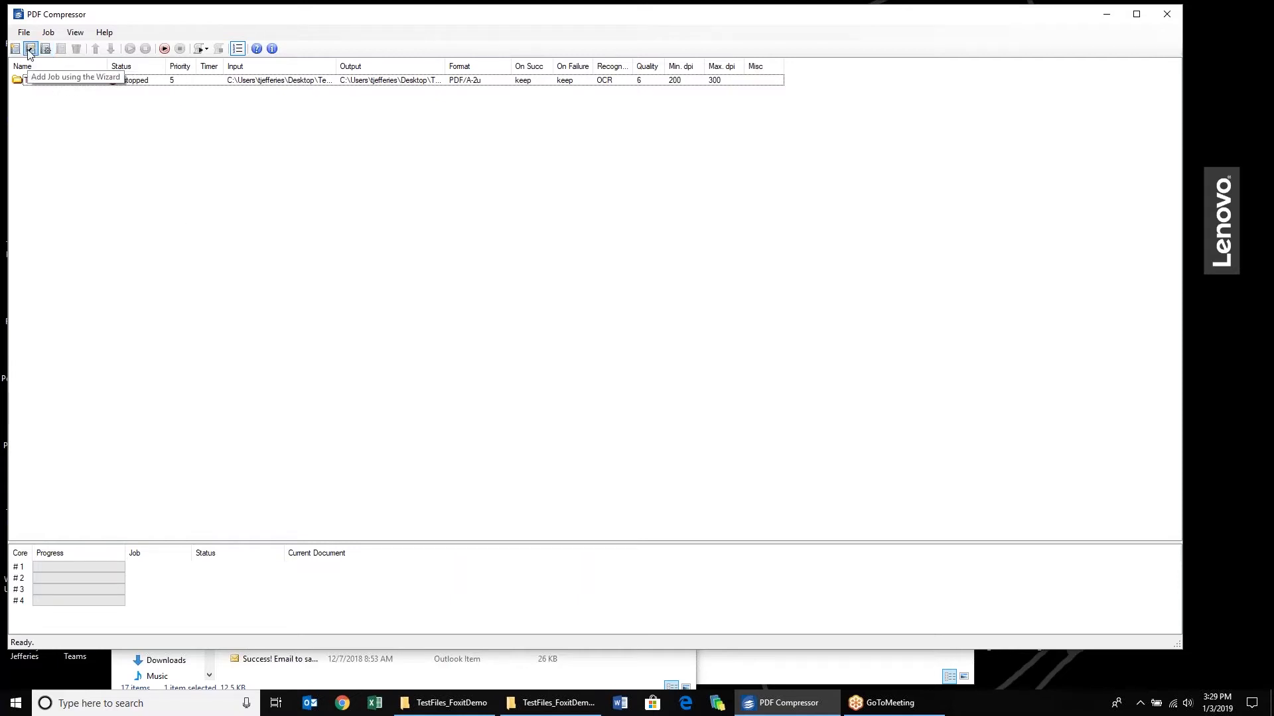
click(29, 48)
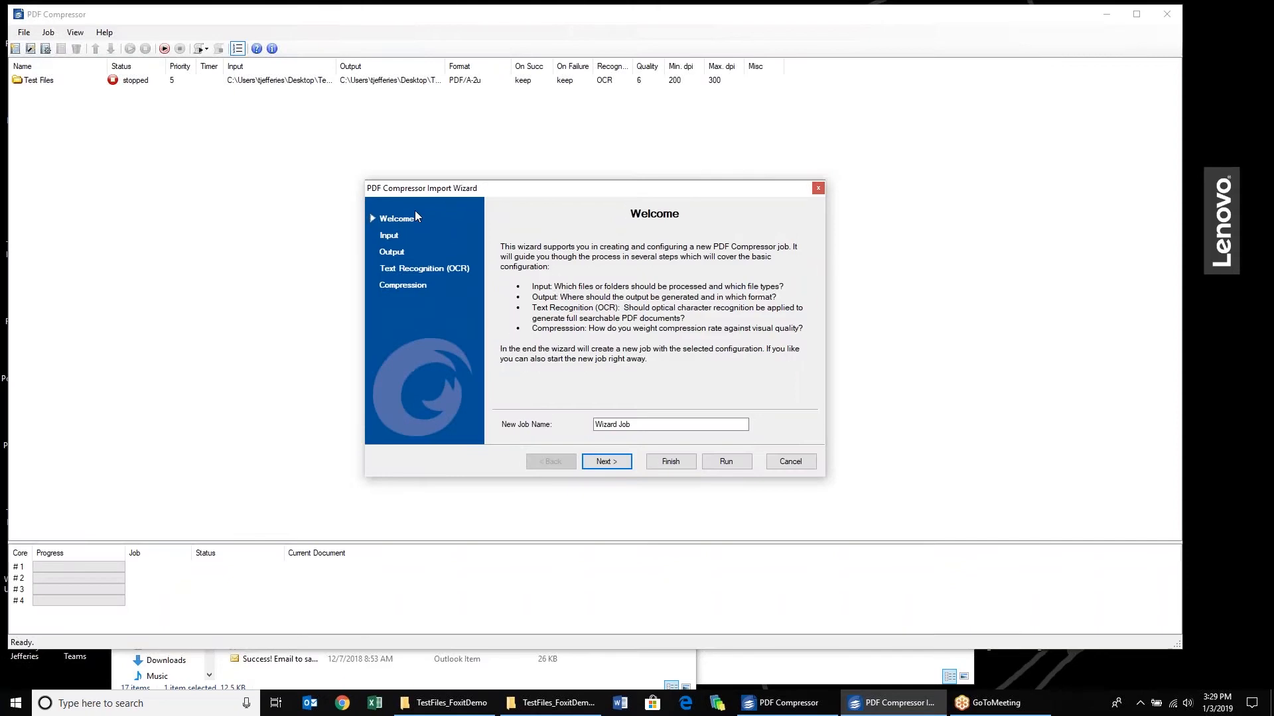
mouse_move(494, 204)
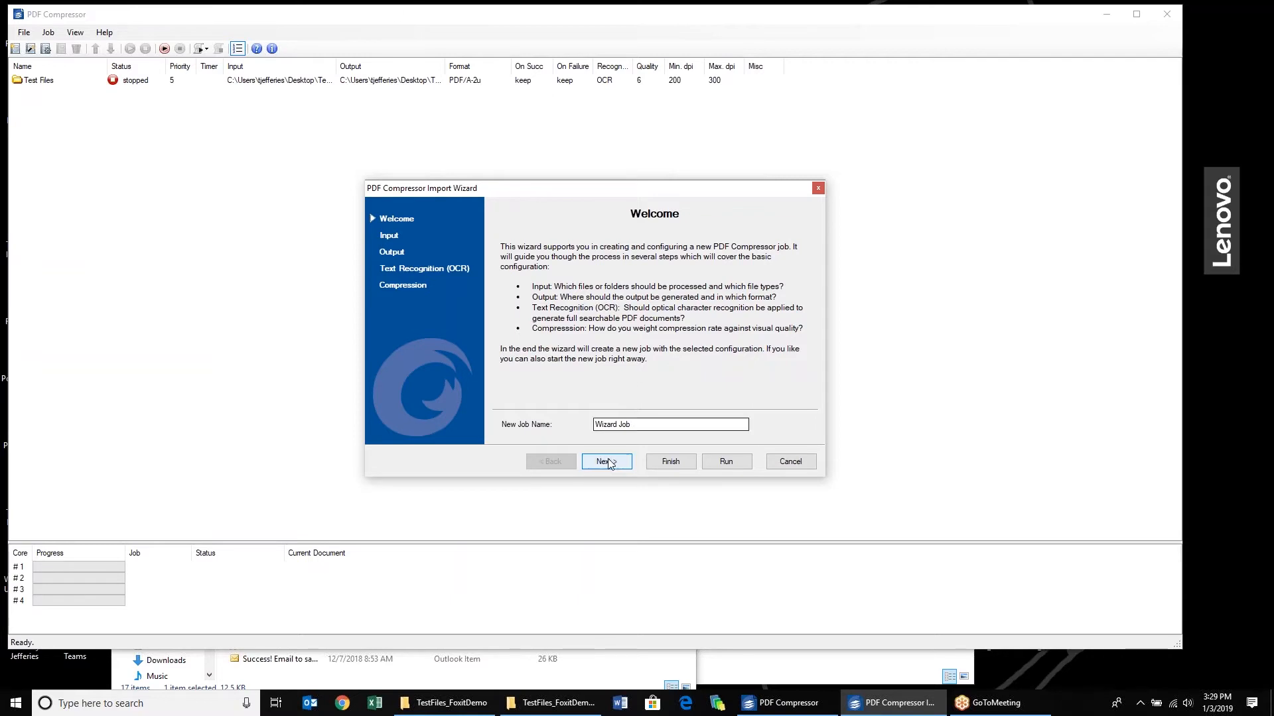
click(606, 461)
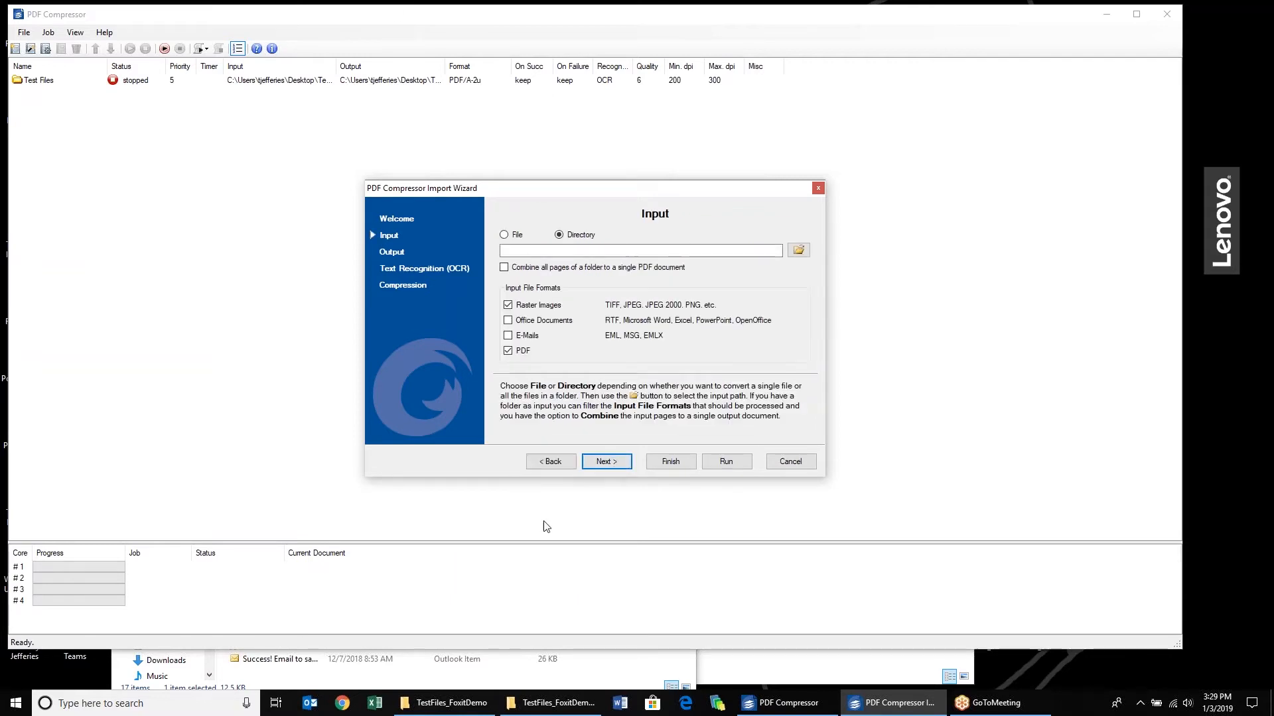
mouse_move(684, 347)
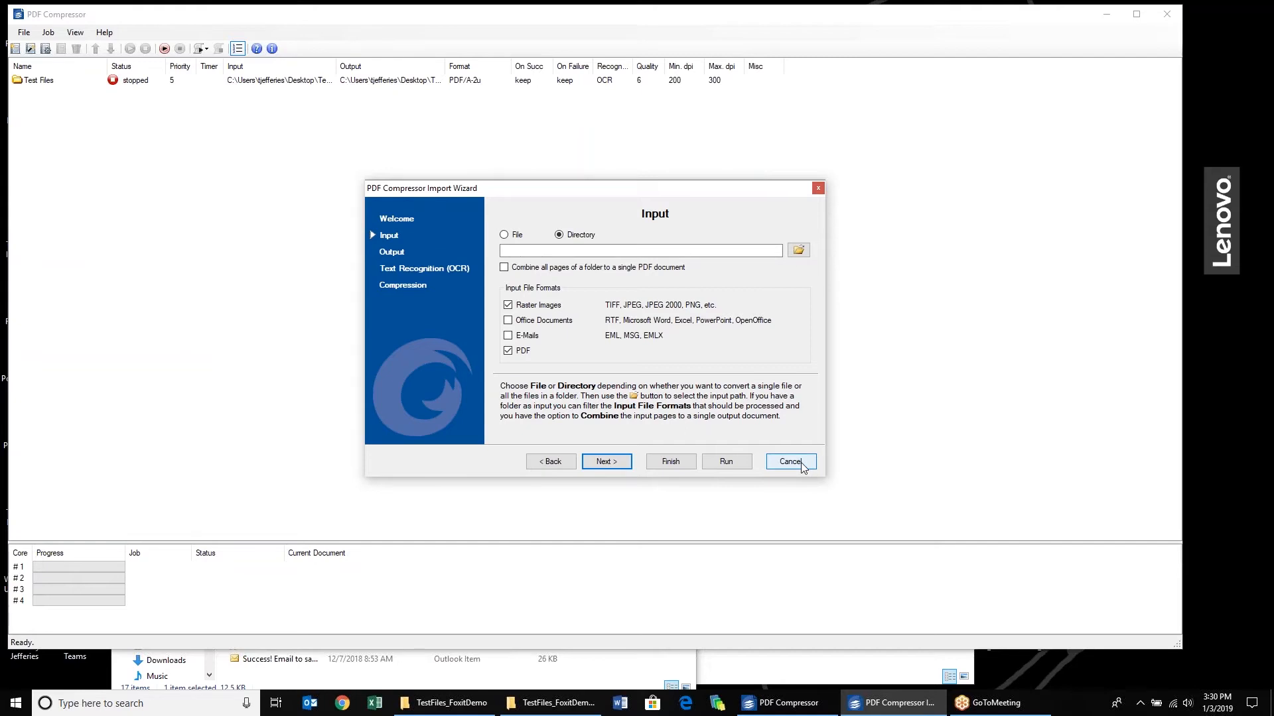
mouse_move(792, 471)
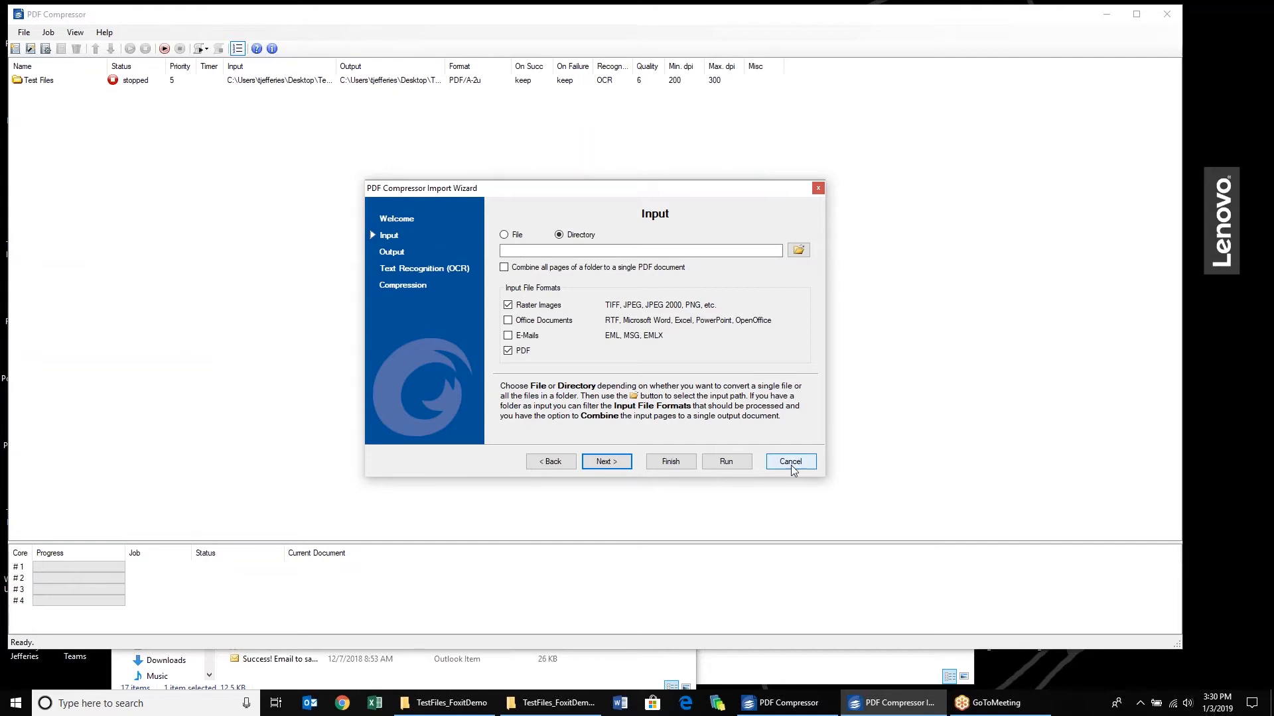
click(788, 462)
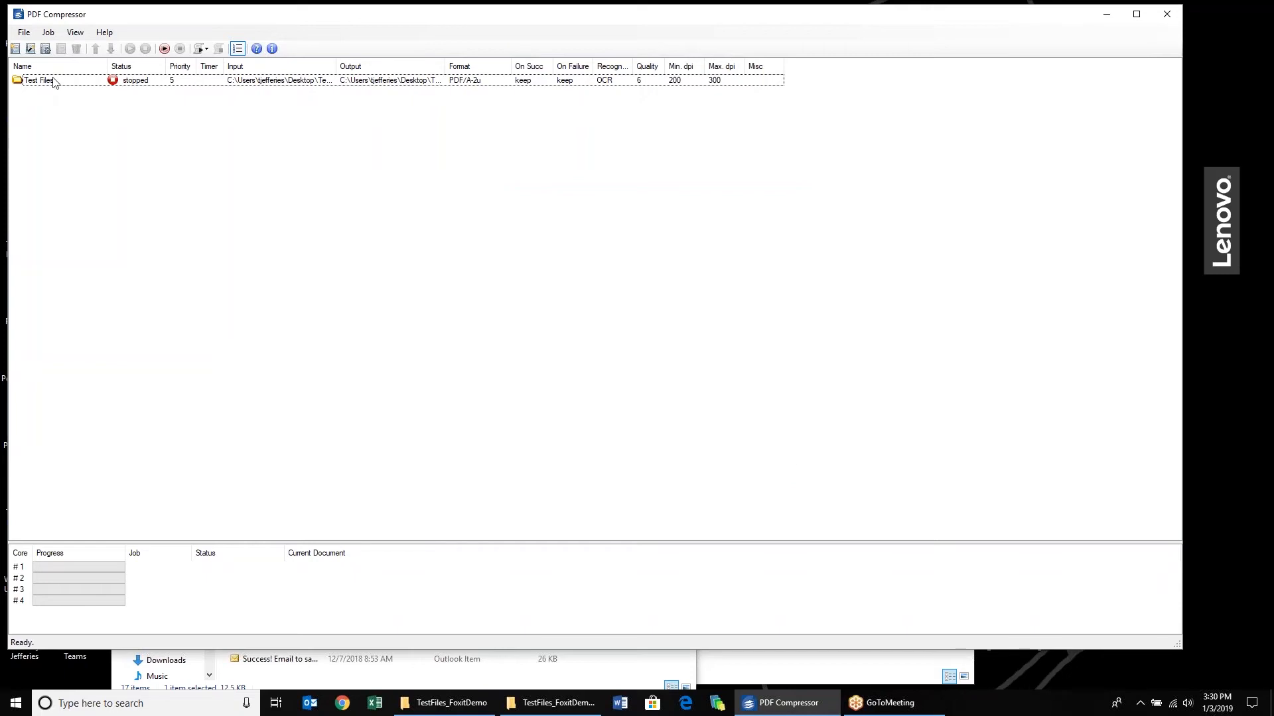
Bring up the Test Files job's properties on the Input page and its input file filter settings
double_click(38, 80)
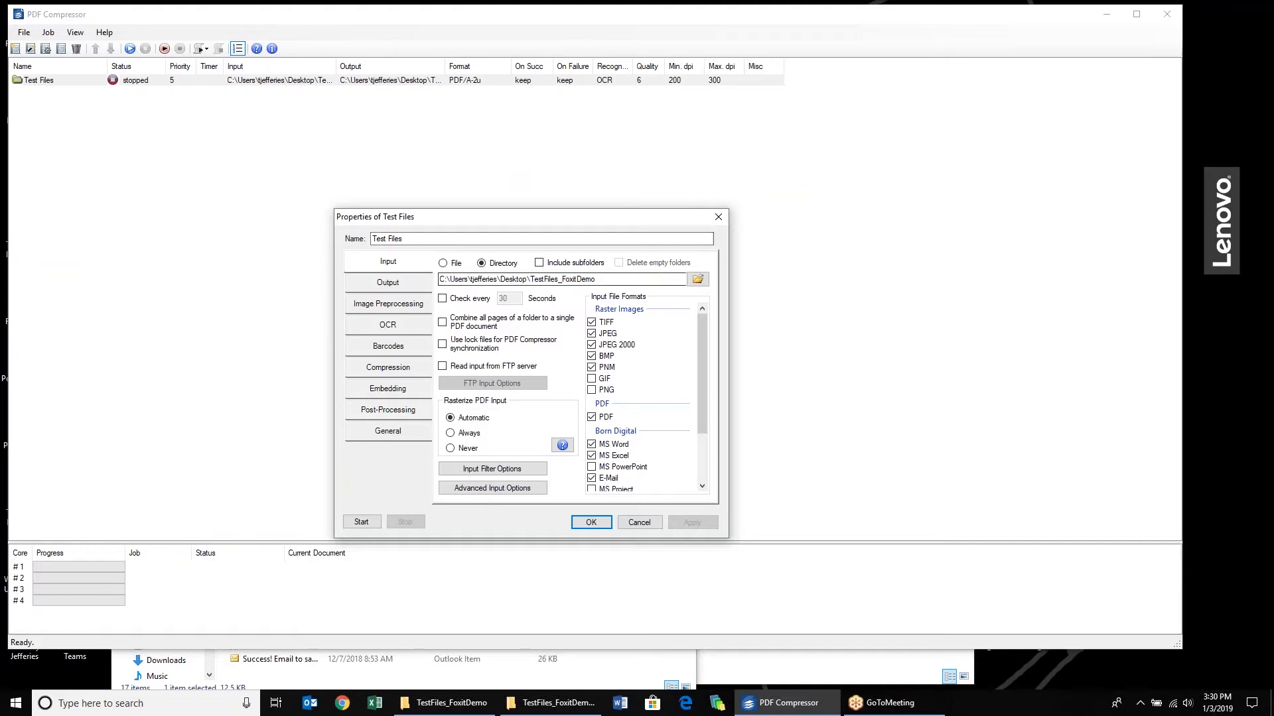
mouse_move(367, 439)
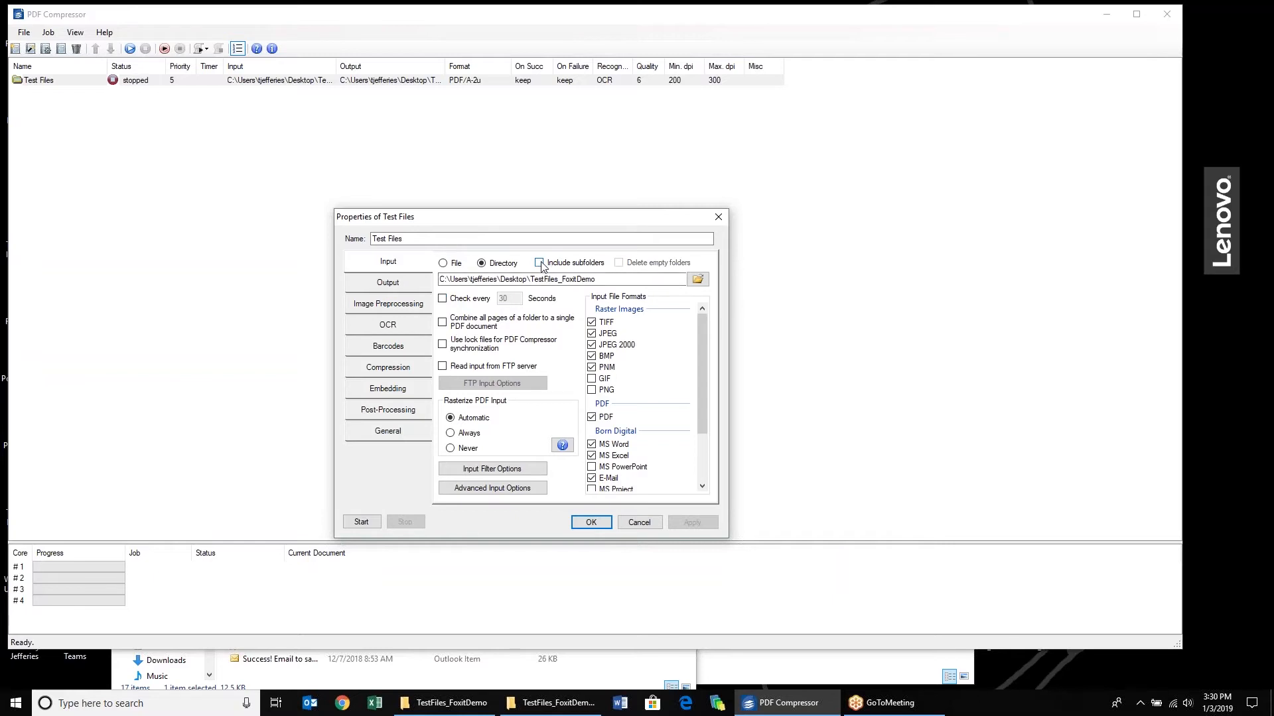
click(541, 261)
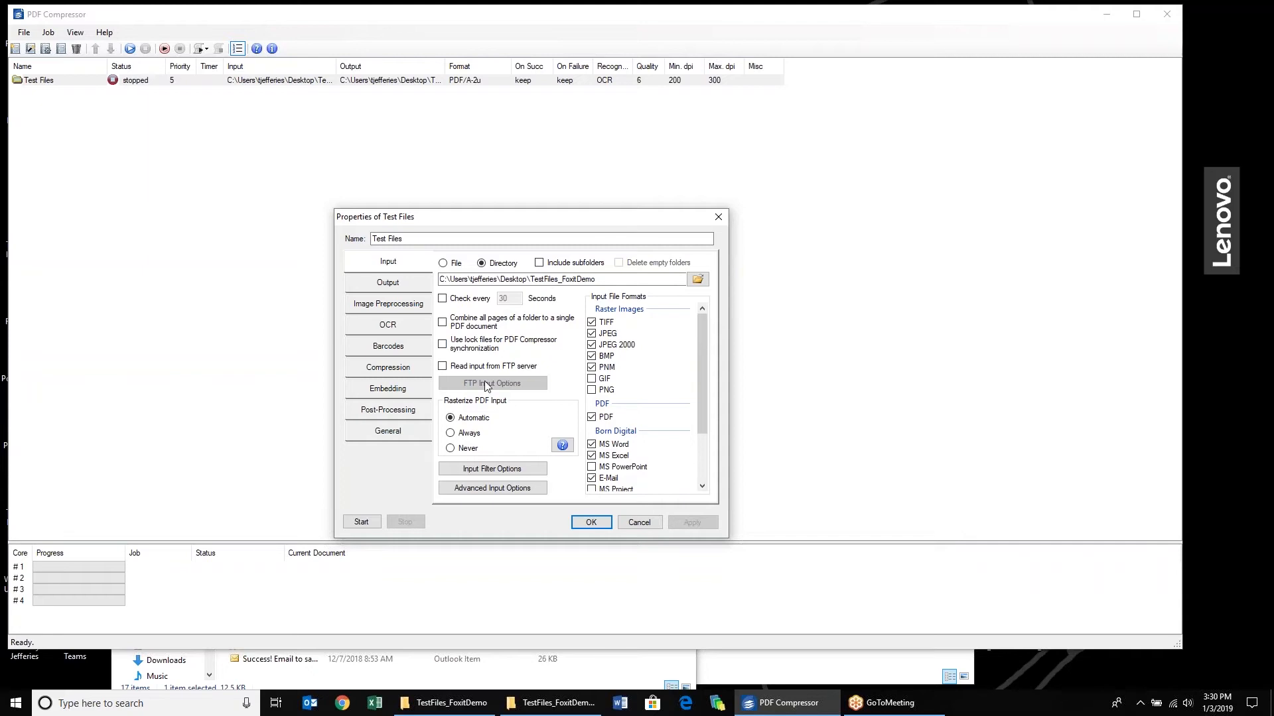
mouse_move(494, 385)
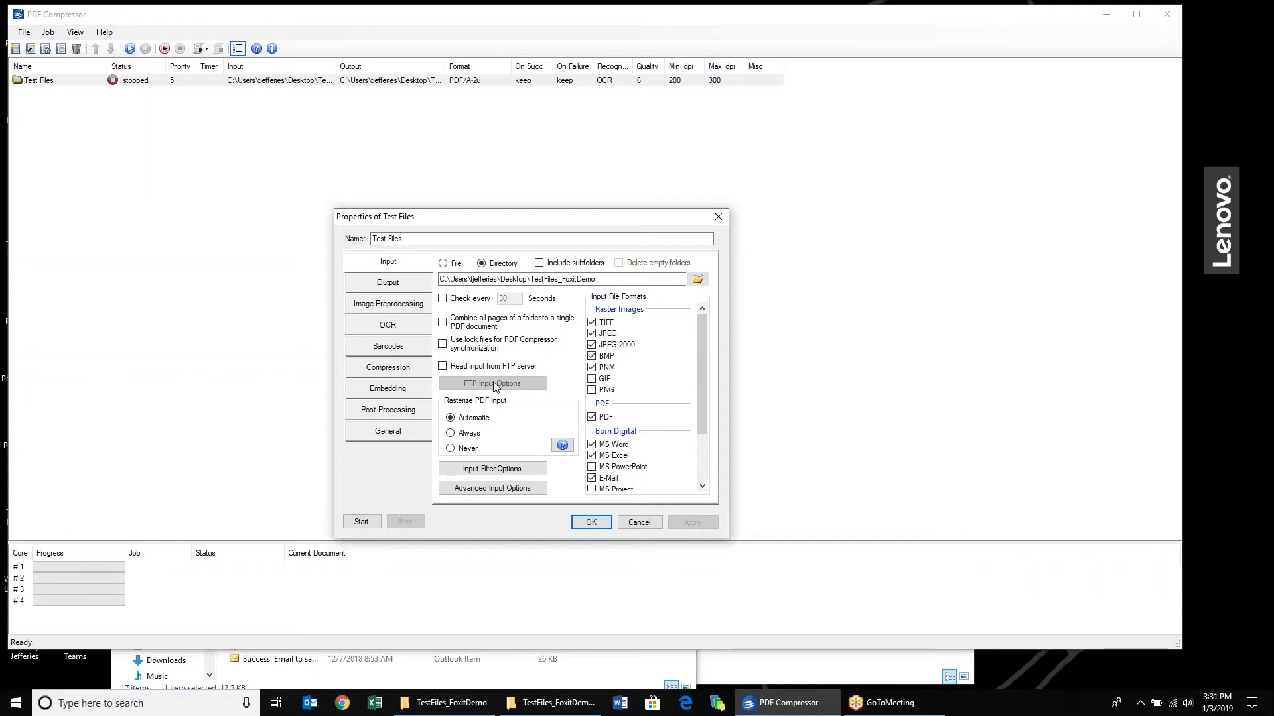
mouse_move(614, 336)
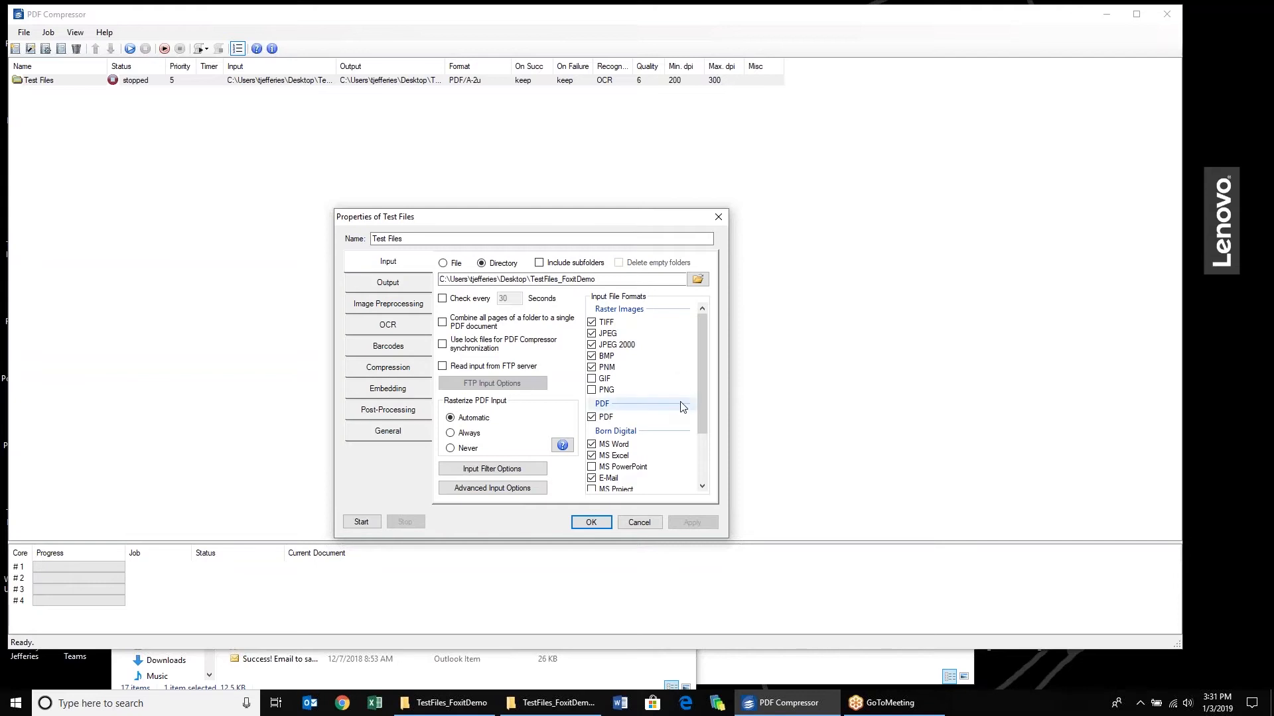
mouse_move(654, 427)
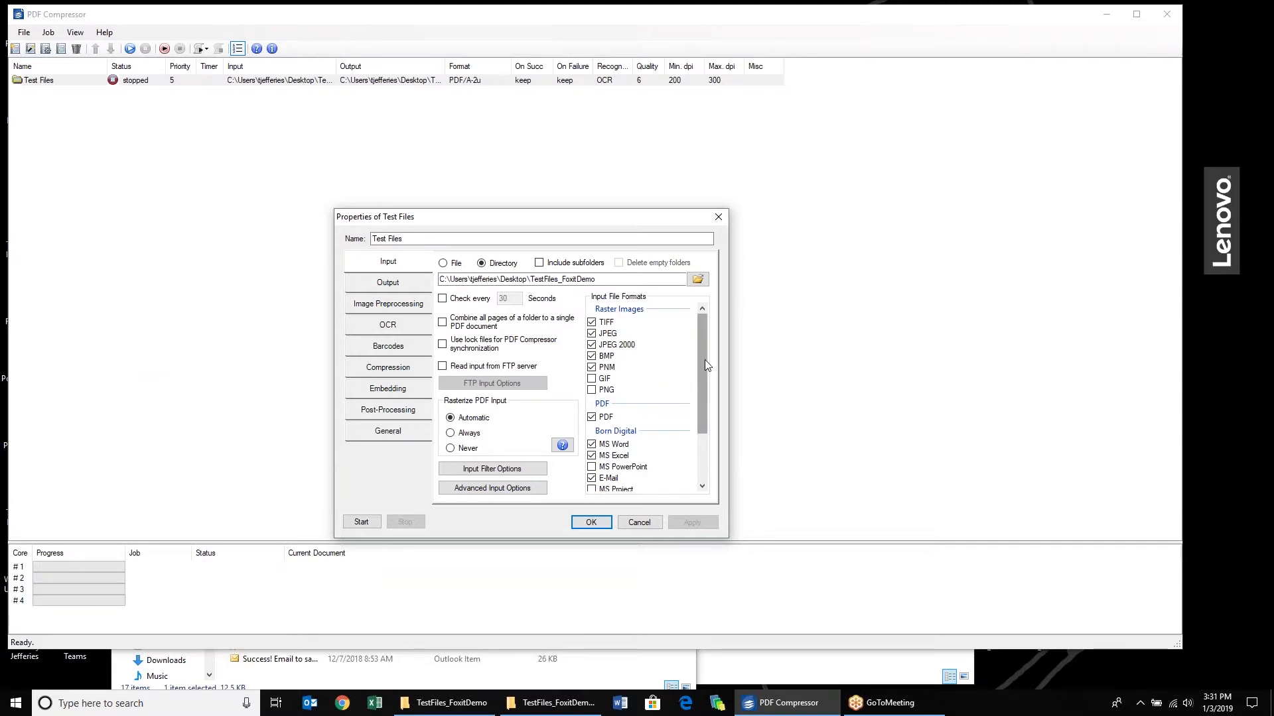
scroll(down, 3)
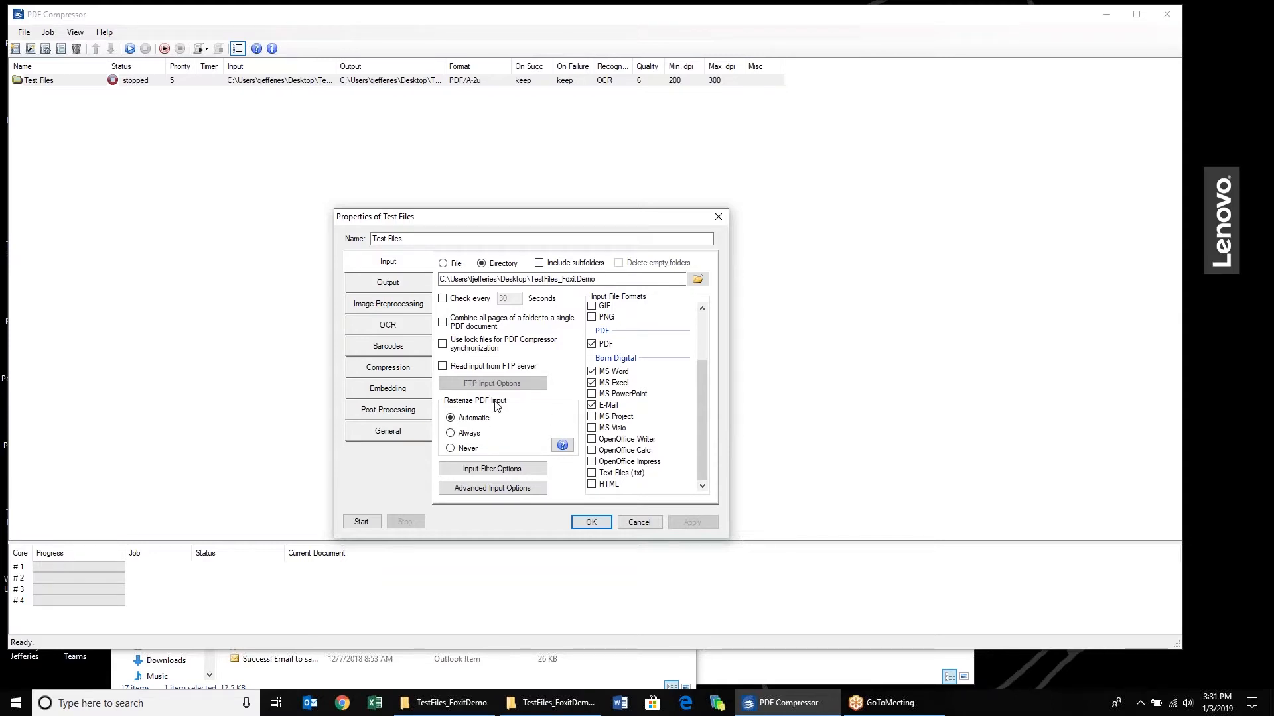
mouse_move(536, 429)
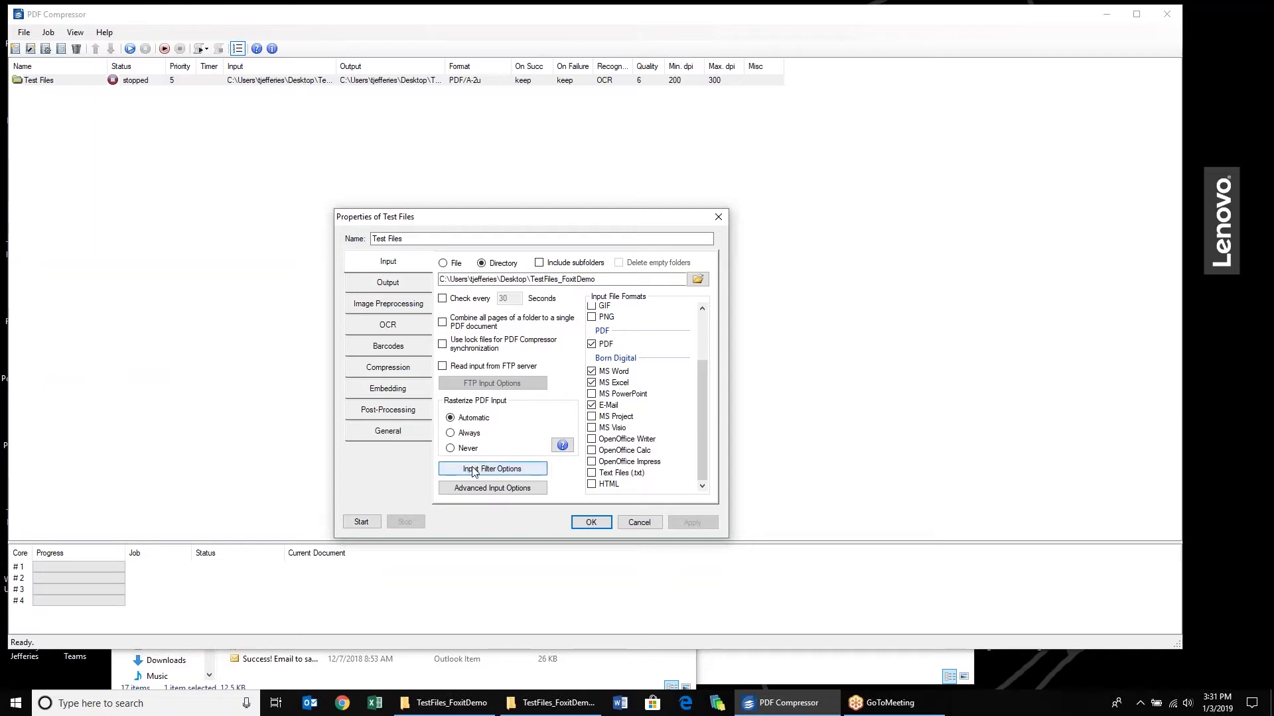
click(491, 469)
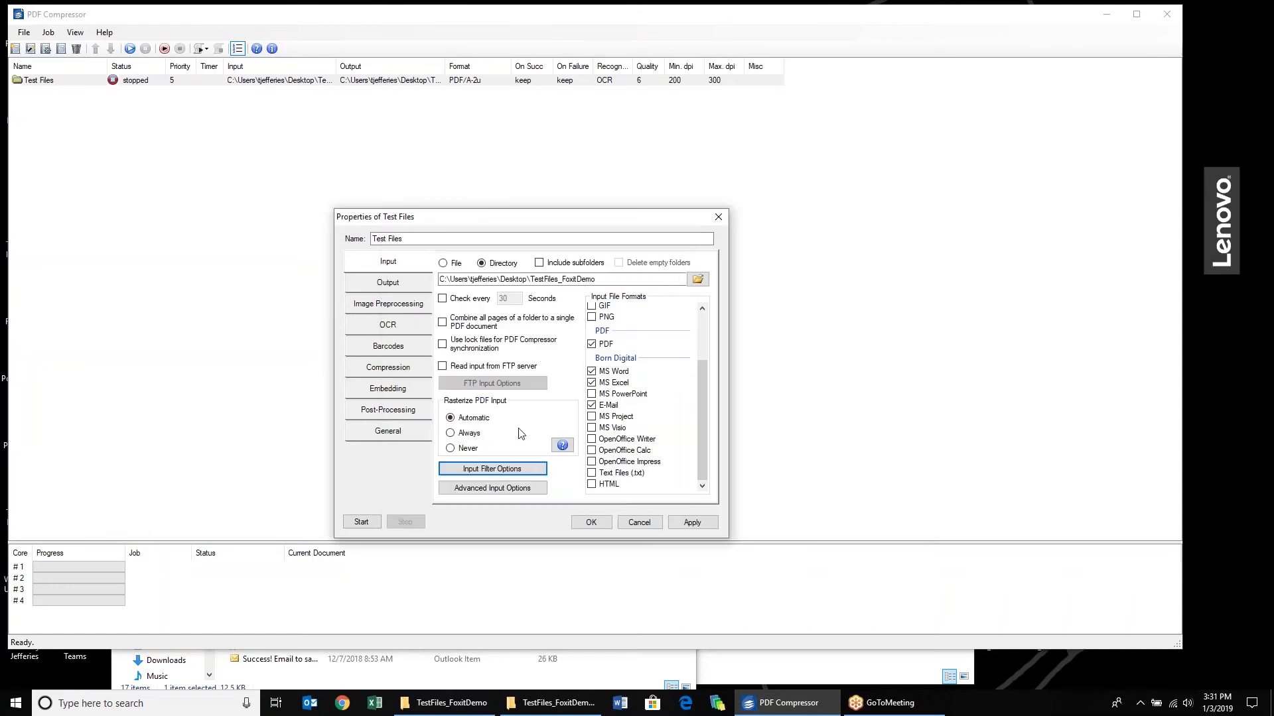
Browse the advanced input options for PDF Input, Office Input and Blank Page Detection, then close them
click(491, 487)
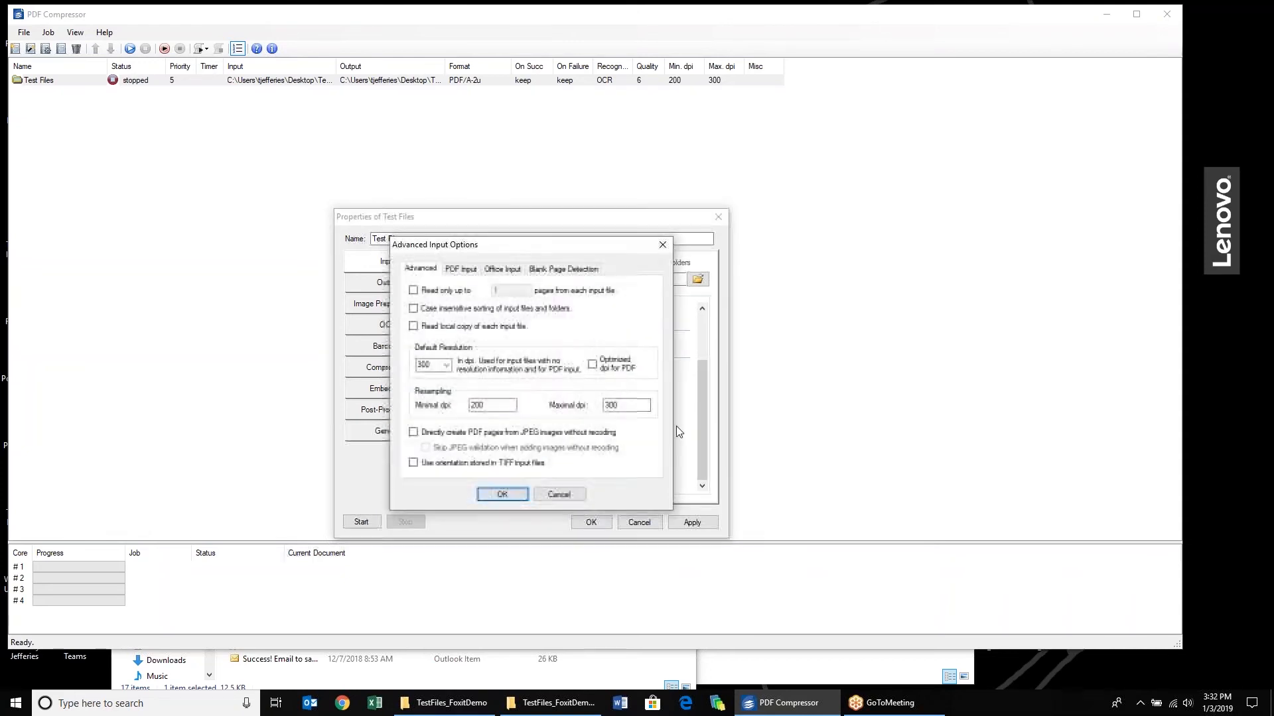
click(460, 269)
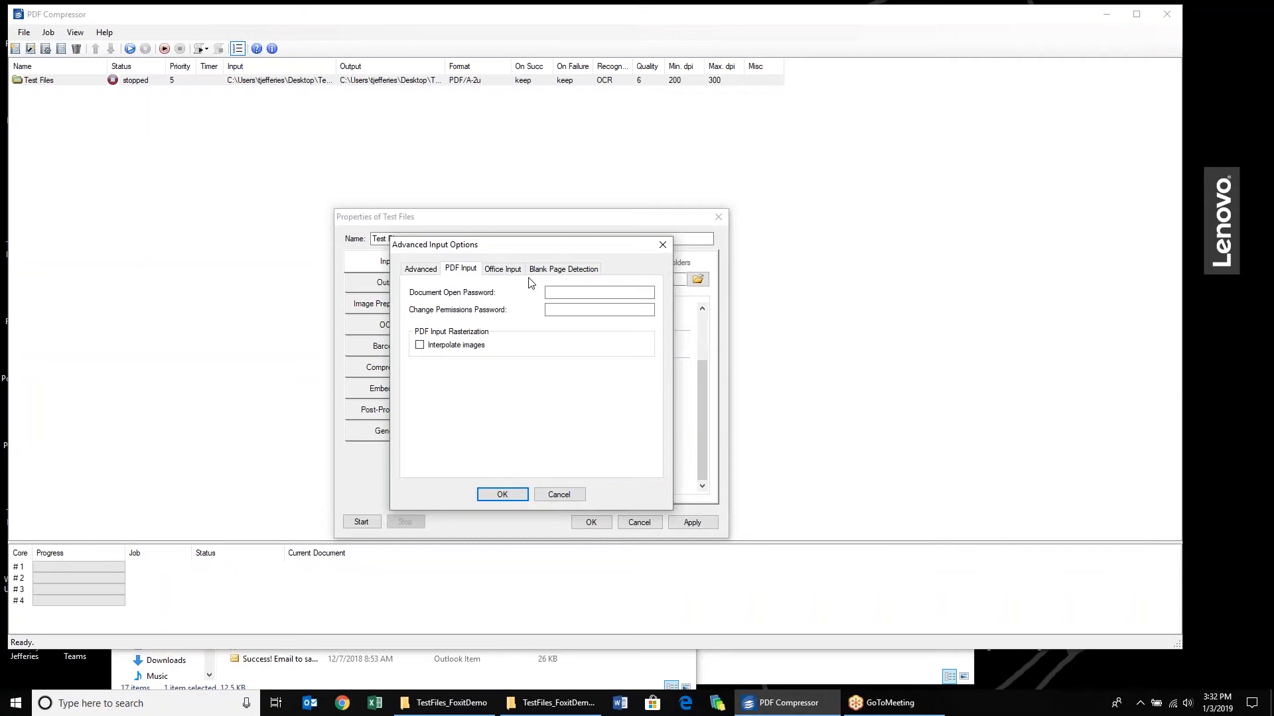
click(501, 269)
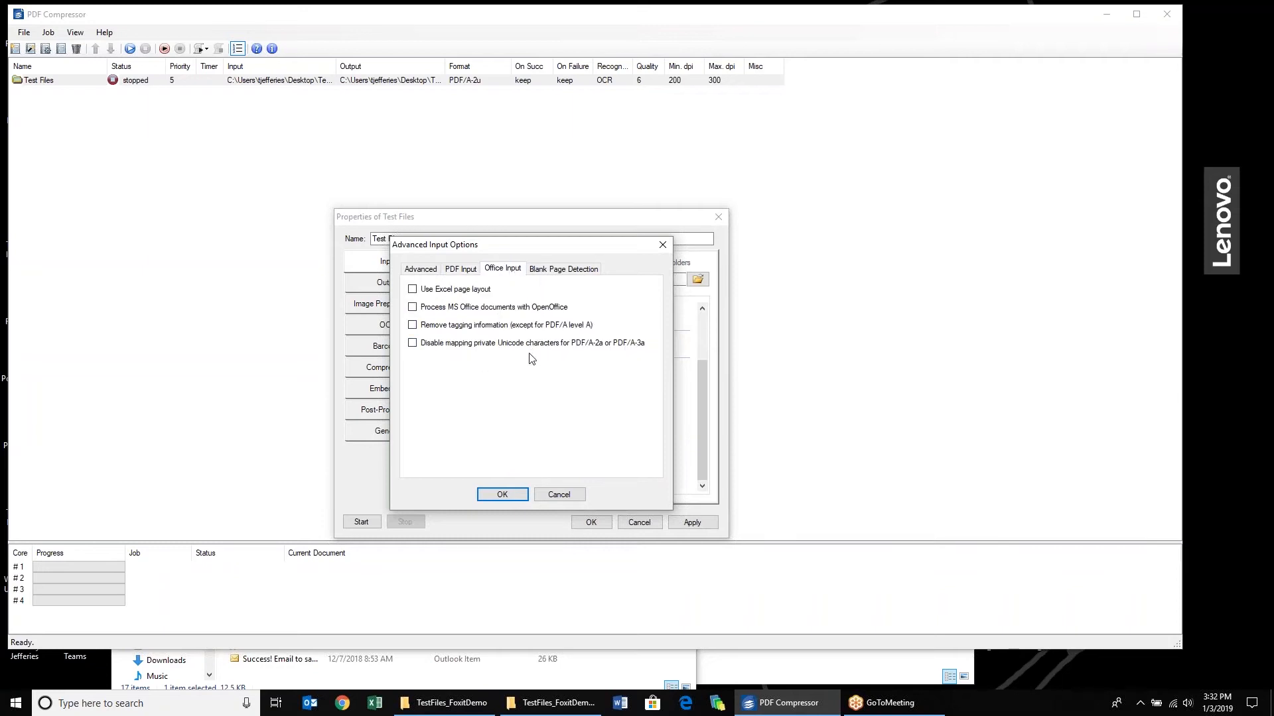
click(562, 268)
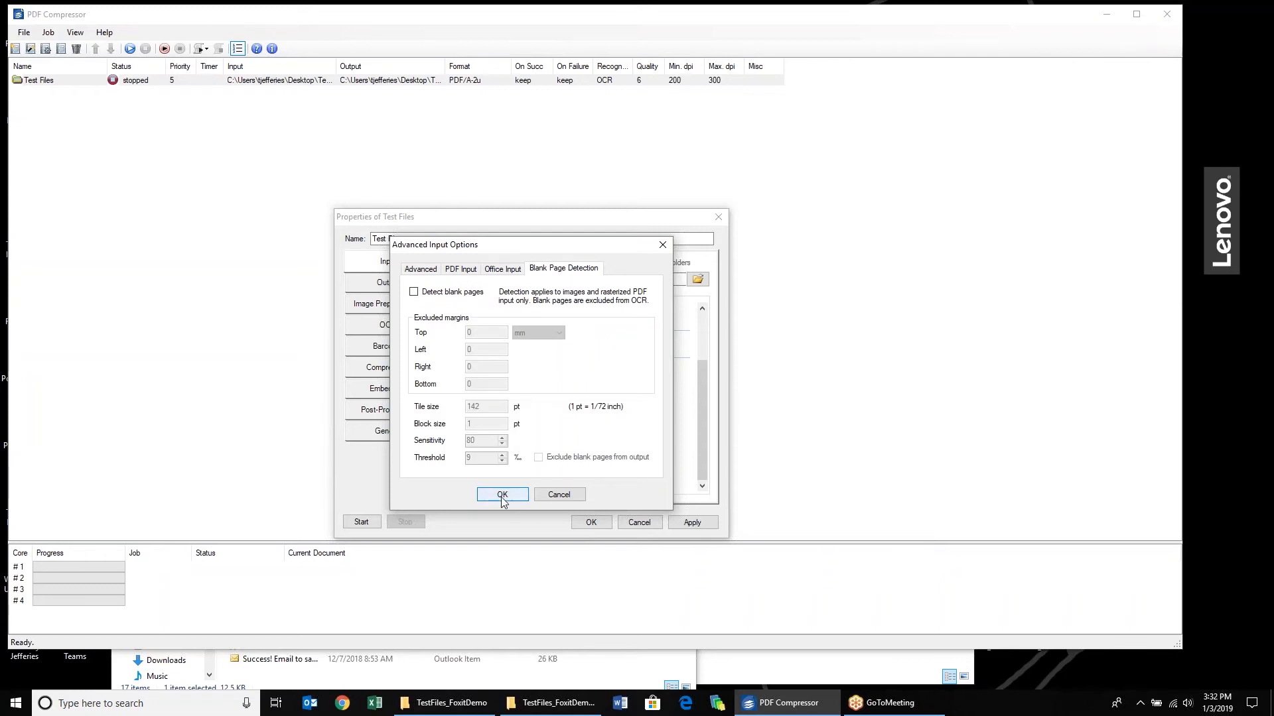
click(501, 495)
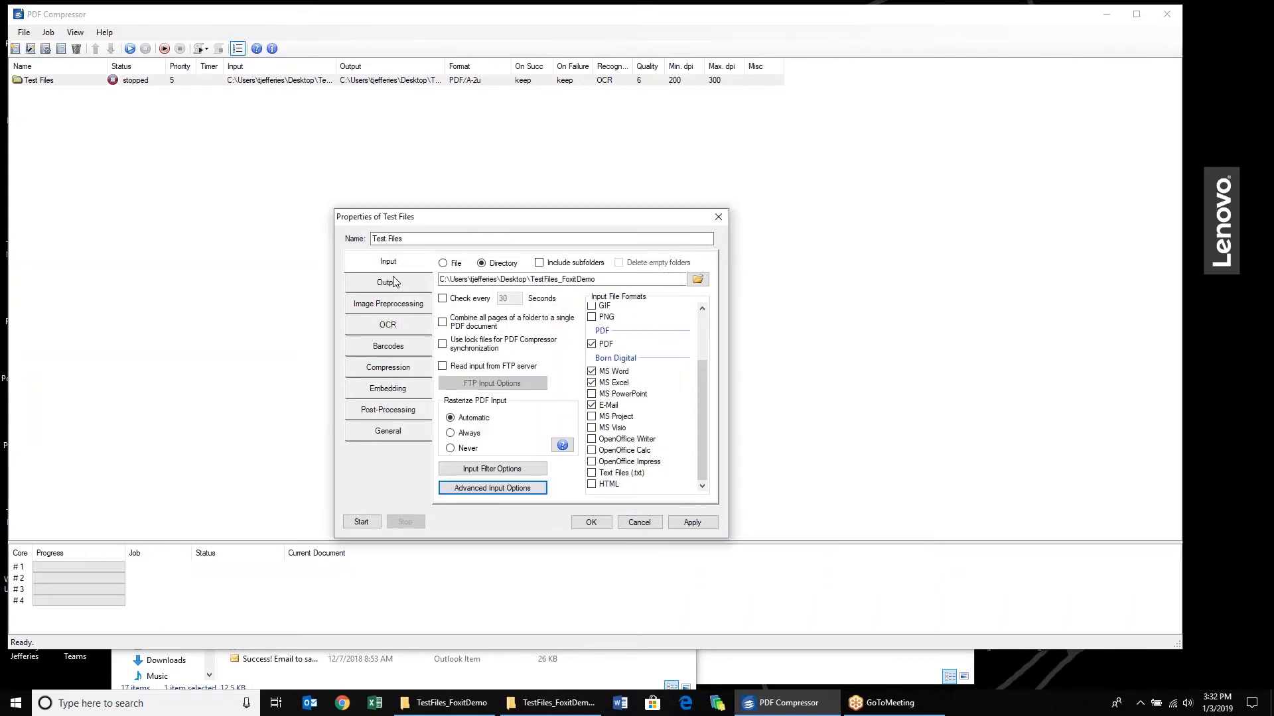
Review the output settings, keeping PDF/A-2u as format, and look over the e-mail conversion options
click(387, 281)
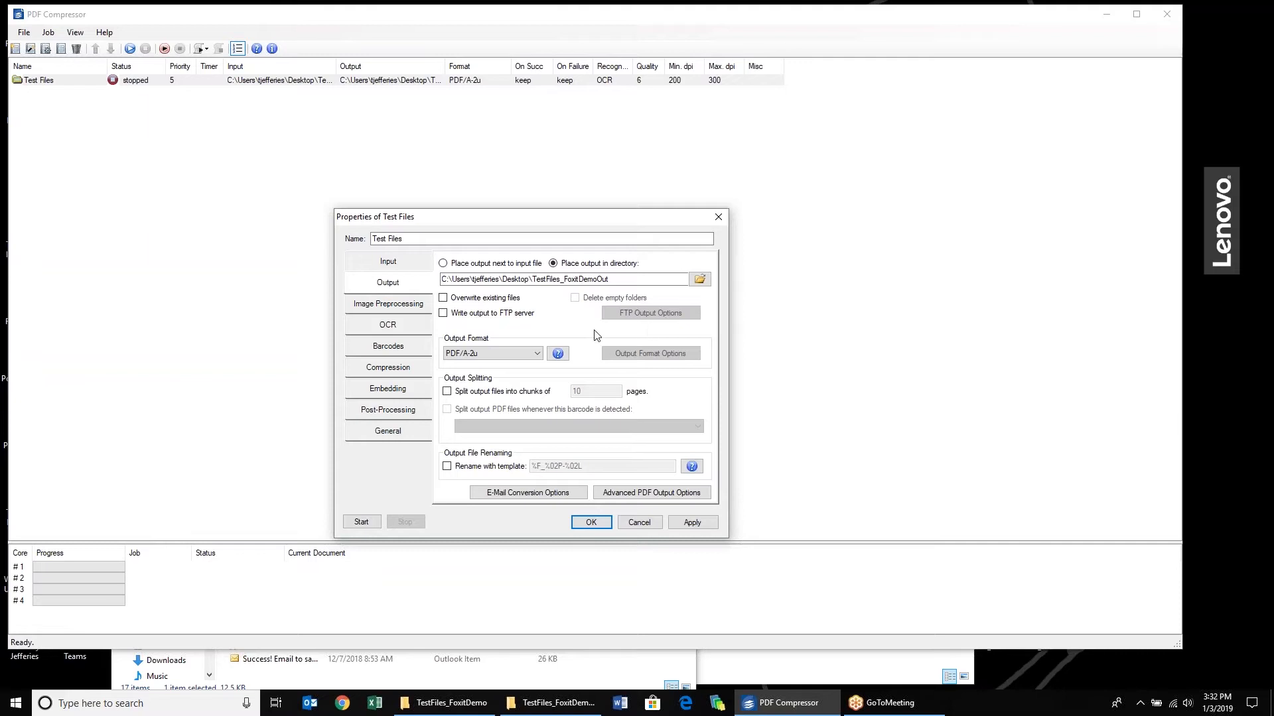
mouse_move(570, 329)
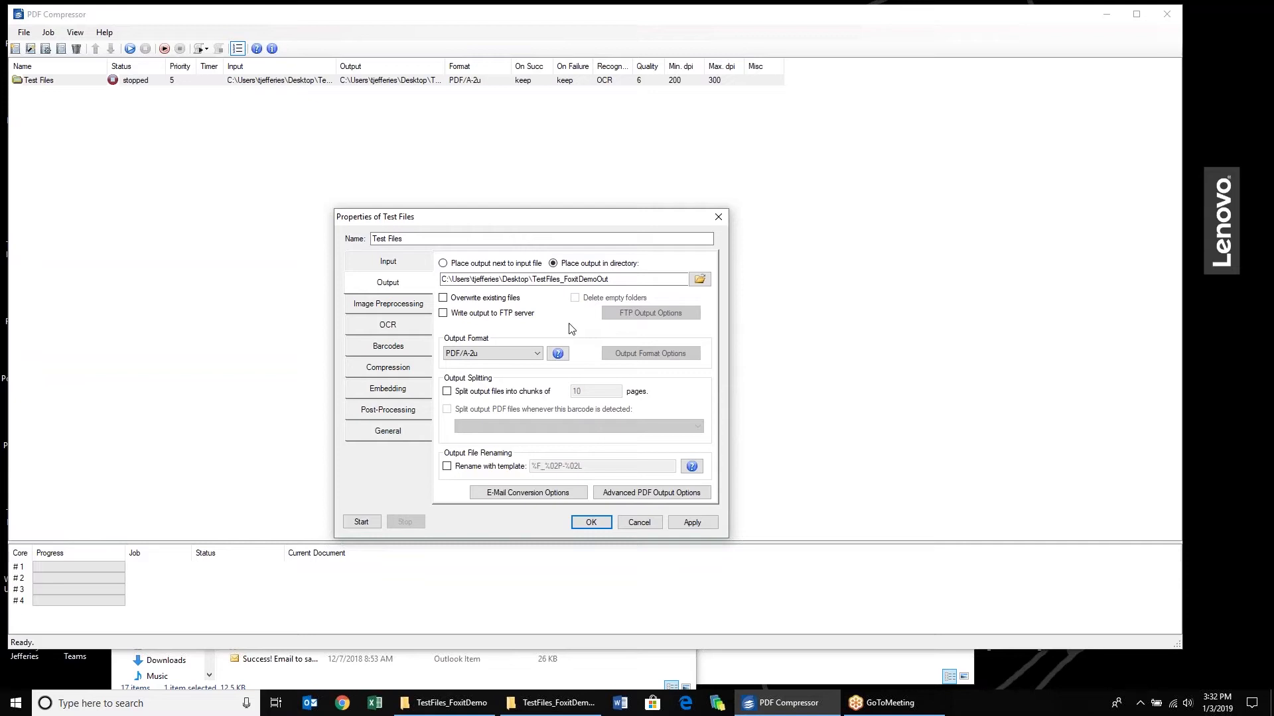
mouse_move(540, 336)
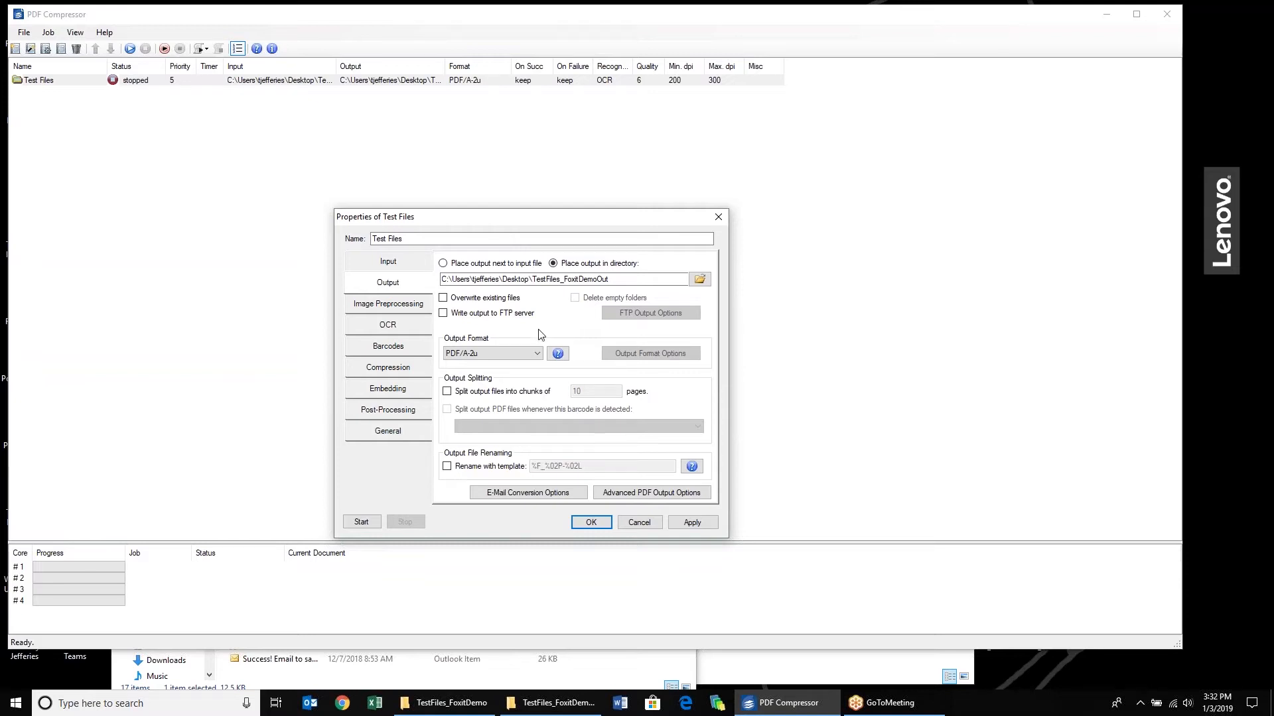
click(536, 353)
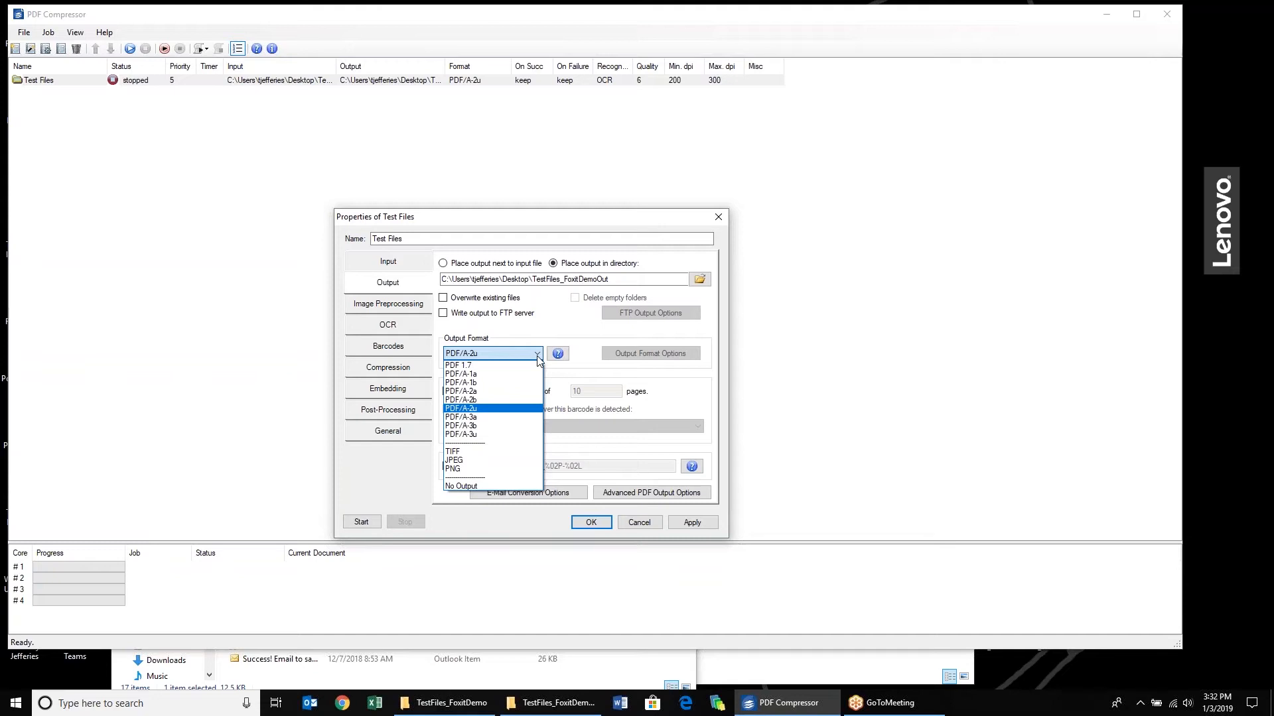
mouse_move(624, 422)
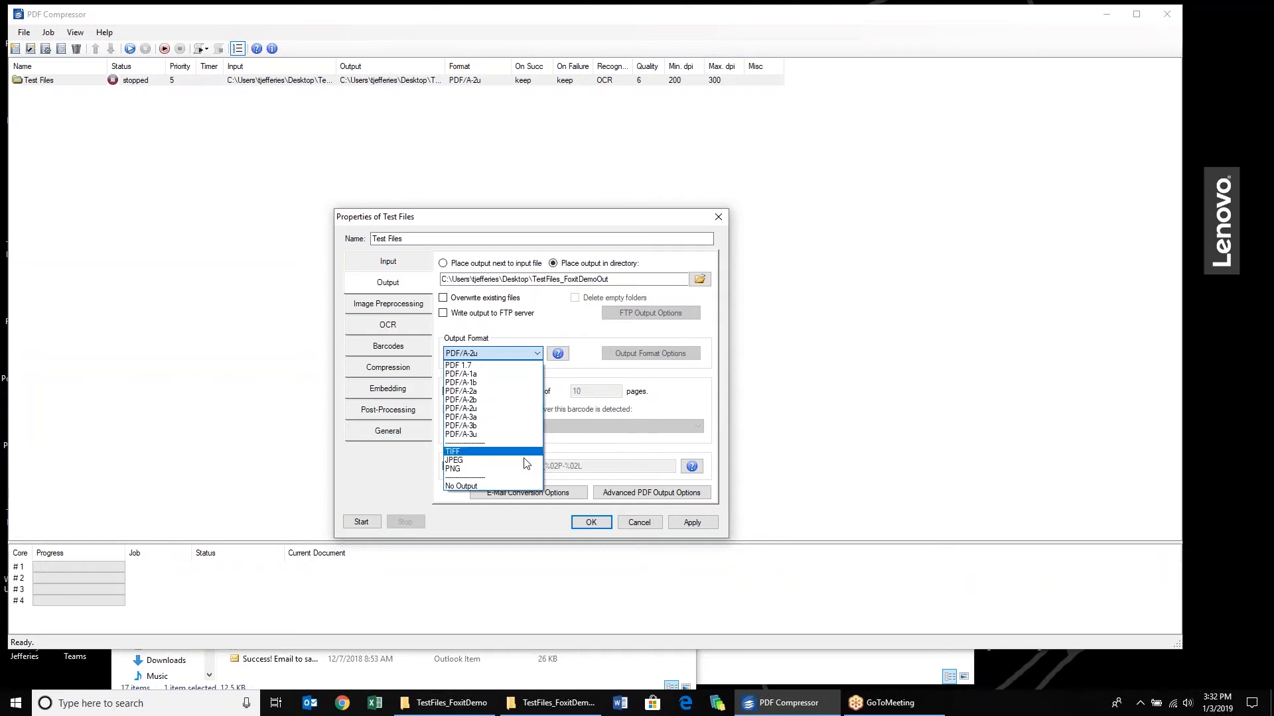
click(492, 353)
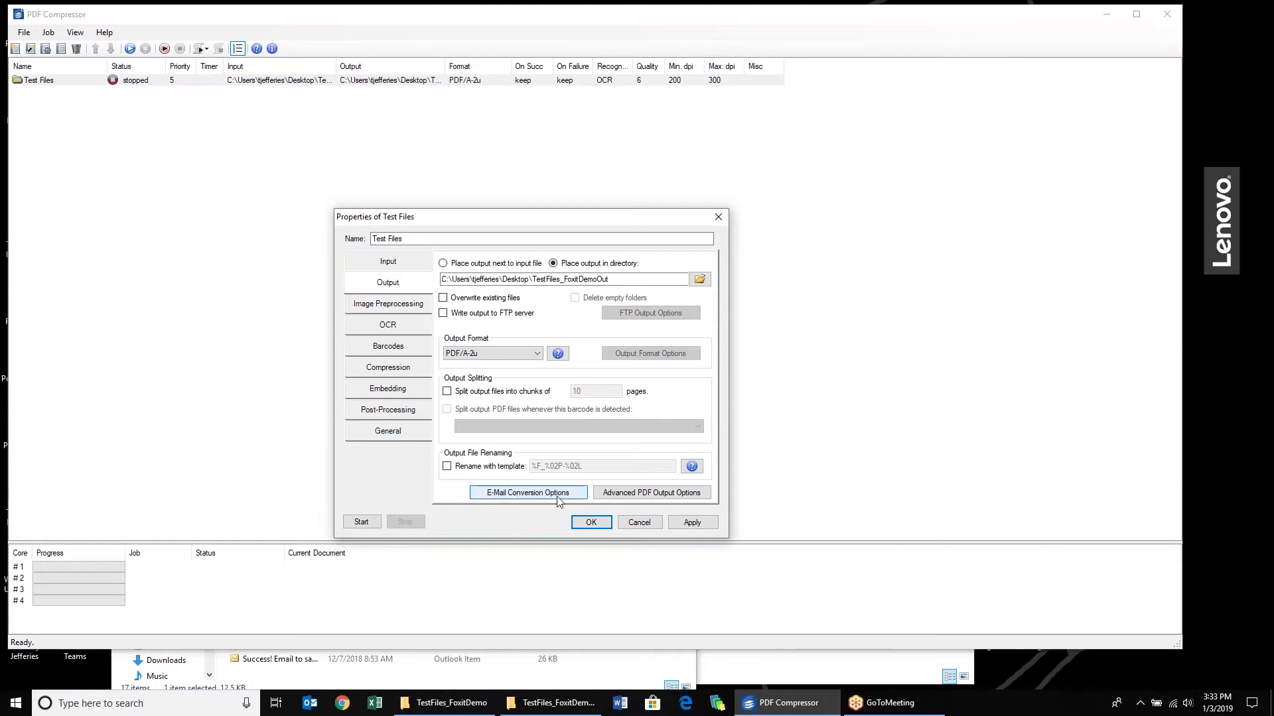
click(527, 492)
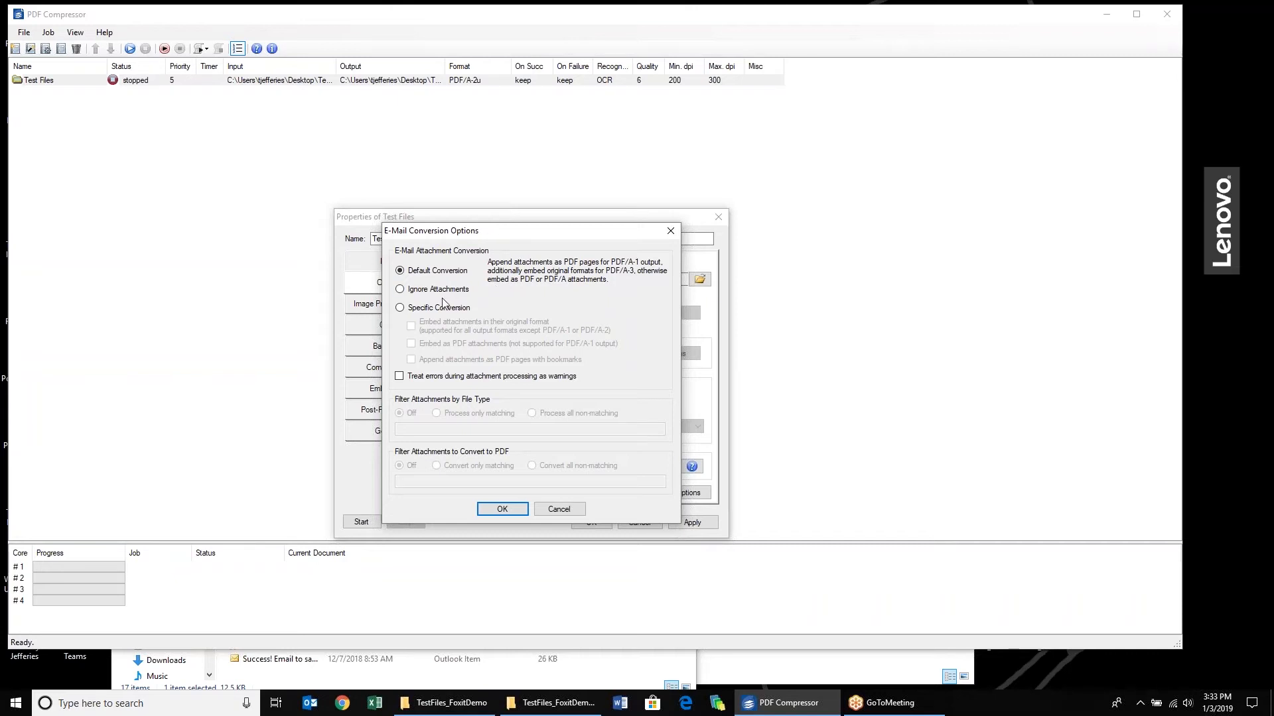
mouse_move(542, 359)
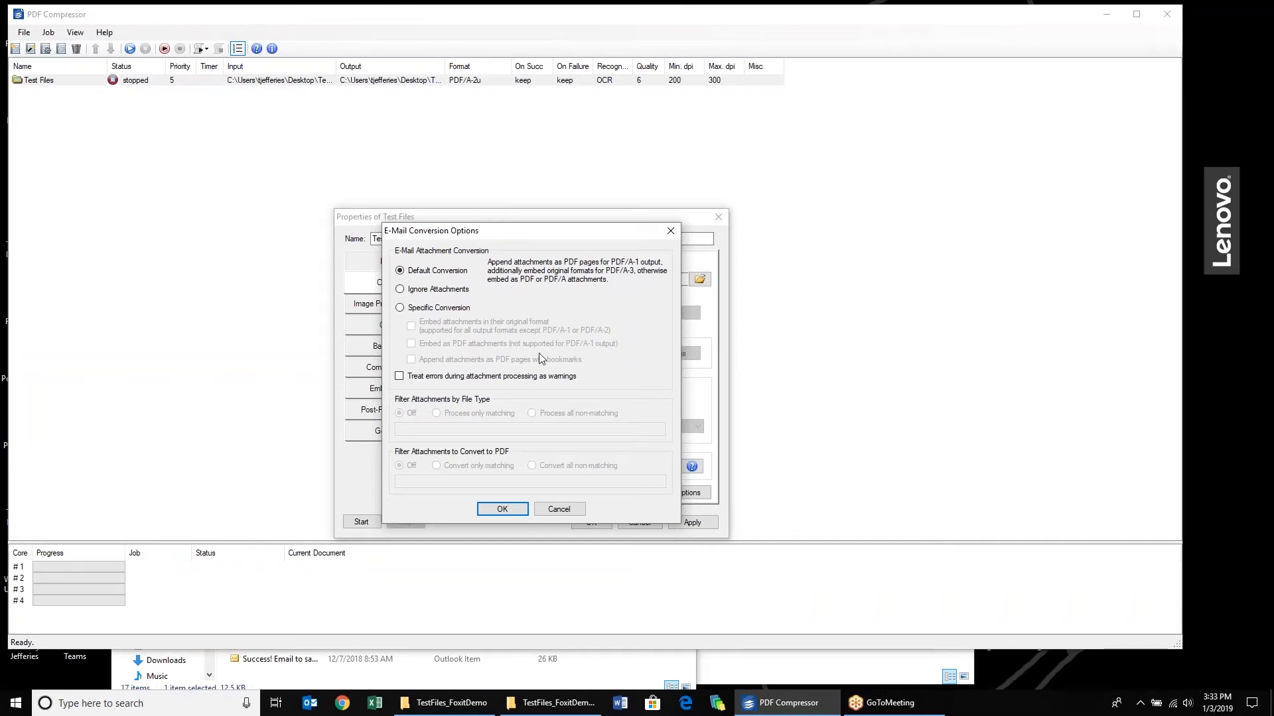
click(501, 510)
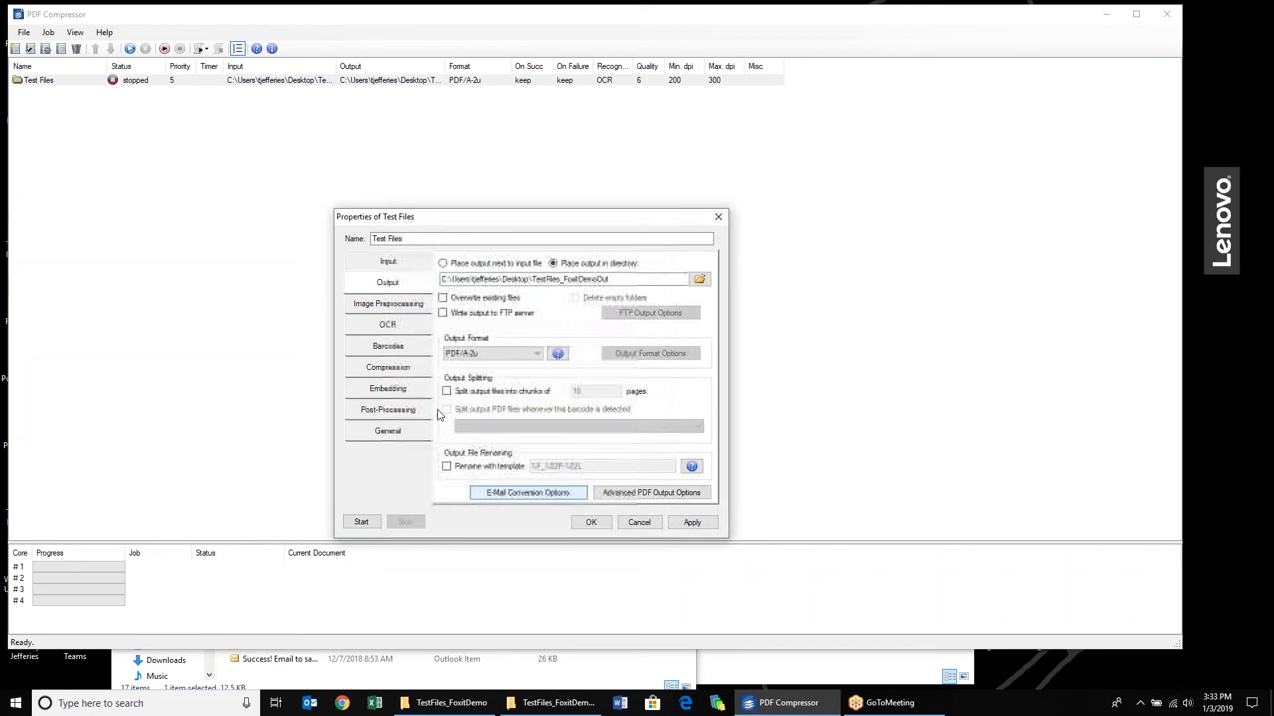
Show the Image Preprocessing page with cleaning on and despeckling, color reduction and cropping off
click(387, 302)
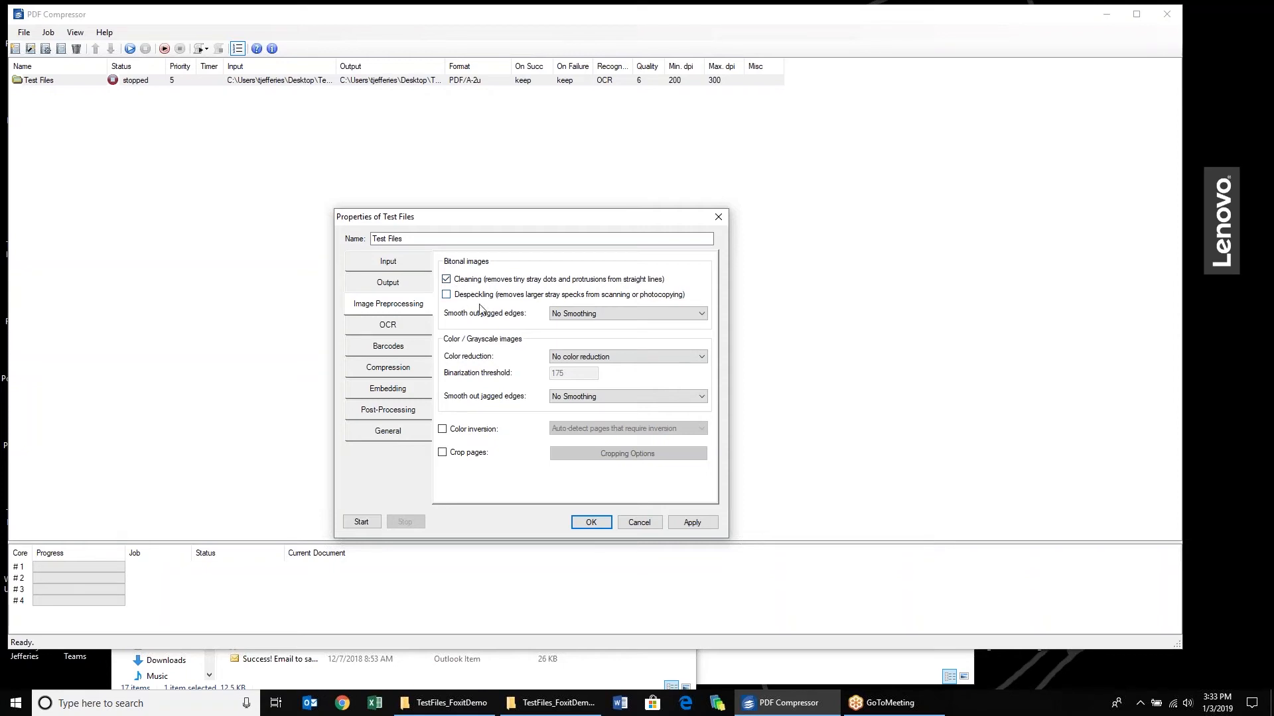
mouse_move(534, 372)
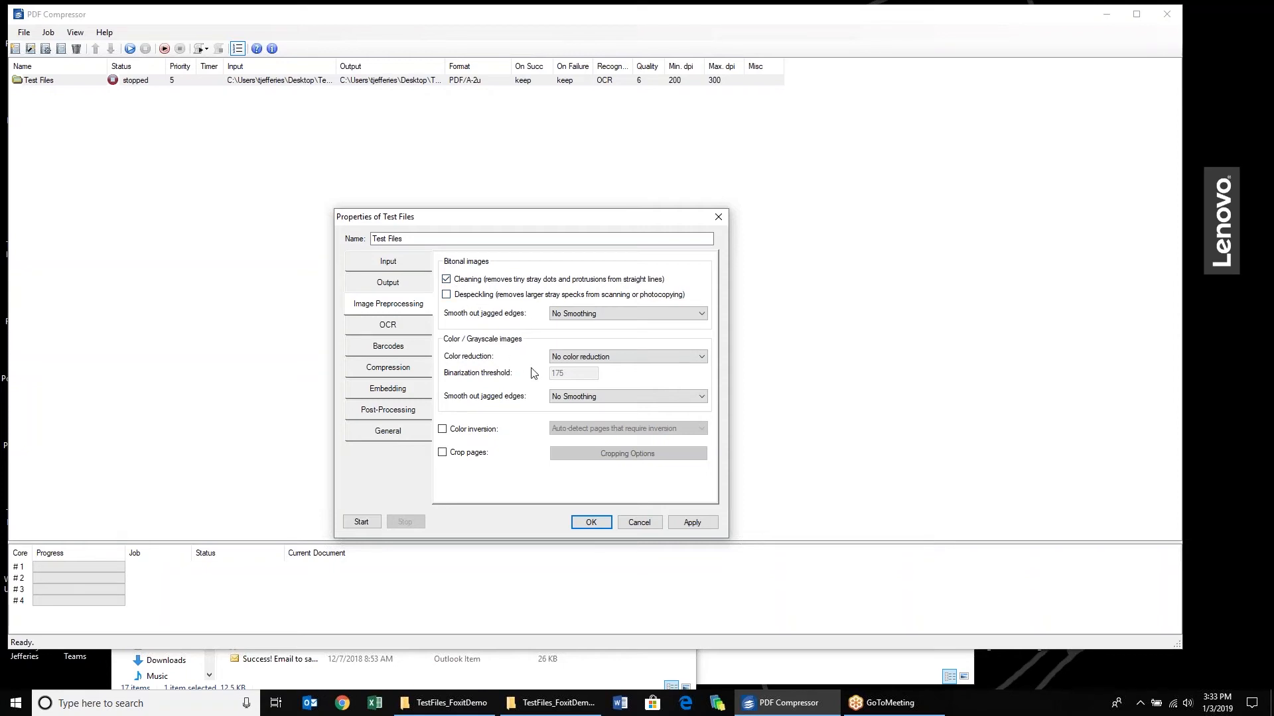
click(625, 396)
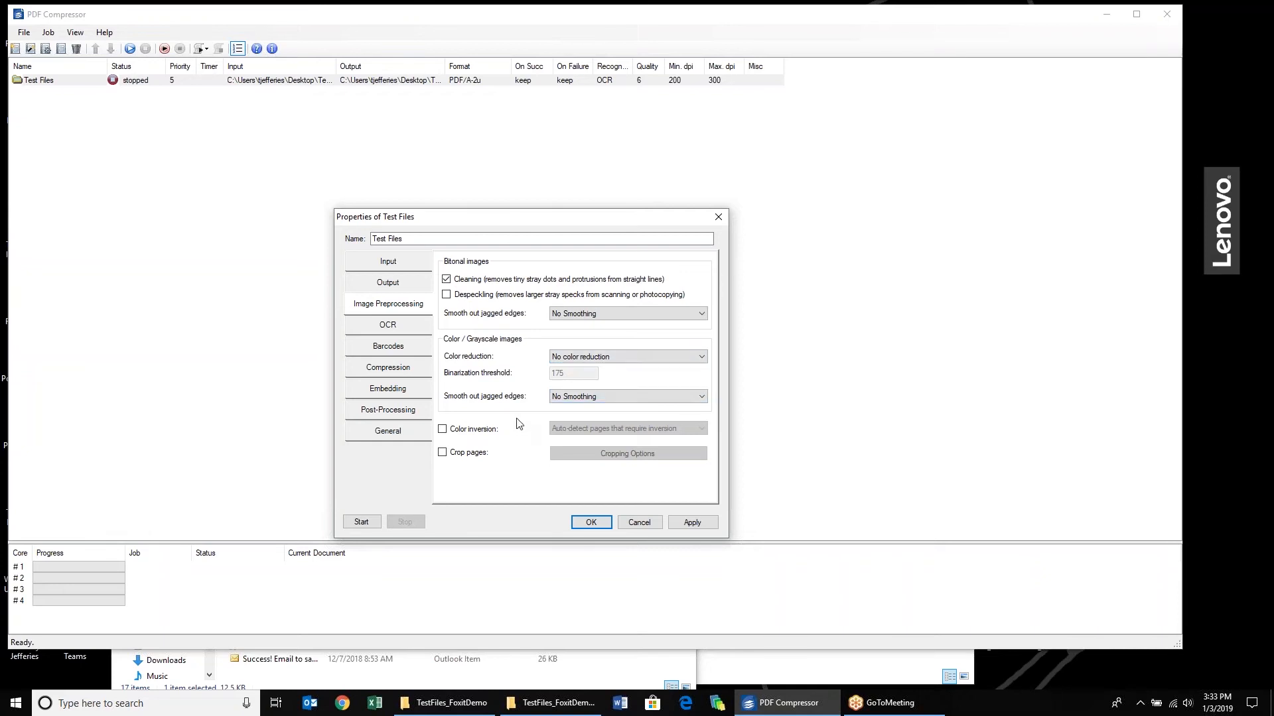
mouse_move(535, 451)
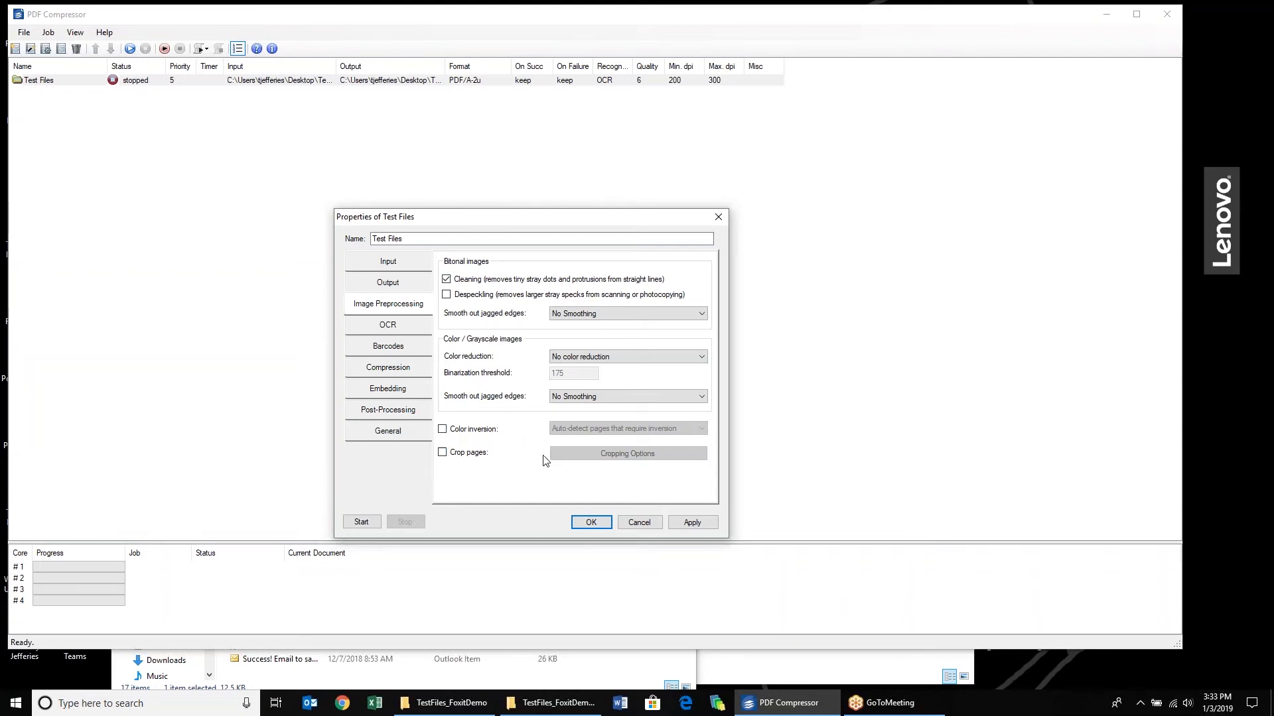
Enable Rich Text Format OCR output in MS Word 2000 flavour, leaving plain text and XML off
click(387, 324)
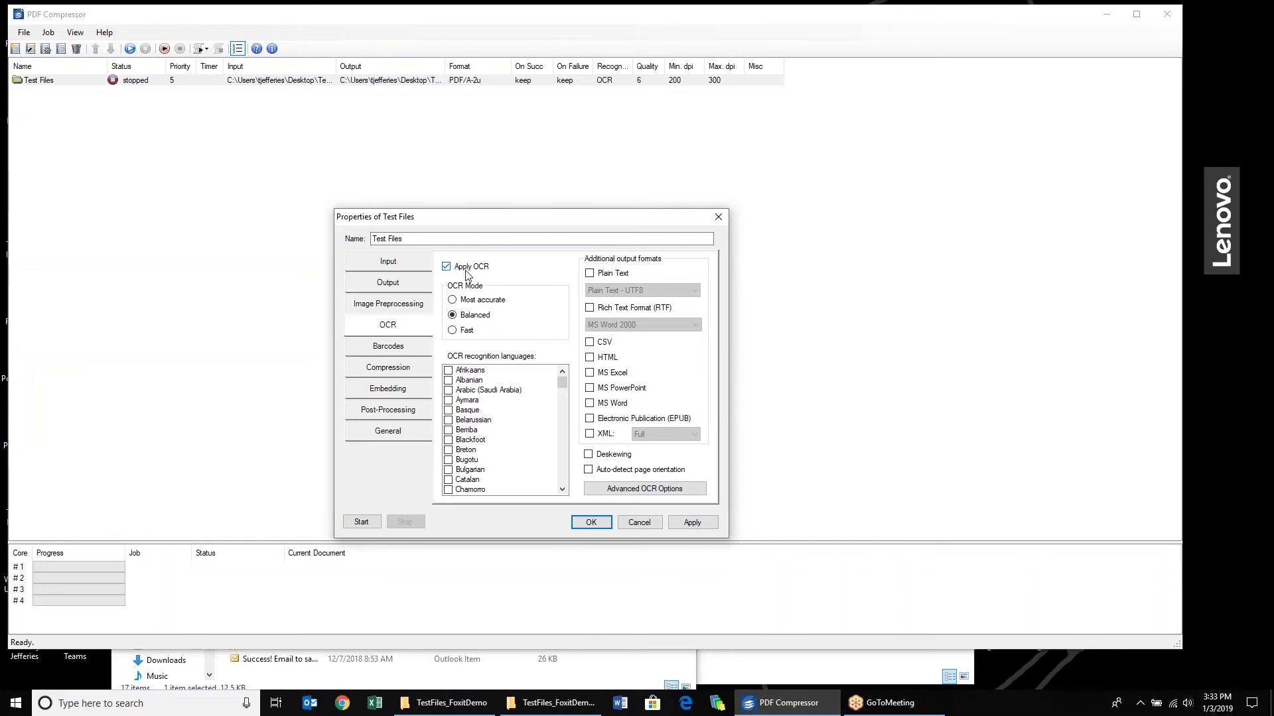
mouse_move(549, 320)
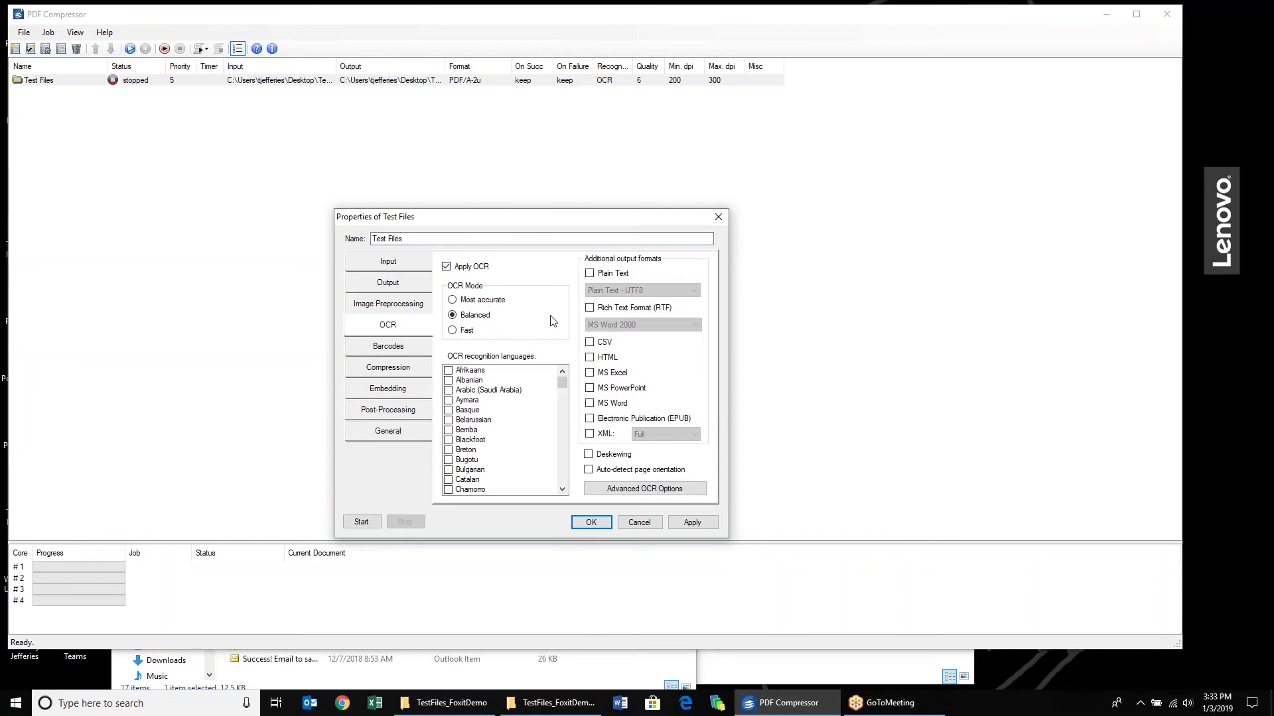
mouse_move(490, 350)
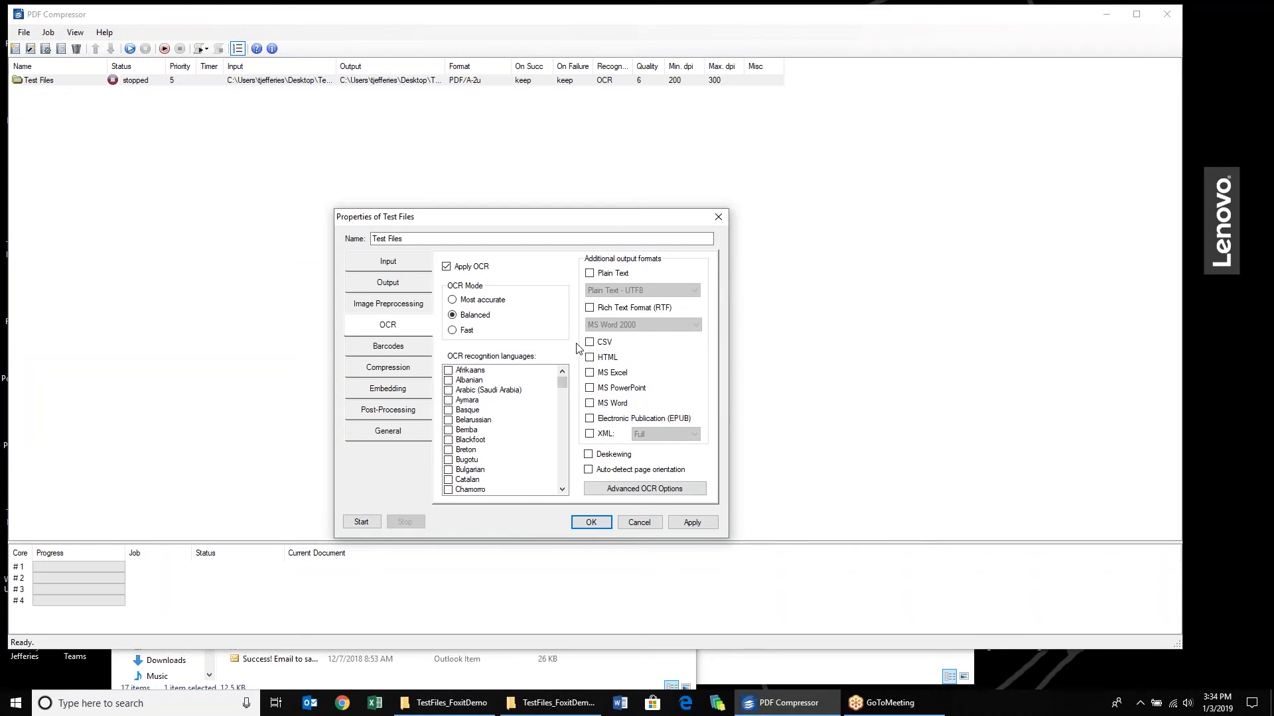
mouse_move(577, 347)
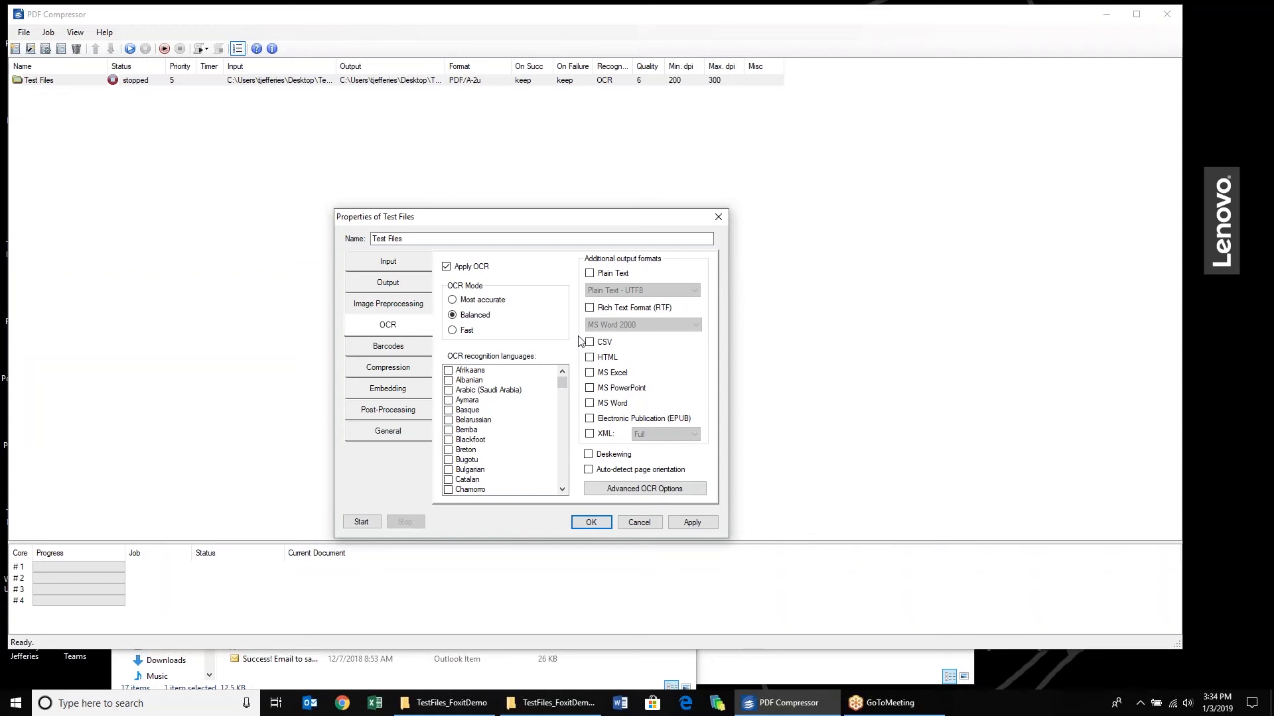
mouse_move(567, 363)
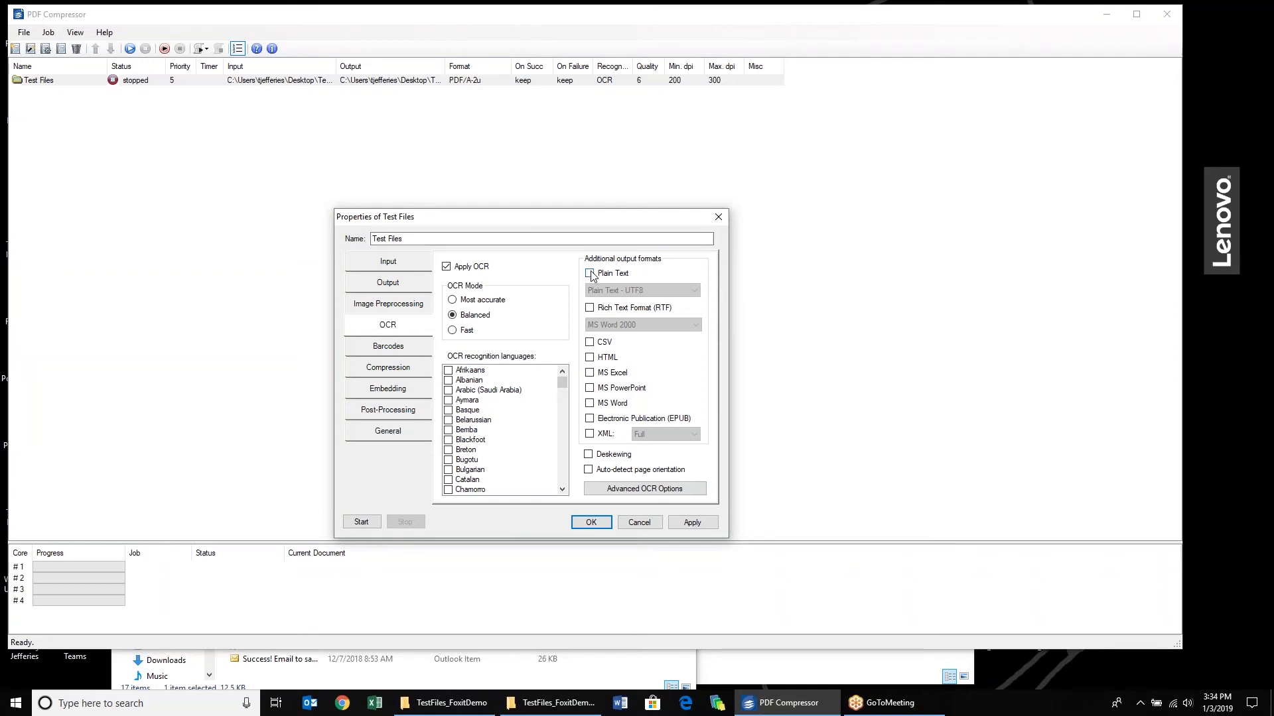
click(589, 274)
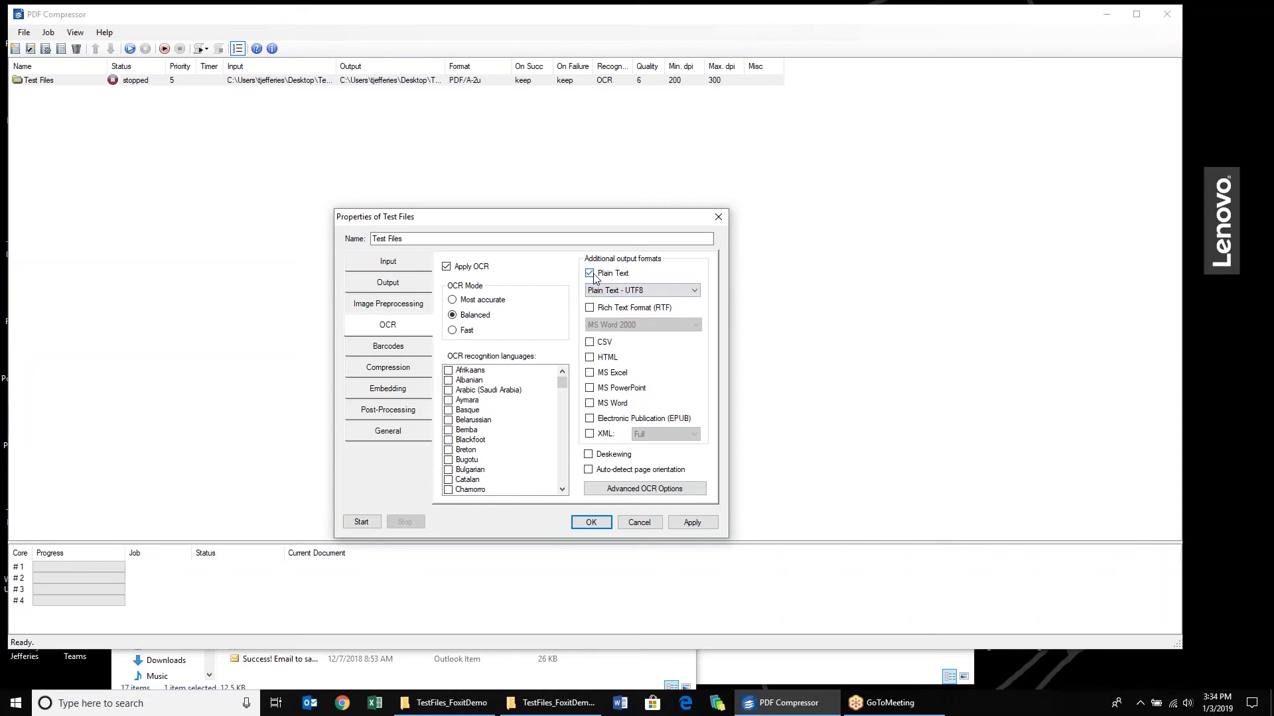
click(693, 325)
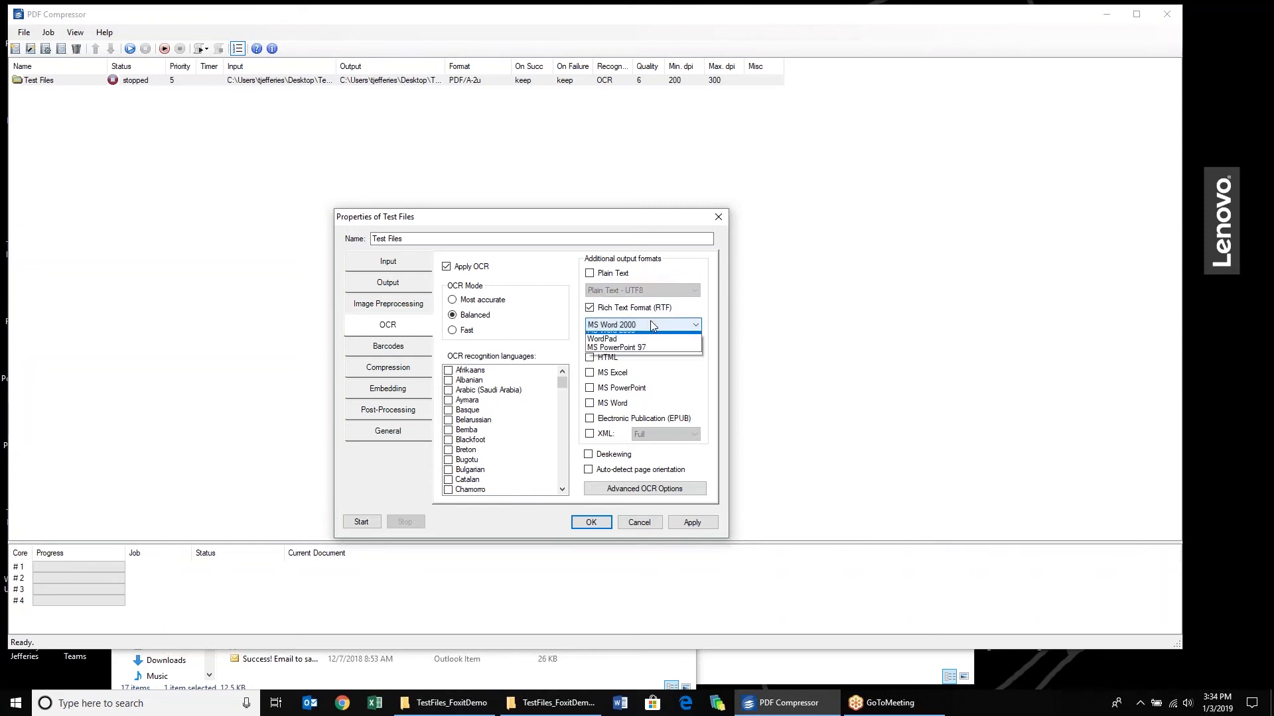
click(641, 324)
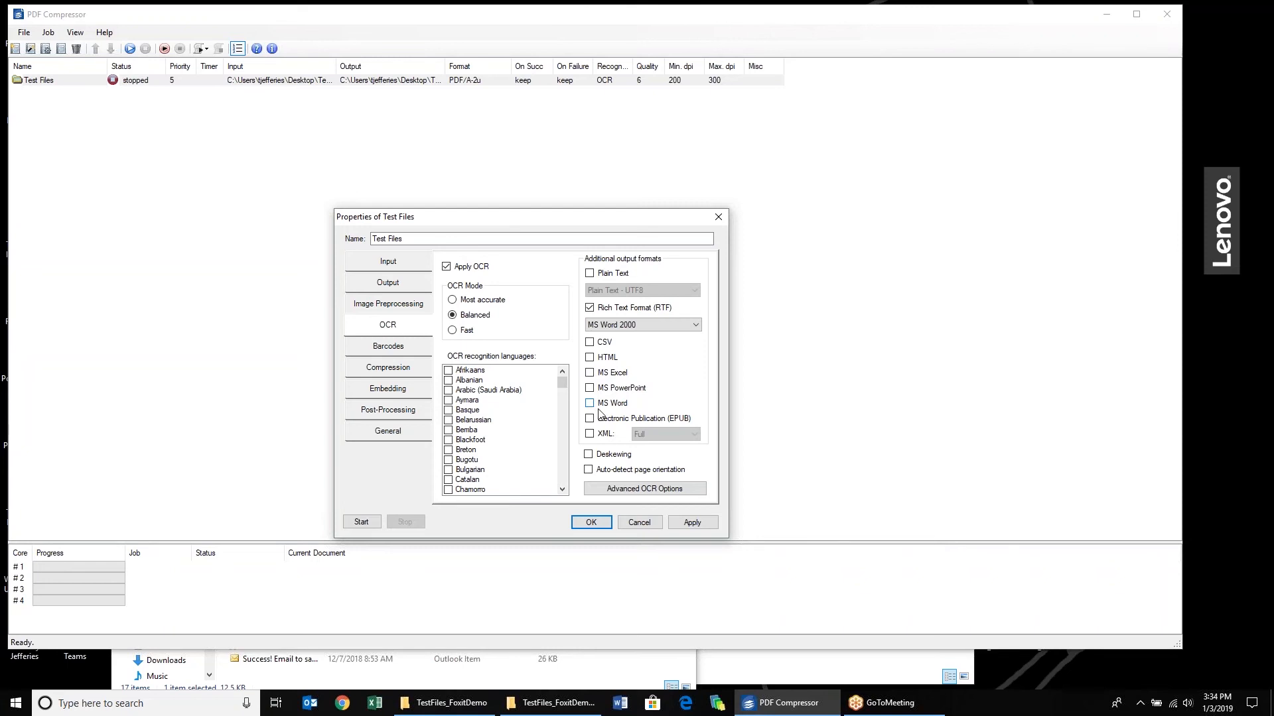
click(589, 433)
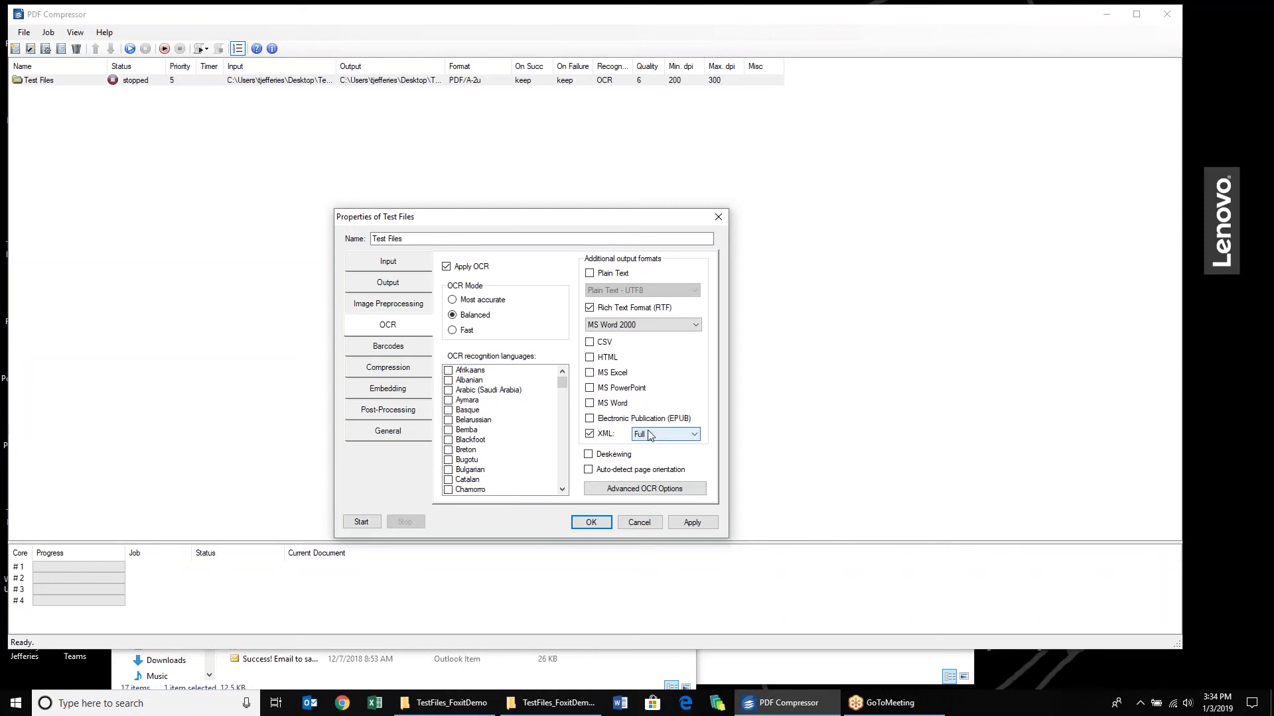
click(589, 433)
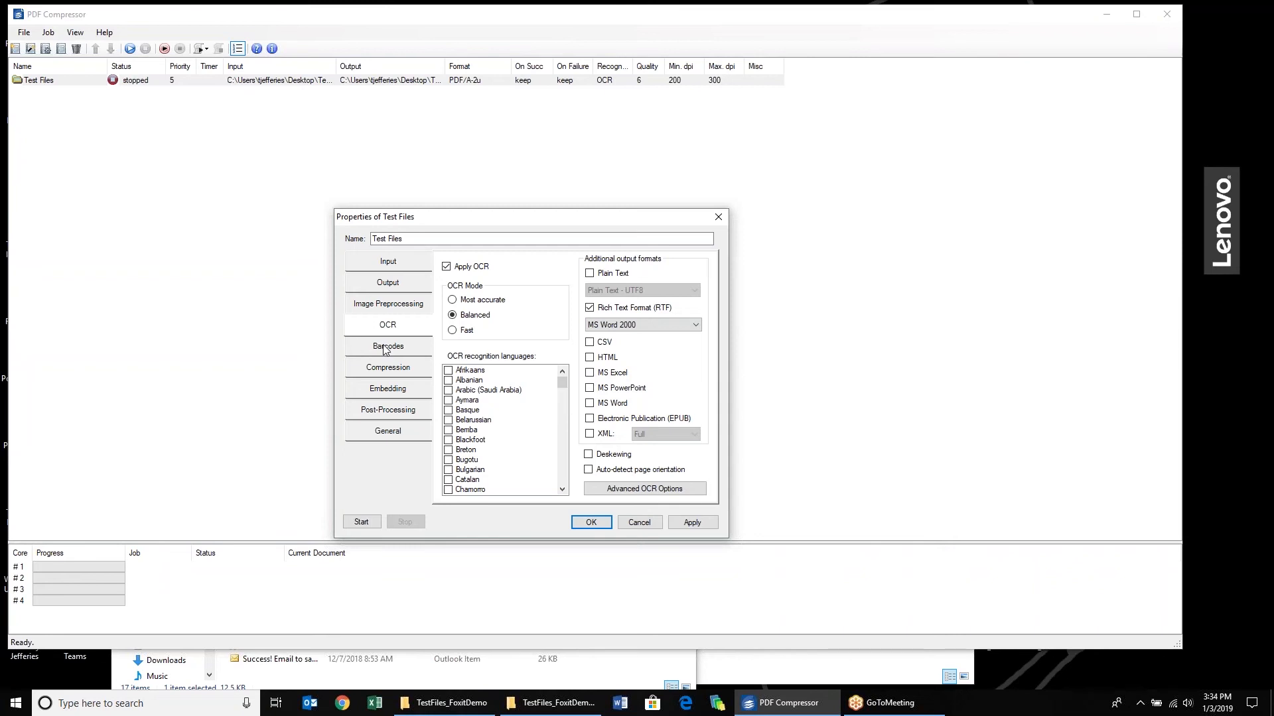
Show the Barcodes page and toggle Detect Barcodes on and back off, leaving no profiles
click(387, 346)
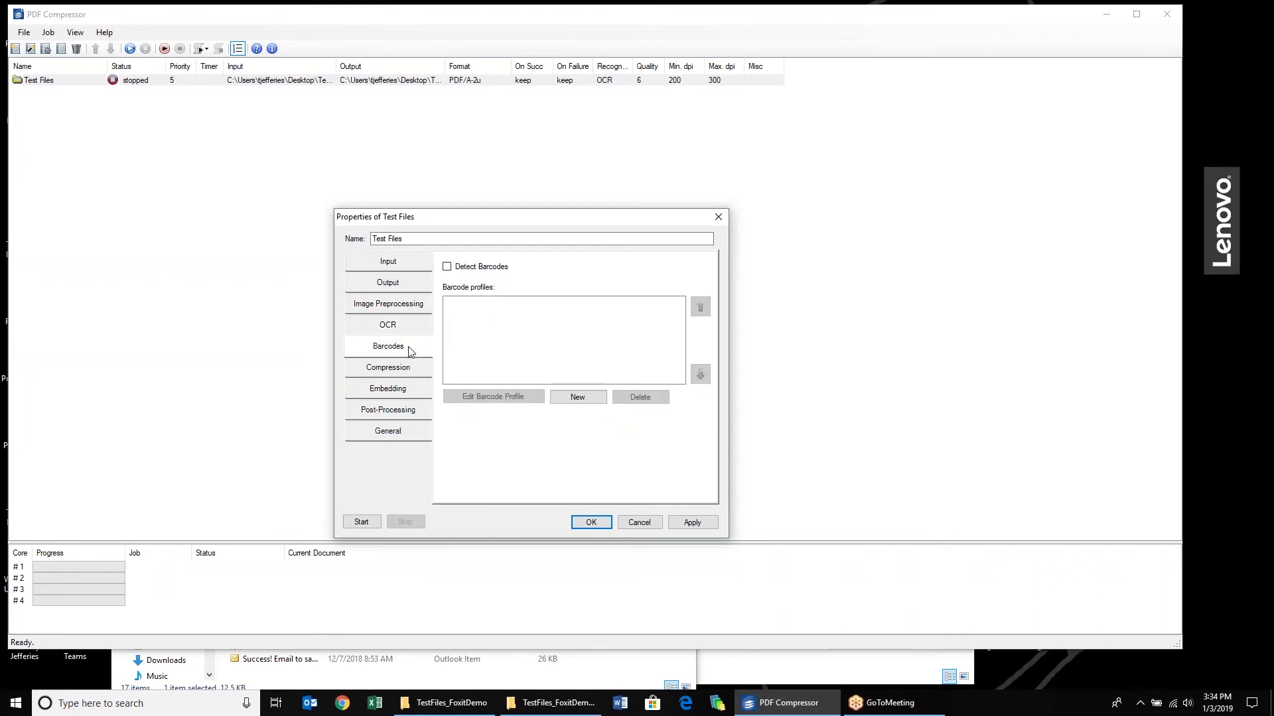
click(447, 267)
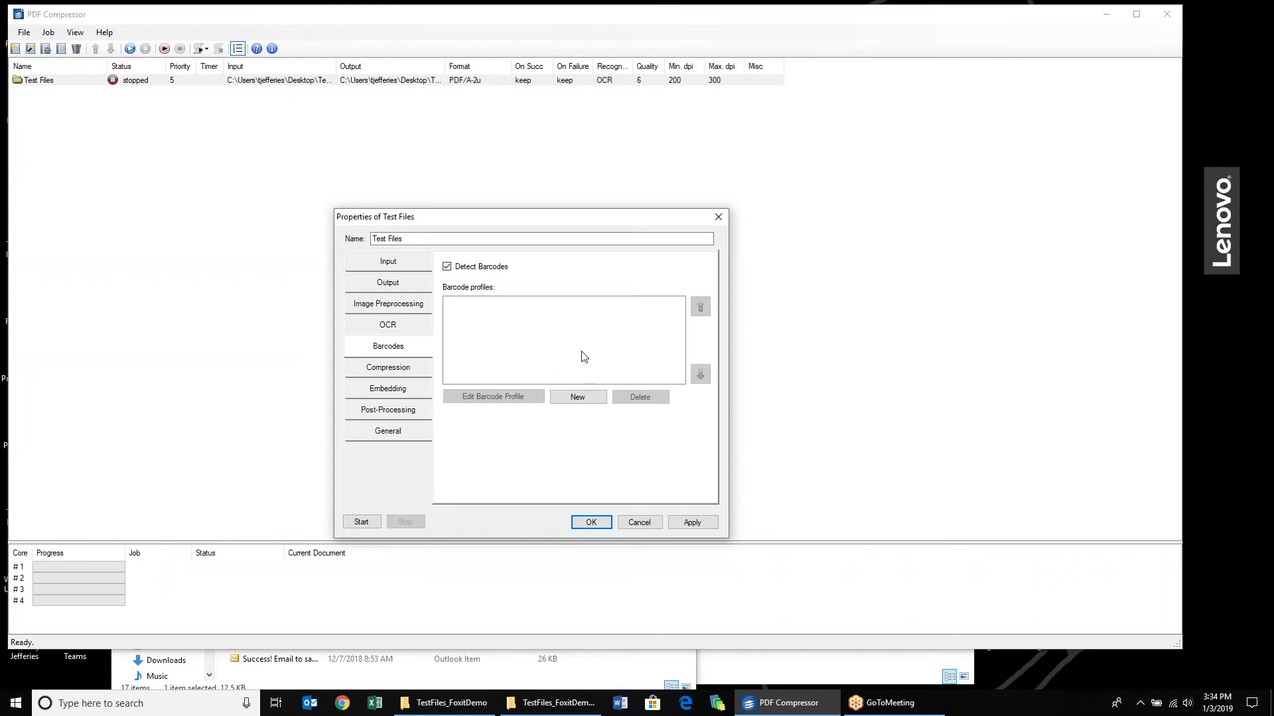
click(445, 266)
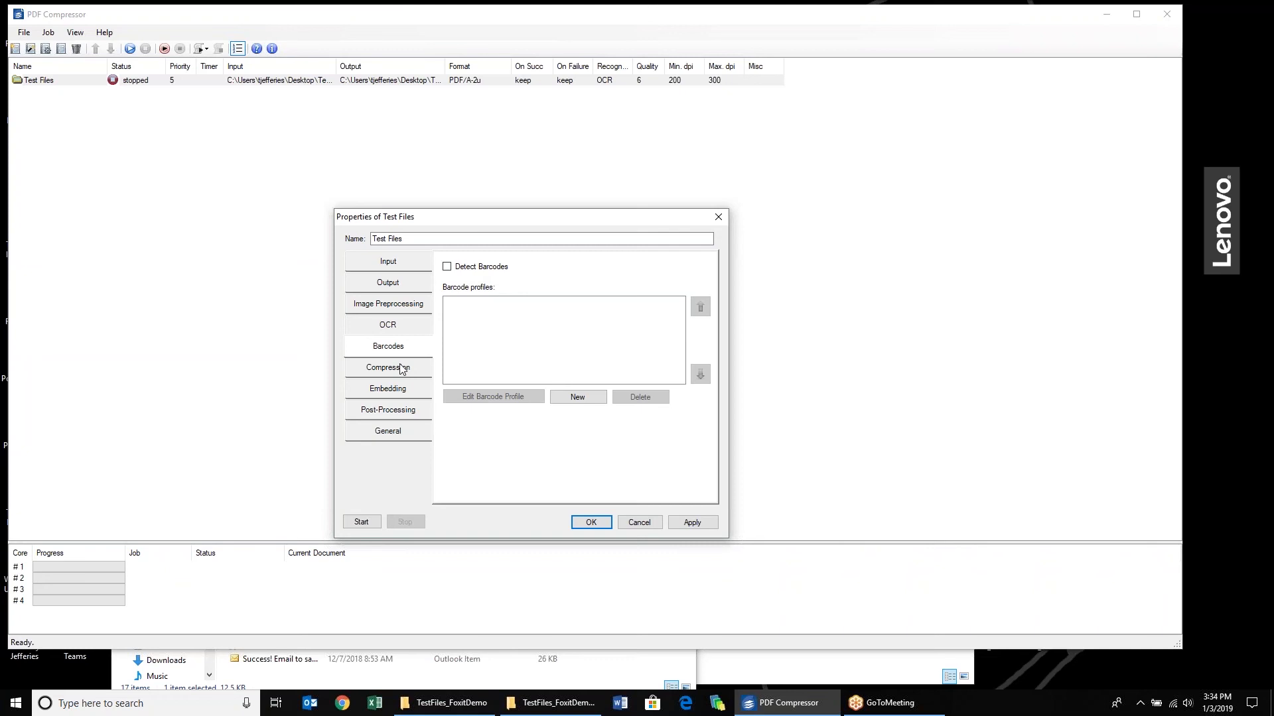
click(387, 367)
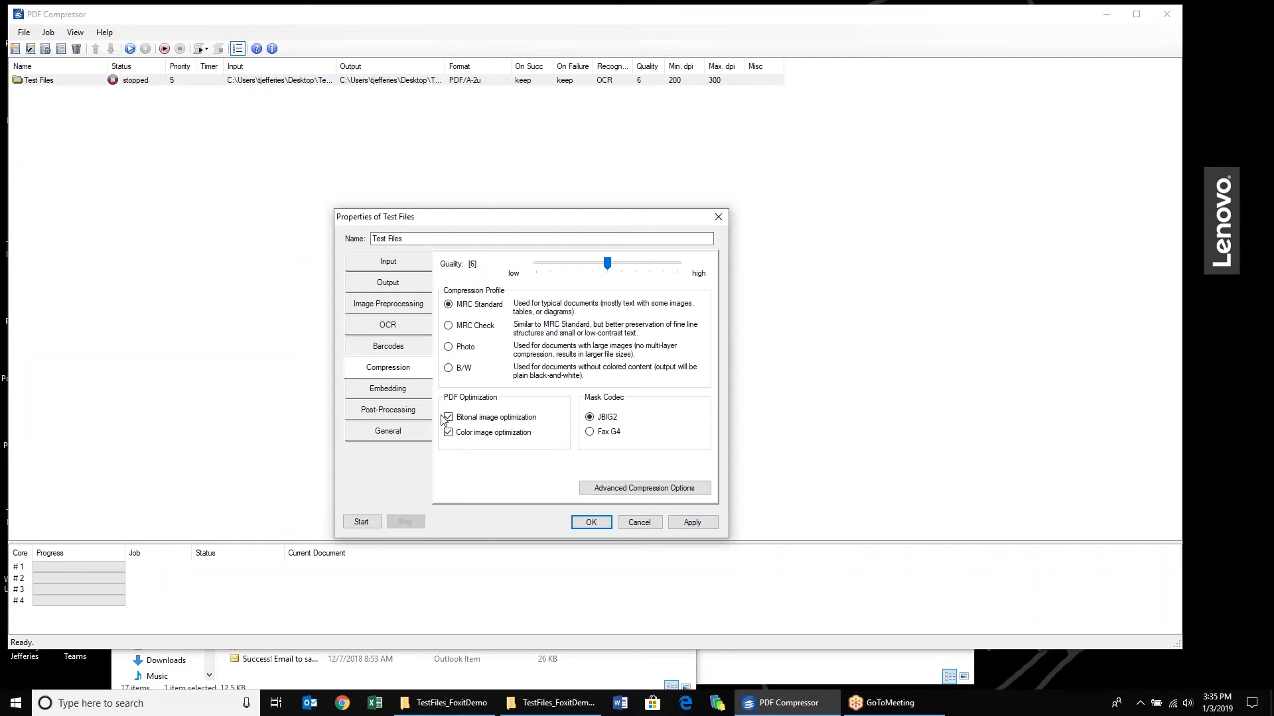
mouse_move(606, 264)
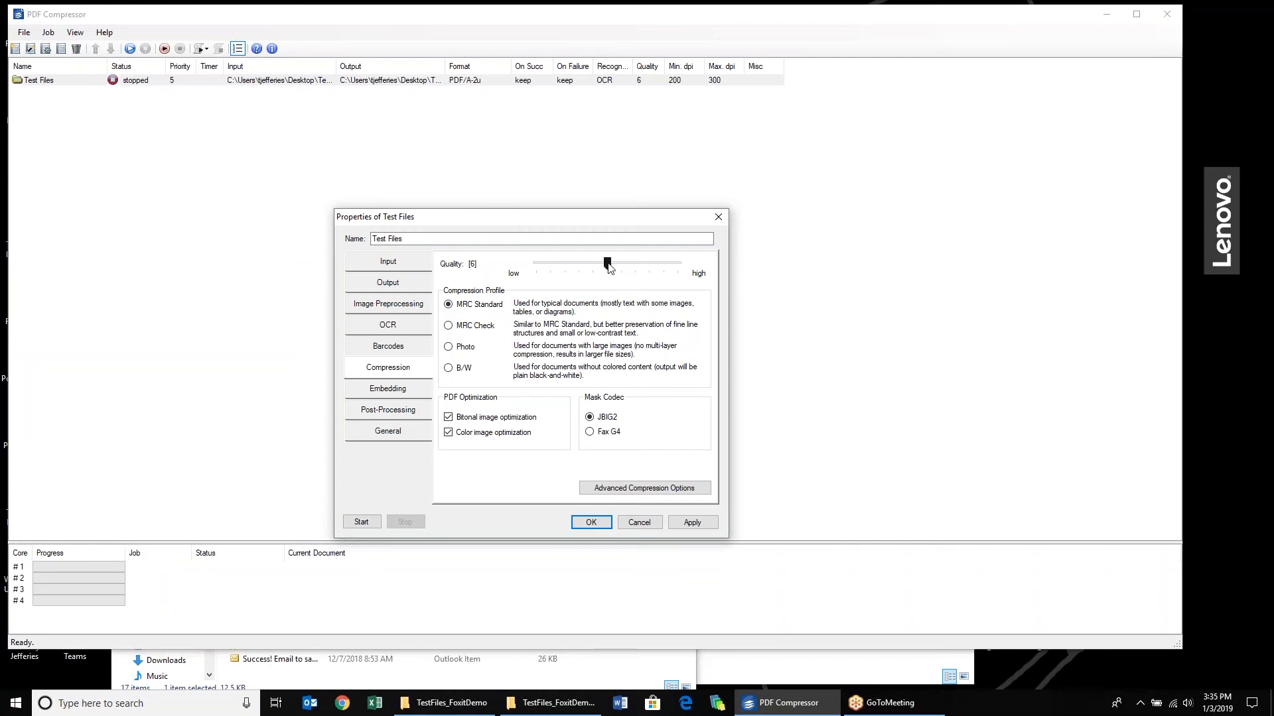
drag(606, 263, 592, 263)
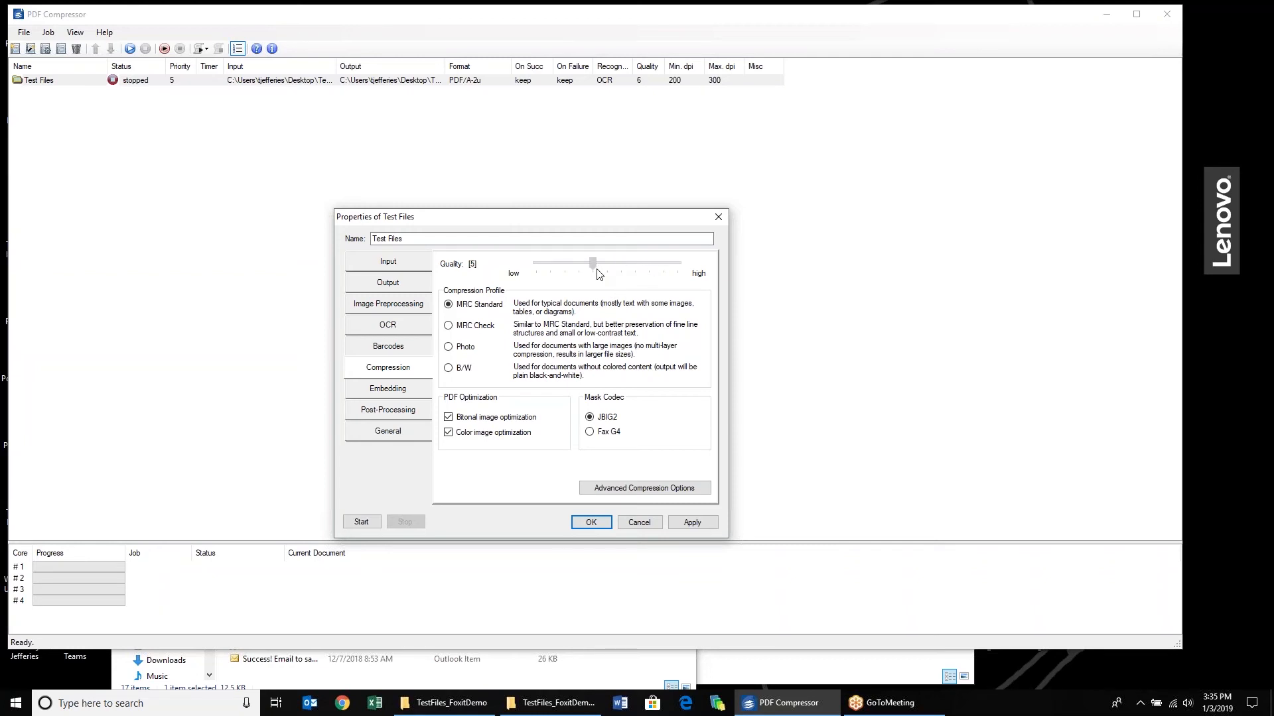
drag(591, 262, 606, 263)
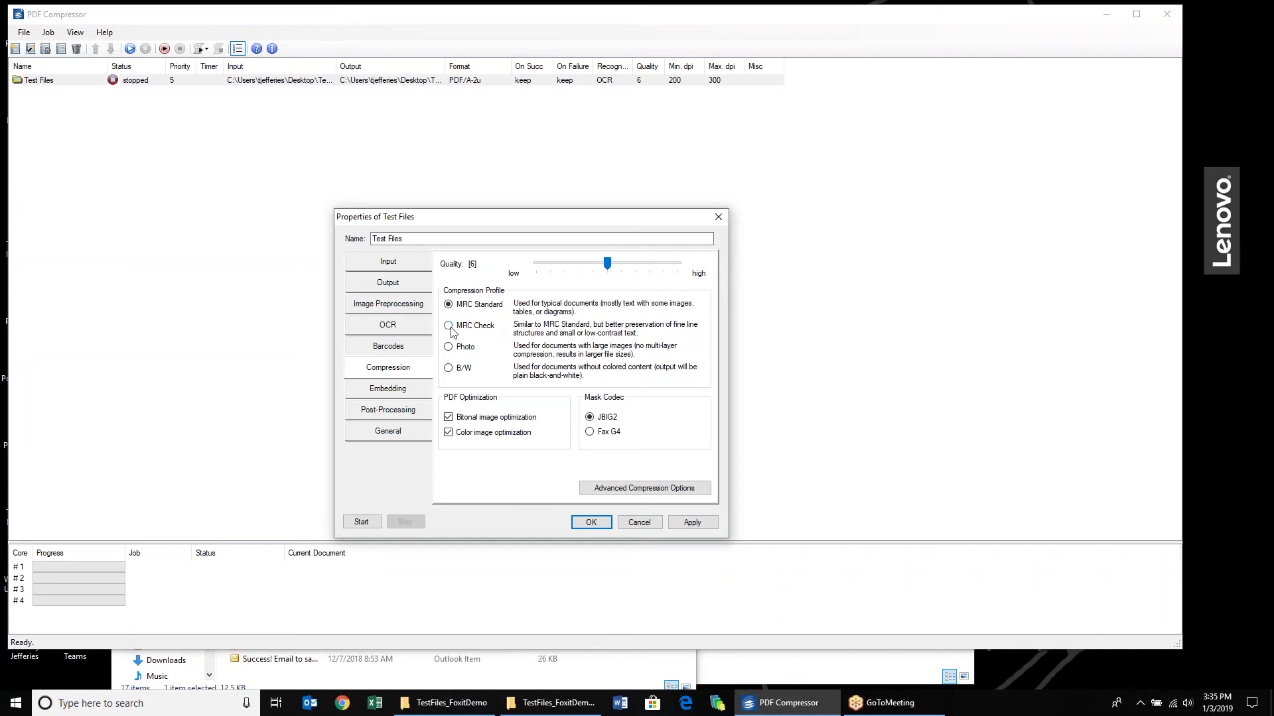
mouse_move(398, 397)
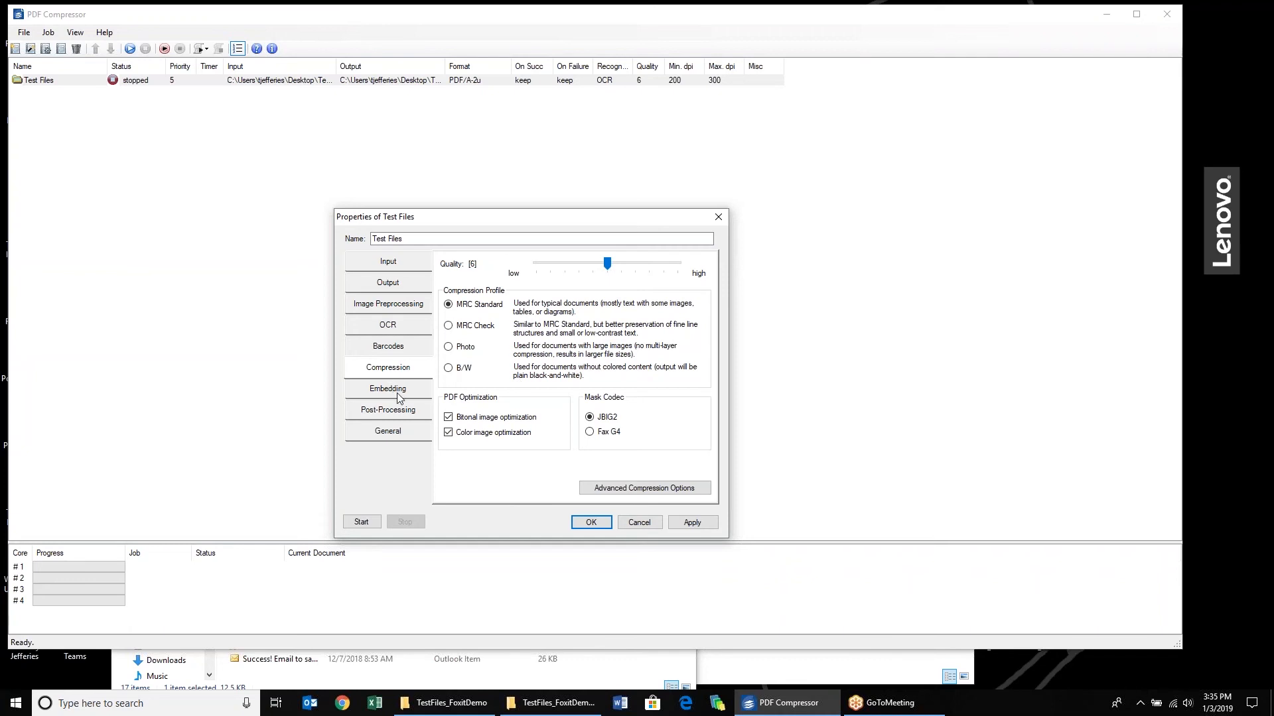
Review the Embedding page, then the Post-Processing page keeping input files on success and failure
click(388, 388)
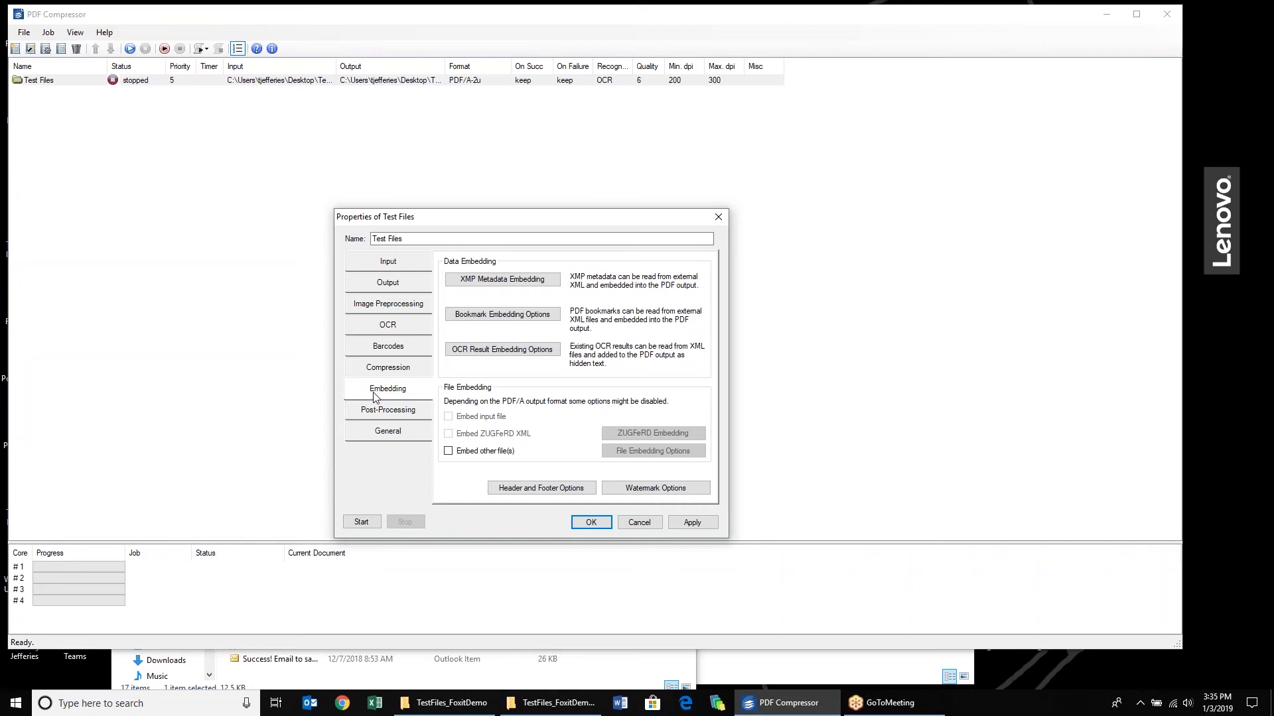
mouse_move(535, 378)
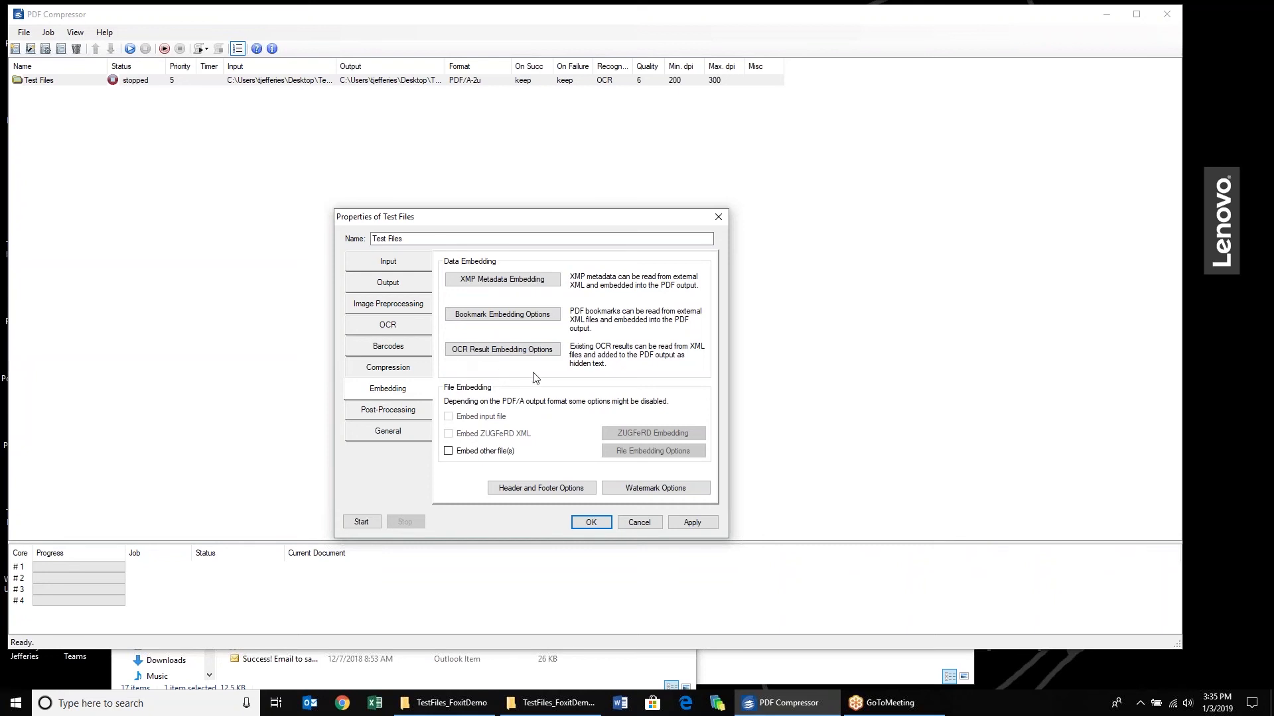
mouse_move(581, 406)
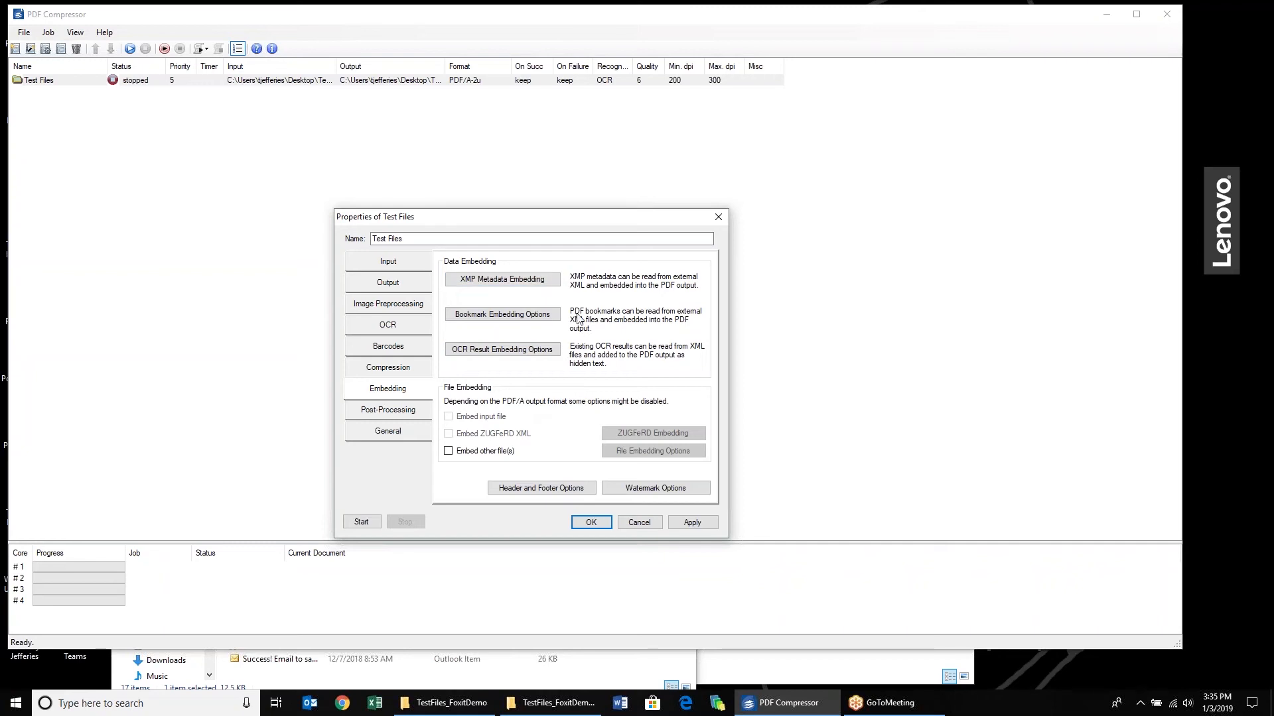
click(502, 349)
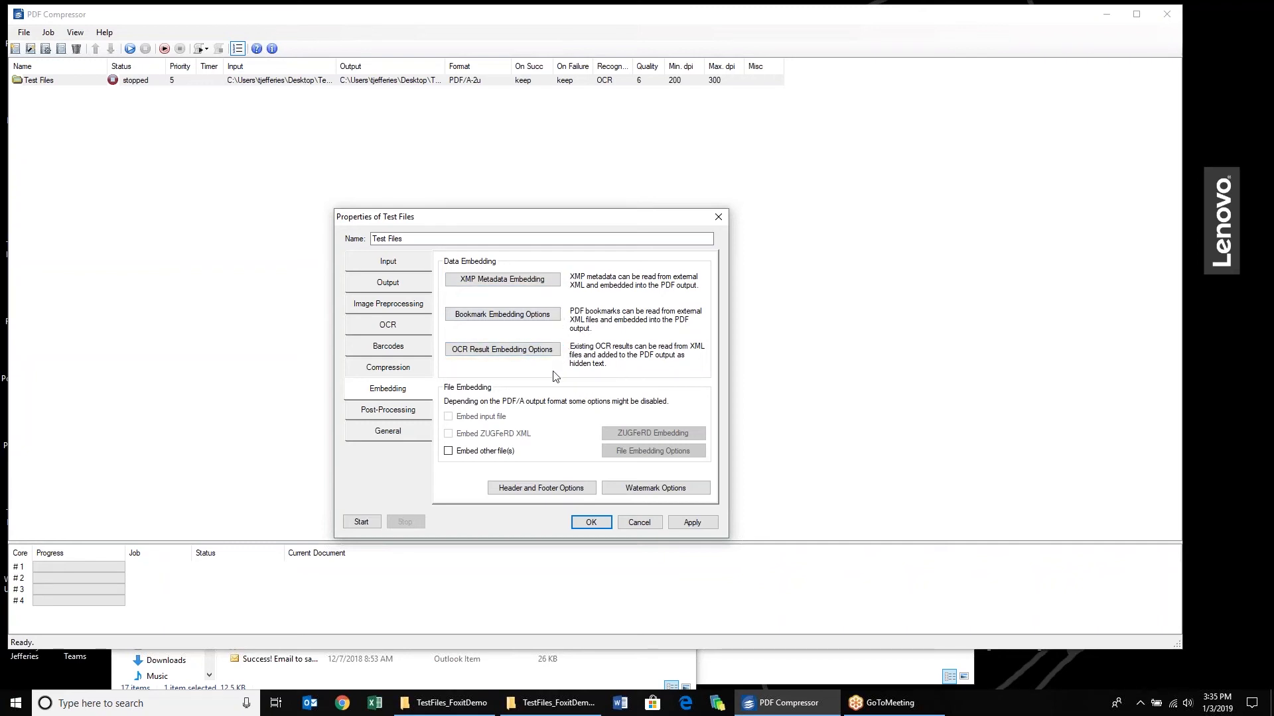
click(388, 410)
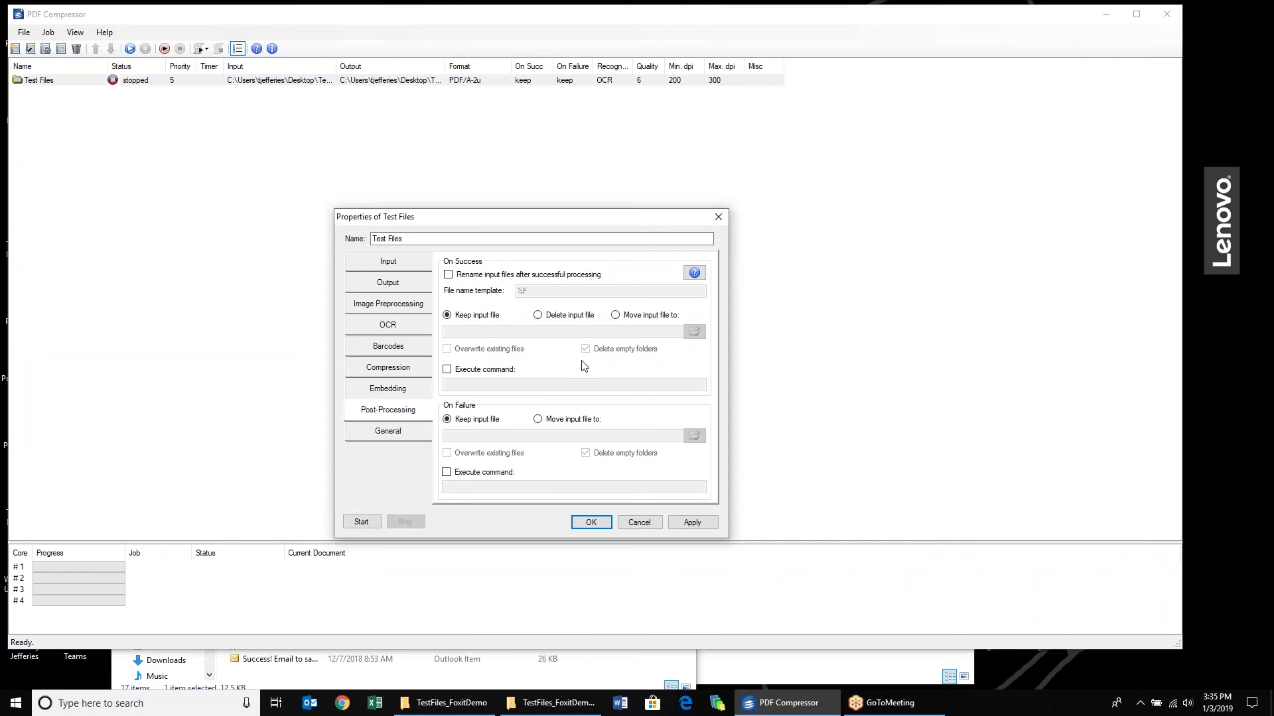
mouse_move(646, 305)
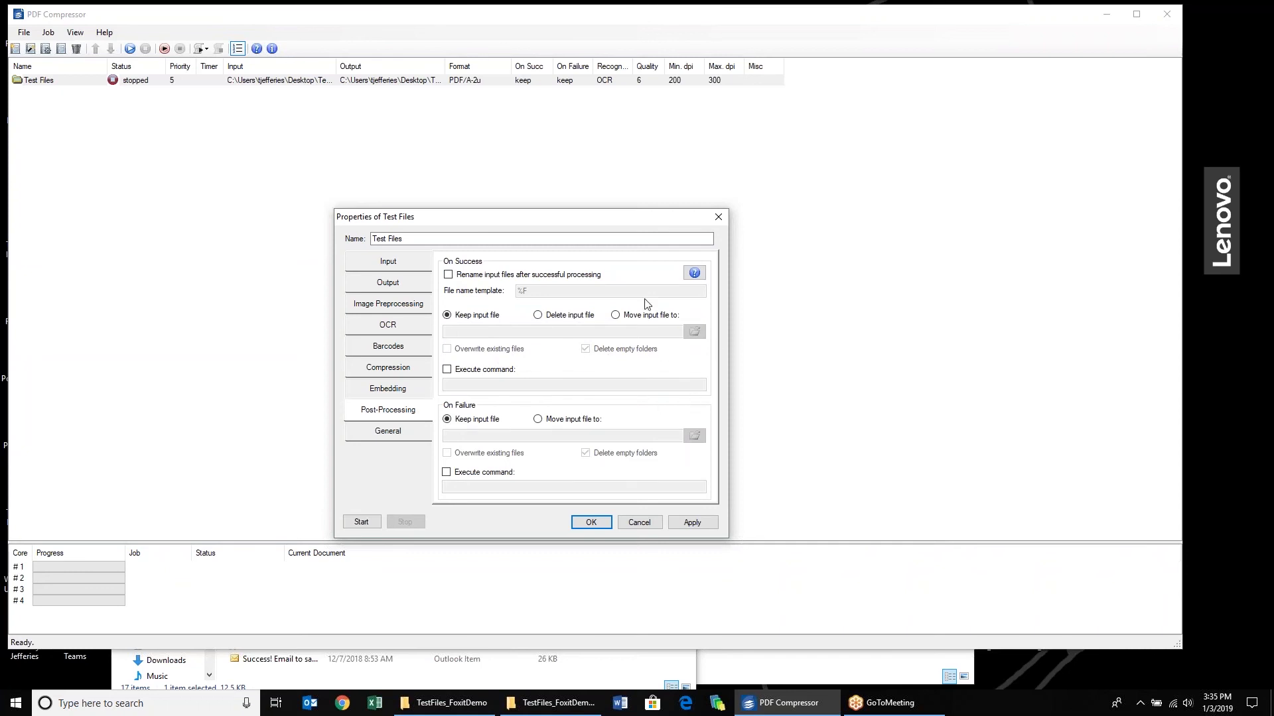
mouse_move(675, 311)
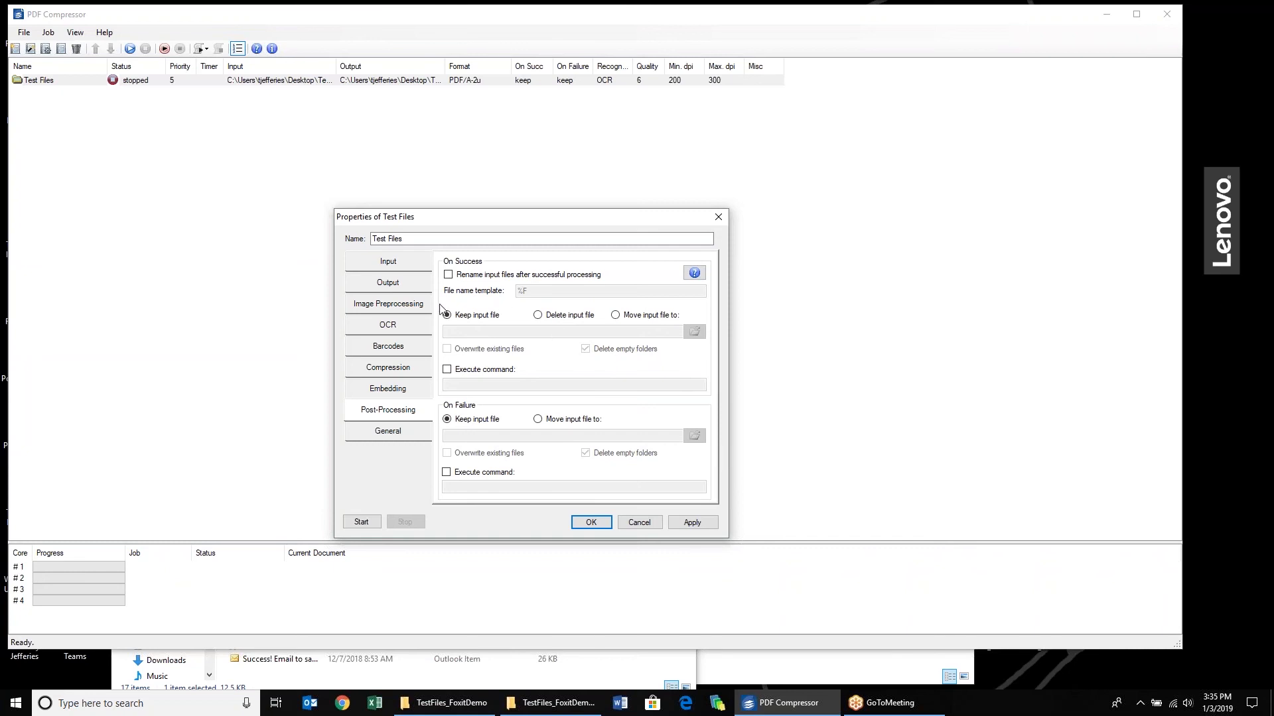
click(447, 315)
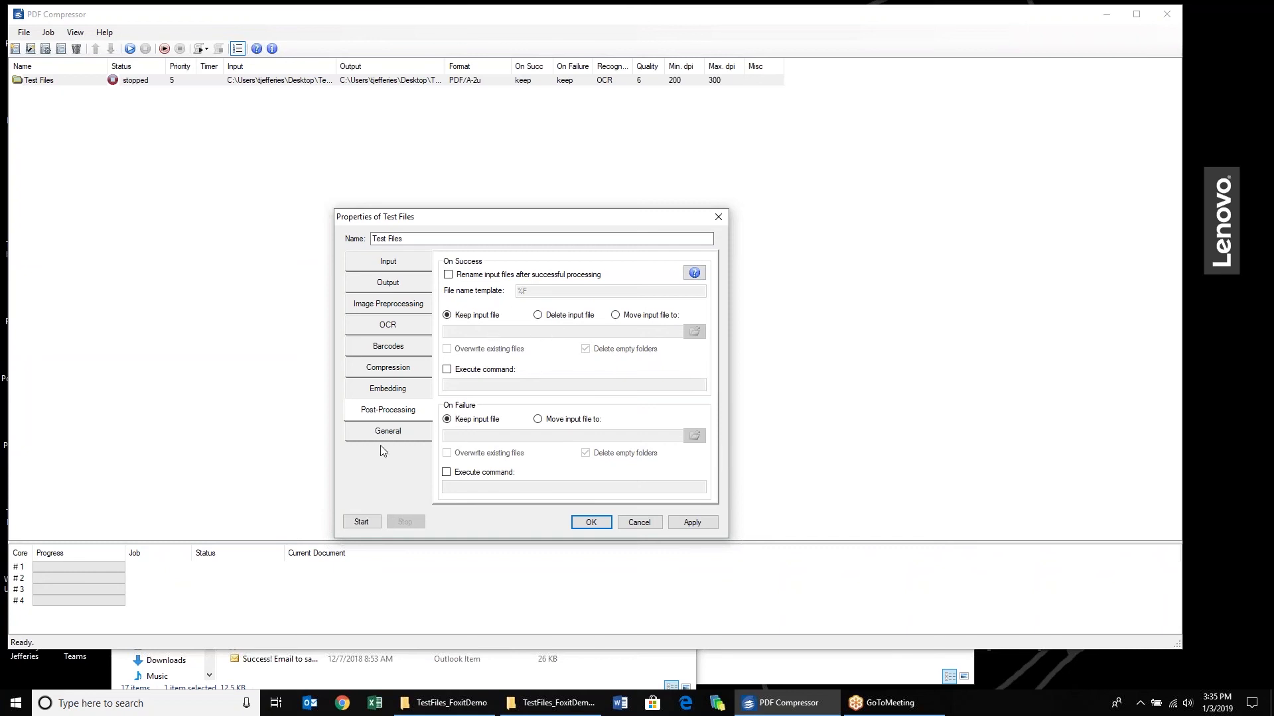
Show the General page with priority 5 and no scheduled processing
click(388, 431)
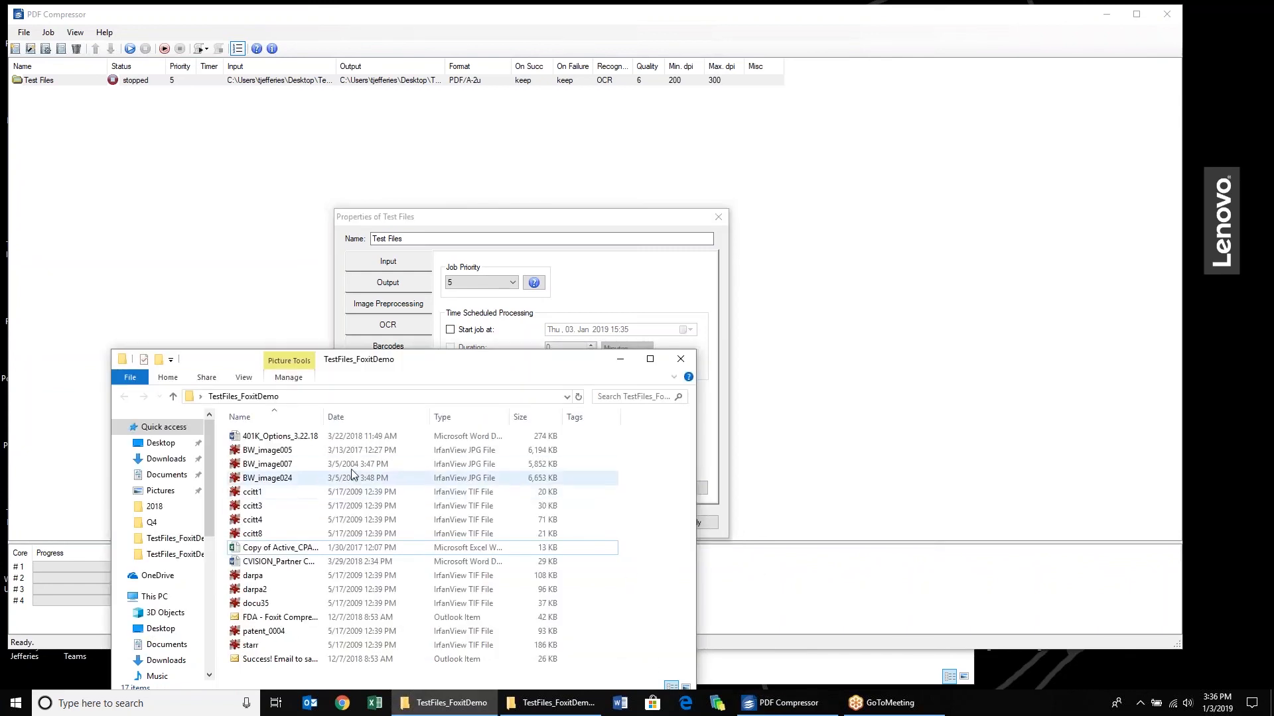
click(252, 520)
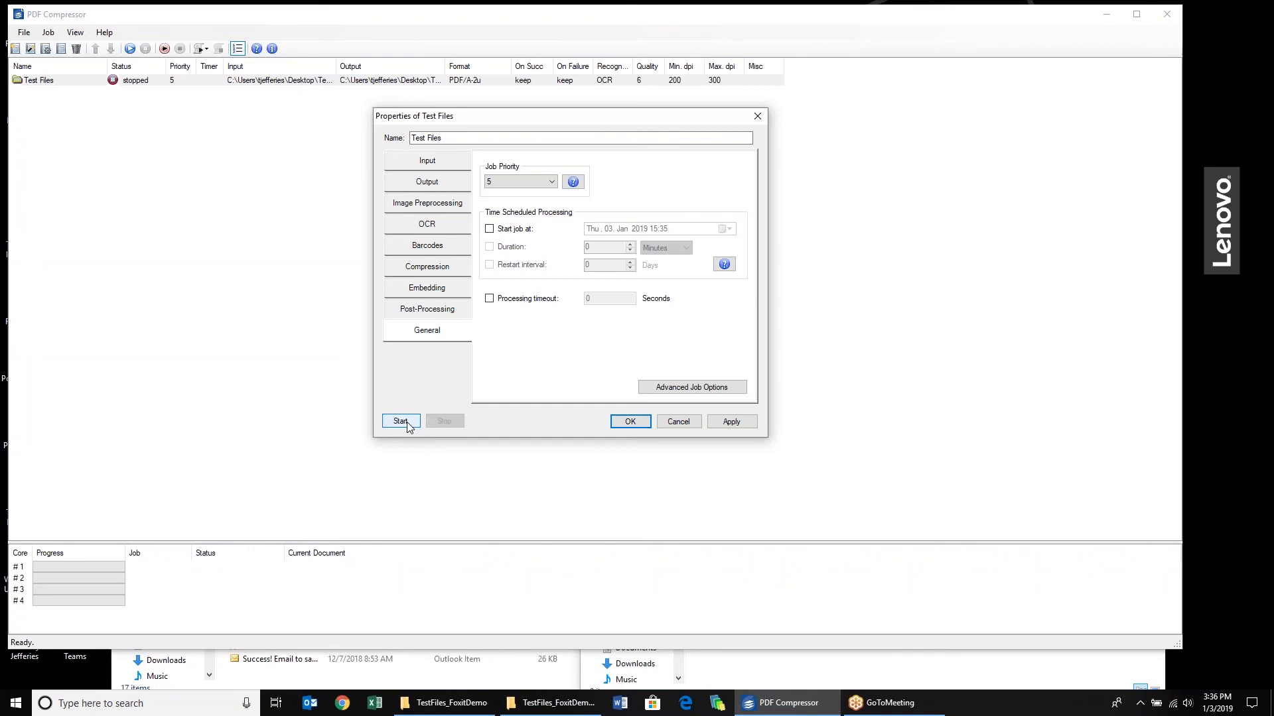
Start the Test Files job and close its properties while the four cores process the documents
click(400, 421)
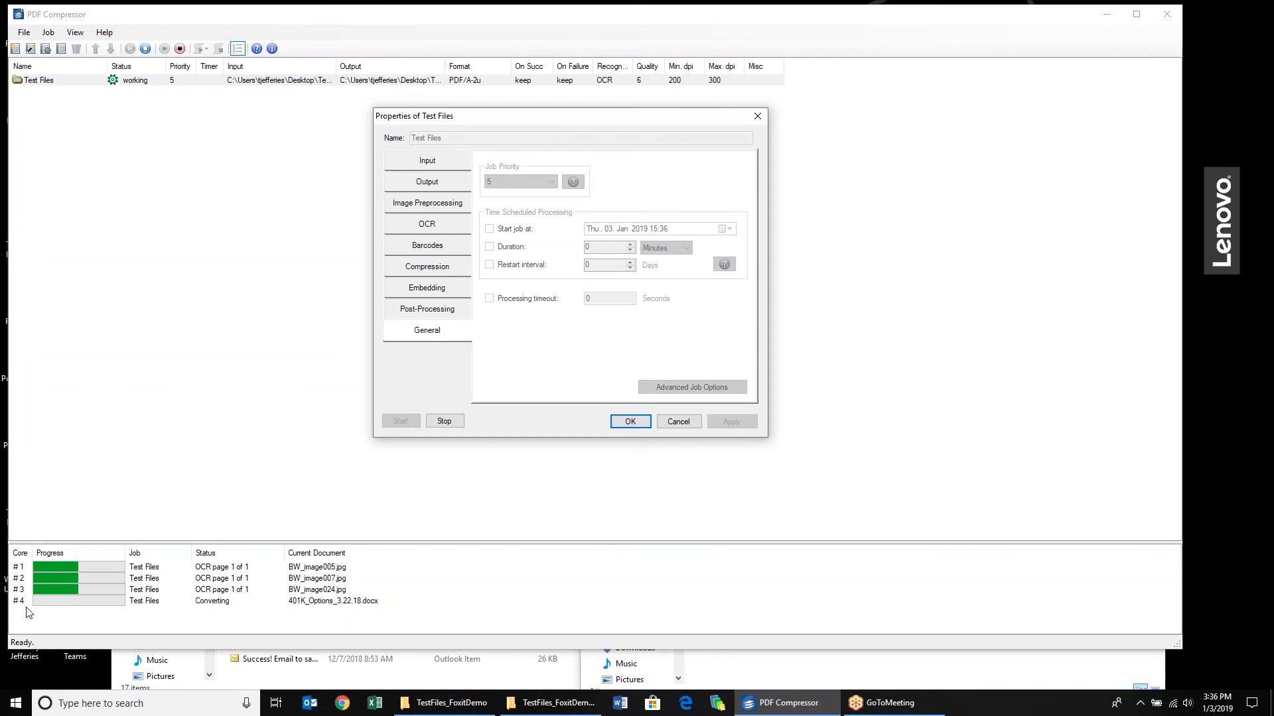
mouse_move(315, 631)
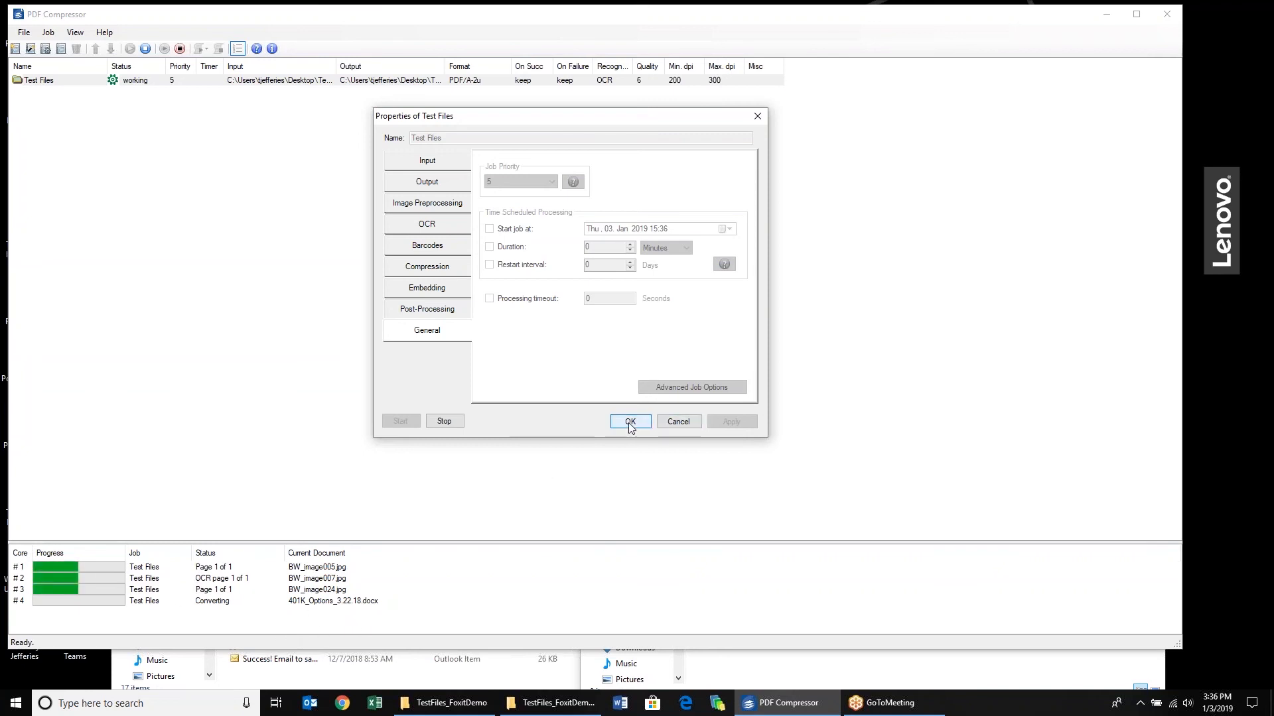
click(629, 422)
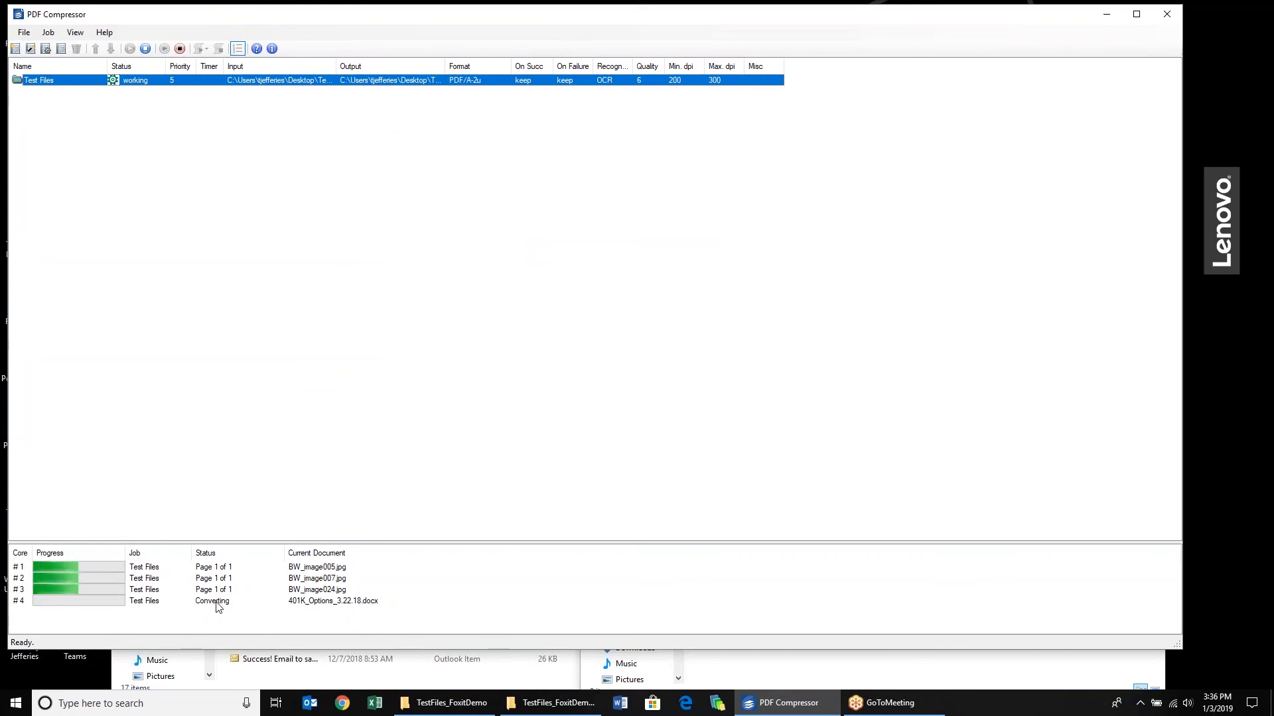
mouse_move(208, 613)
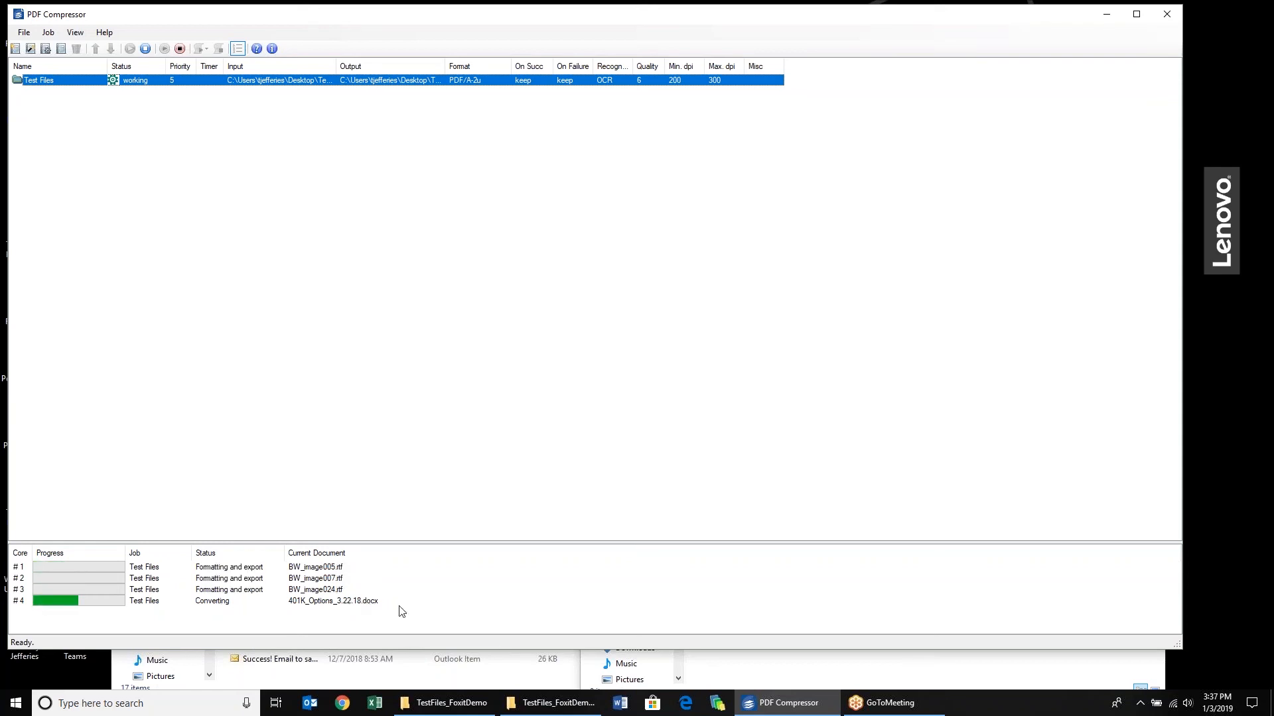
mouse_move(409, 612)
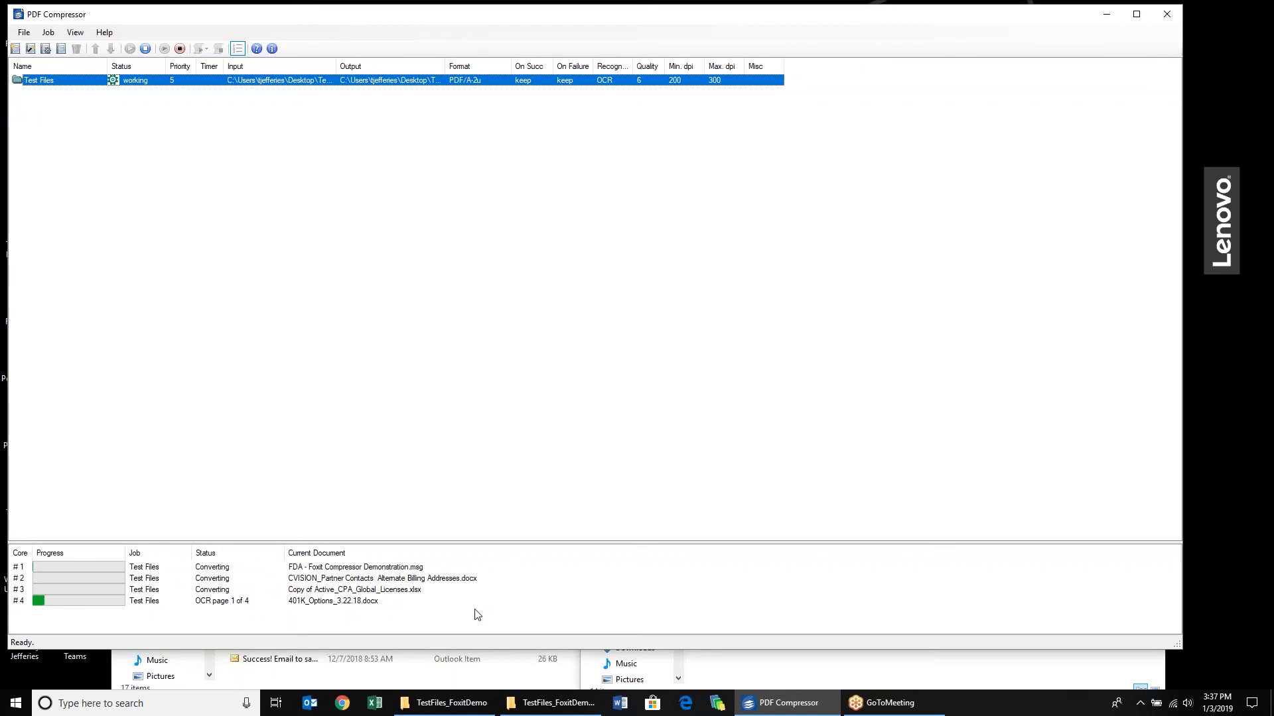
mouse_move(415, 606)
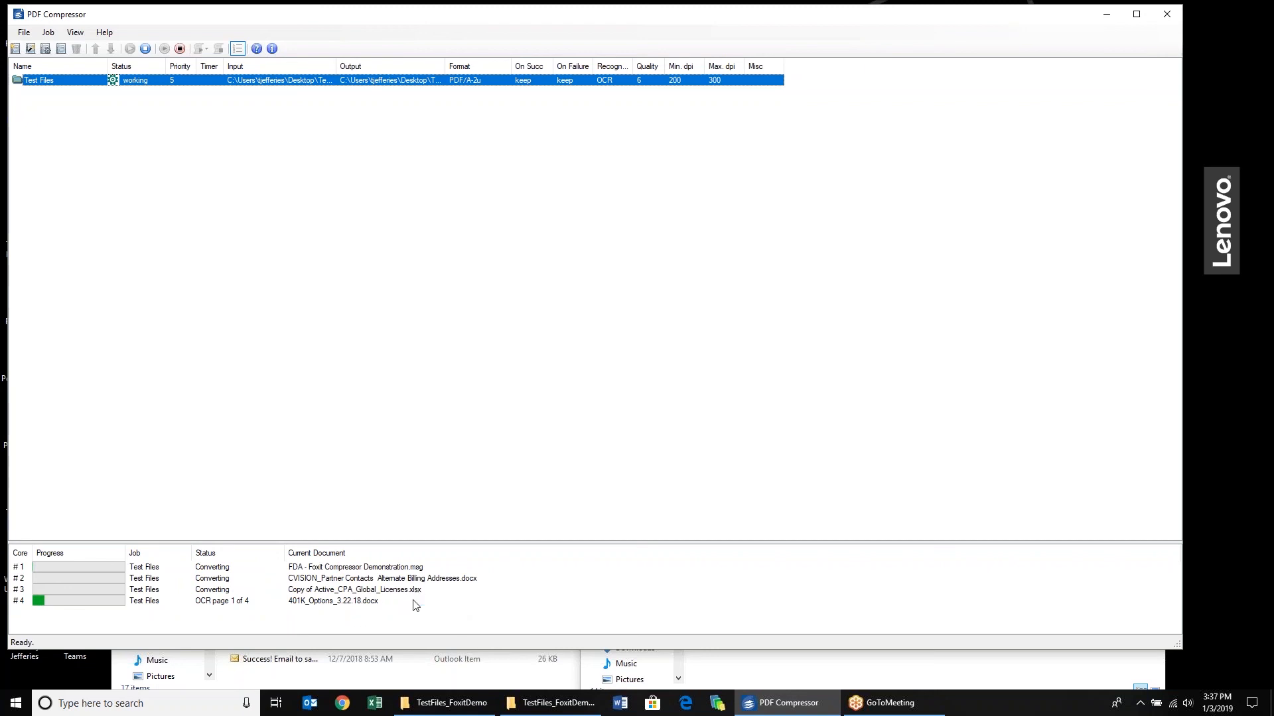
mouse_move(726, 611)
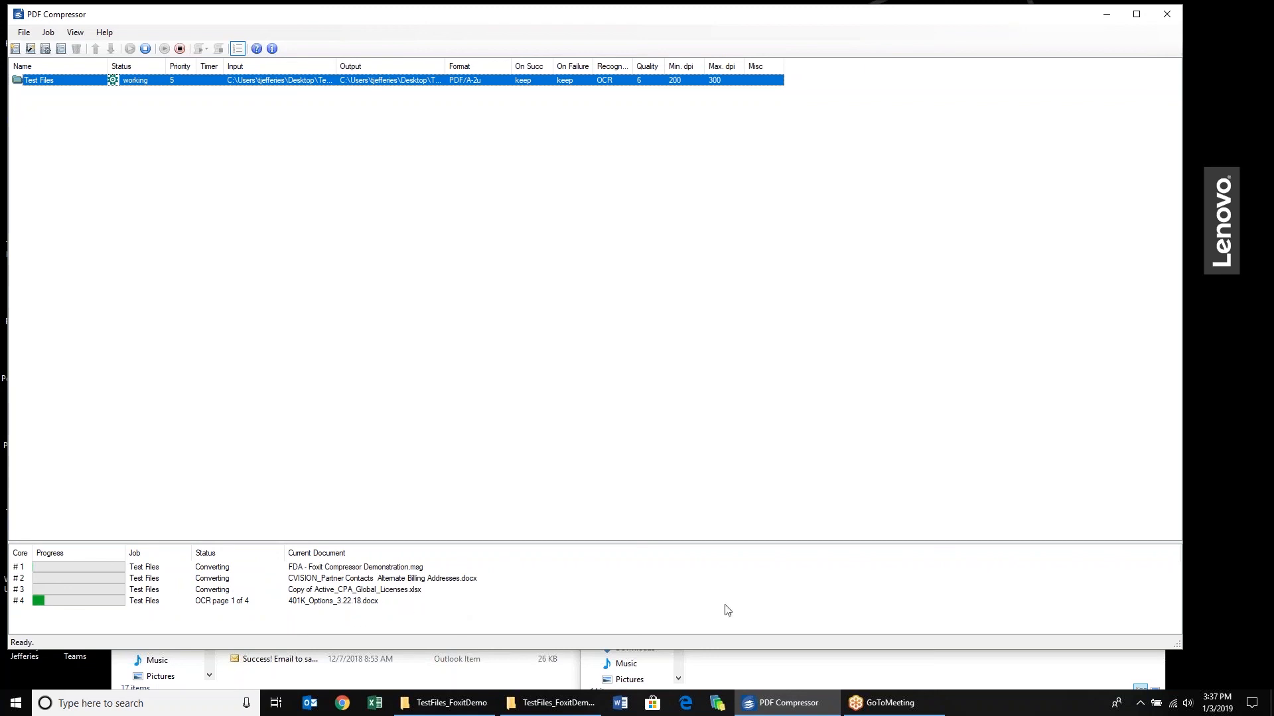
mouse_move(433, 622)
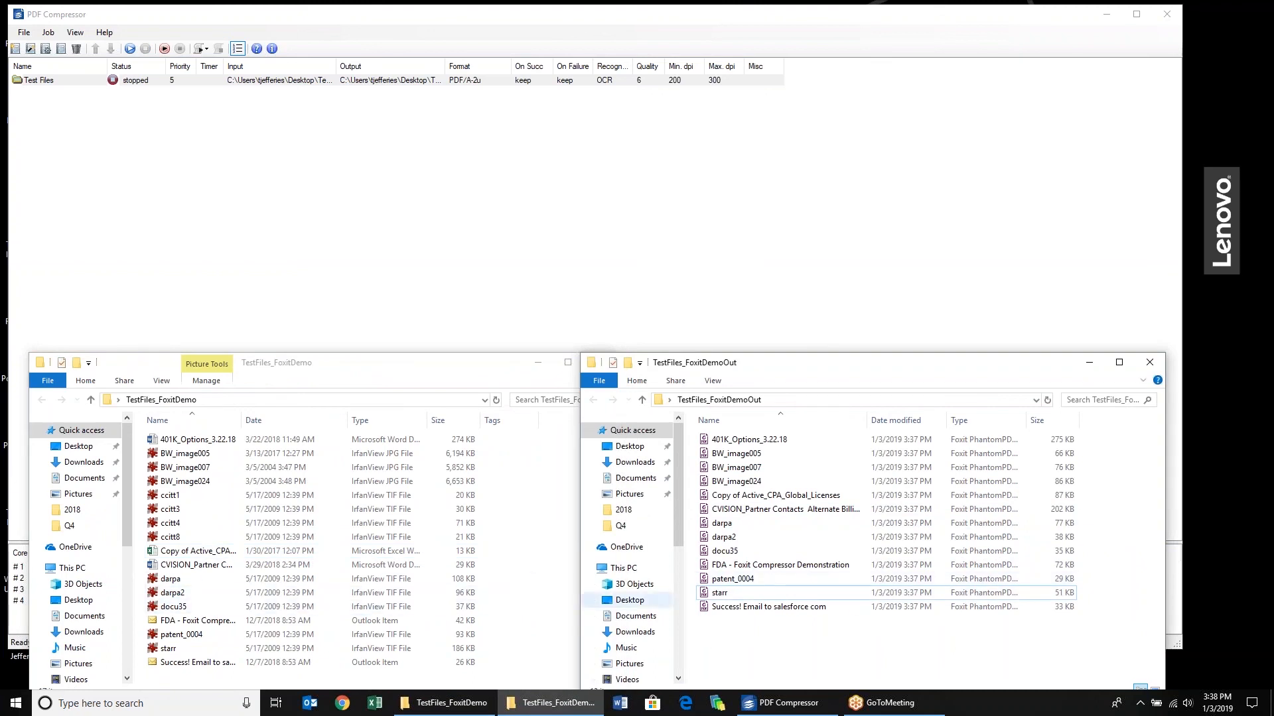
Open the compressed 401K_Options_3.22.18 output PDF in Foxit PhantomPDF and scroll through it
click(198, 439)
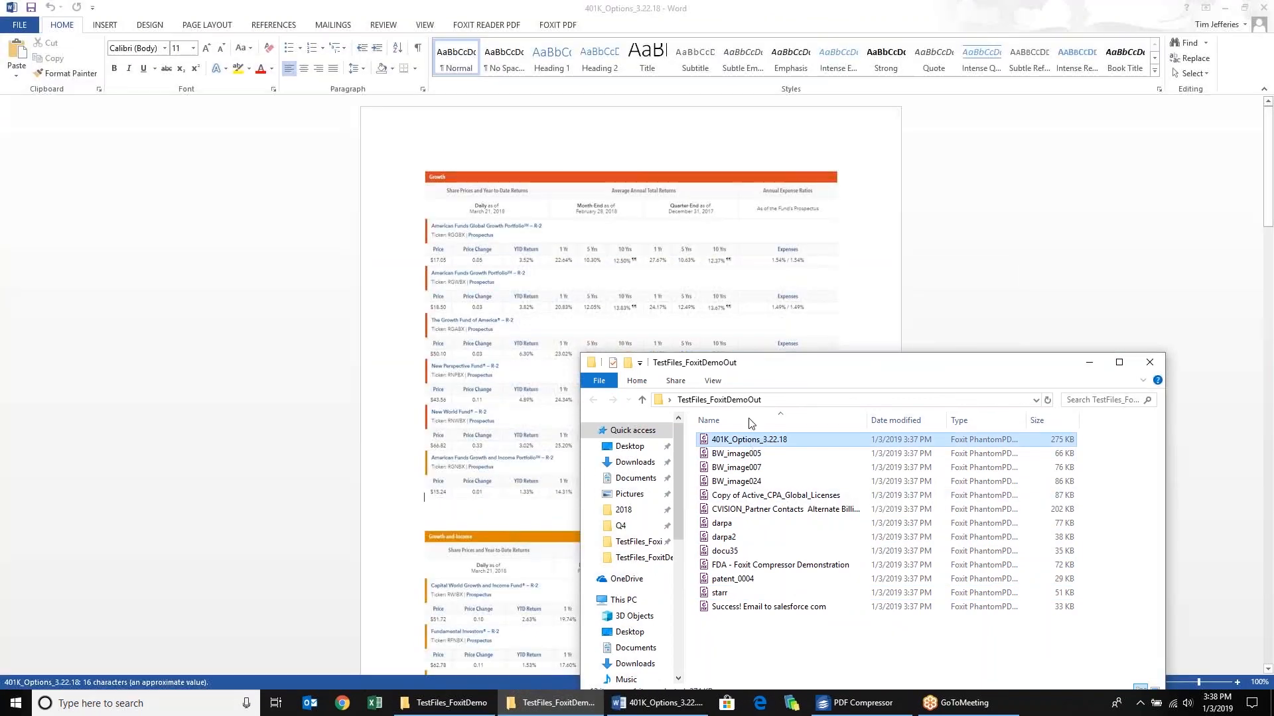
double_click(748, 439)
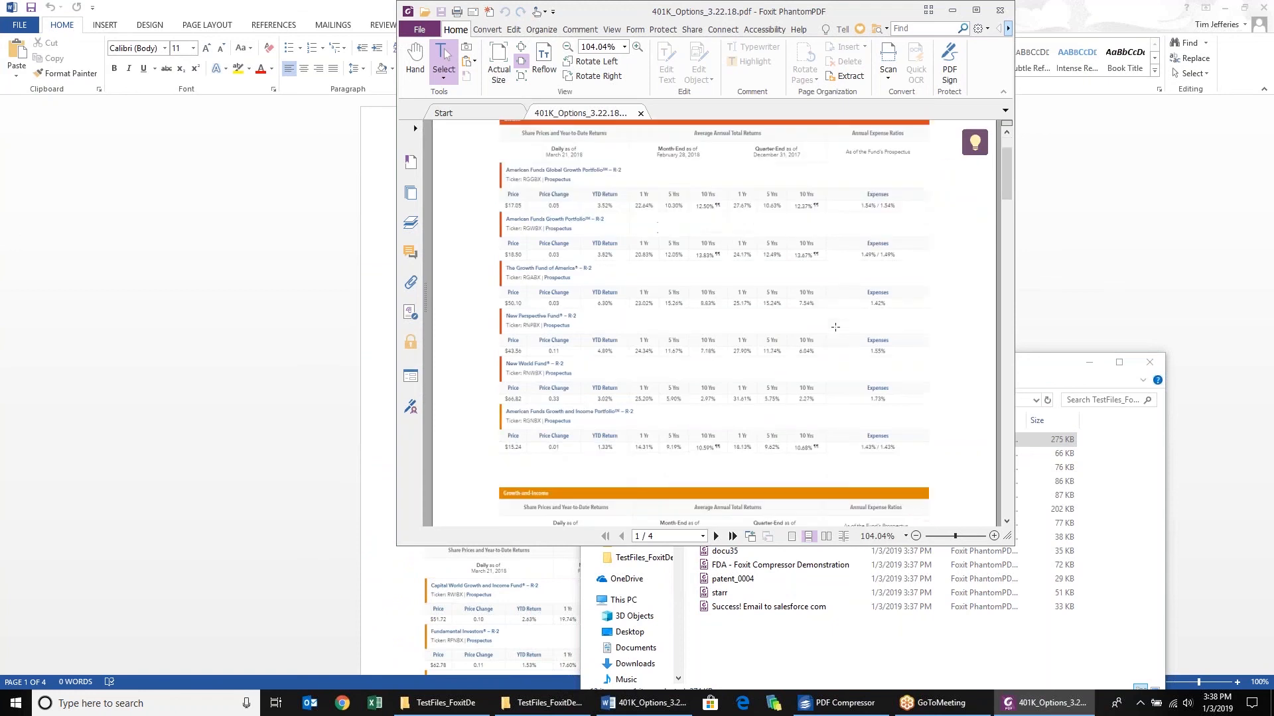
scroll(down, 3)
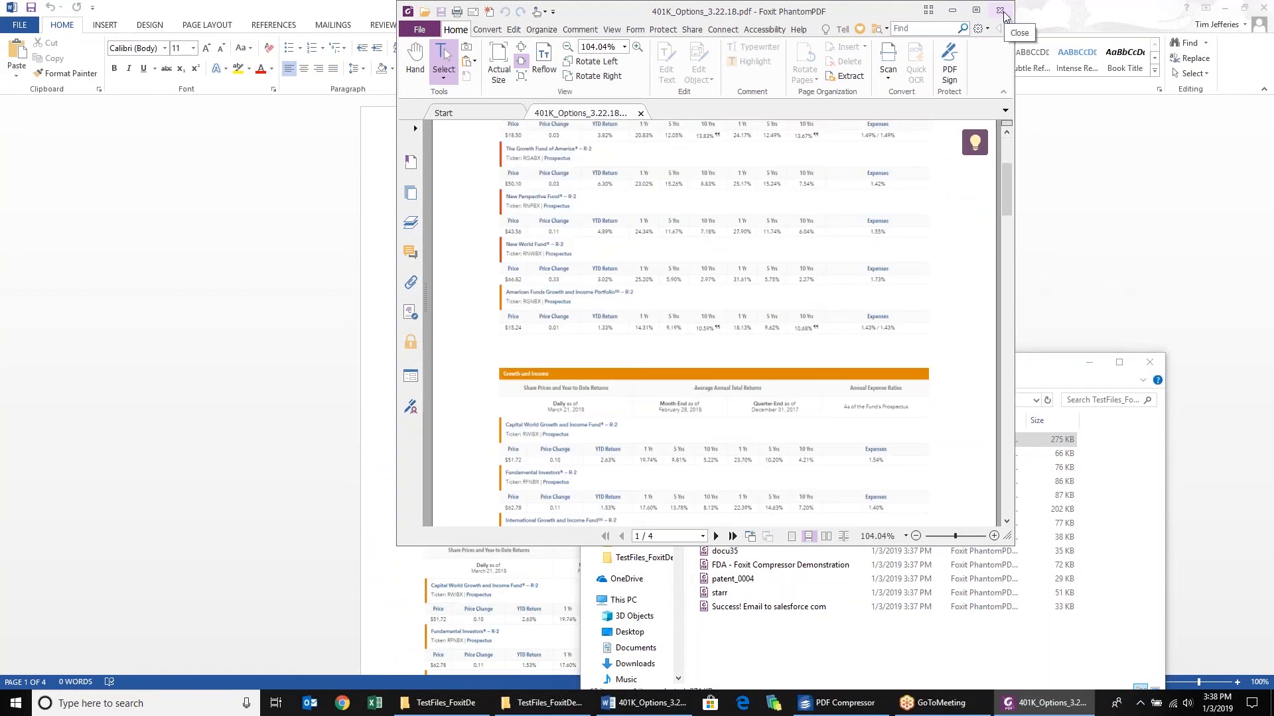
Compare folder totals in File Explorer: 17 inputs at 19.2 MB versus 13 output PDFs at 1.09 MB
click(1003, 10)
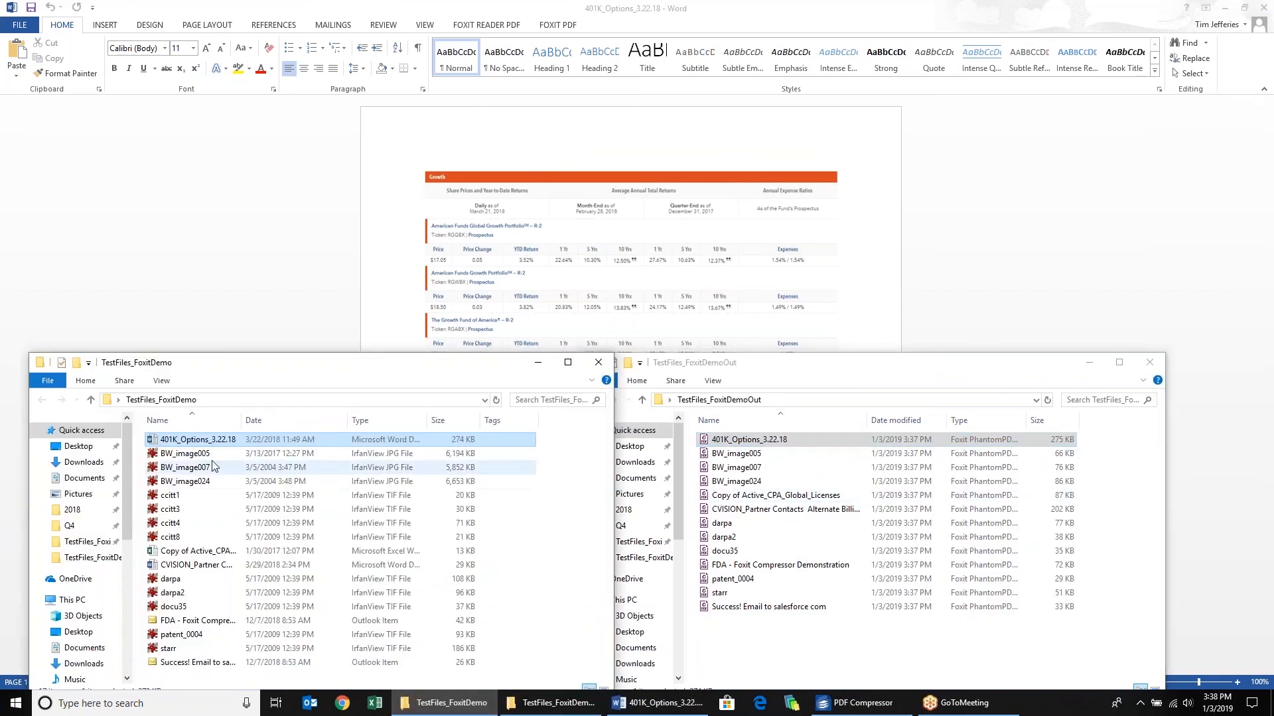
mouse_move(320, 500)
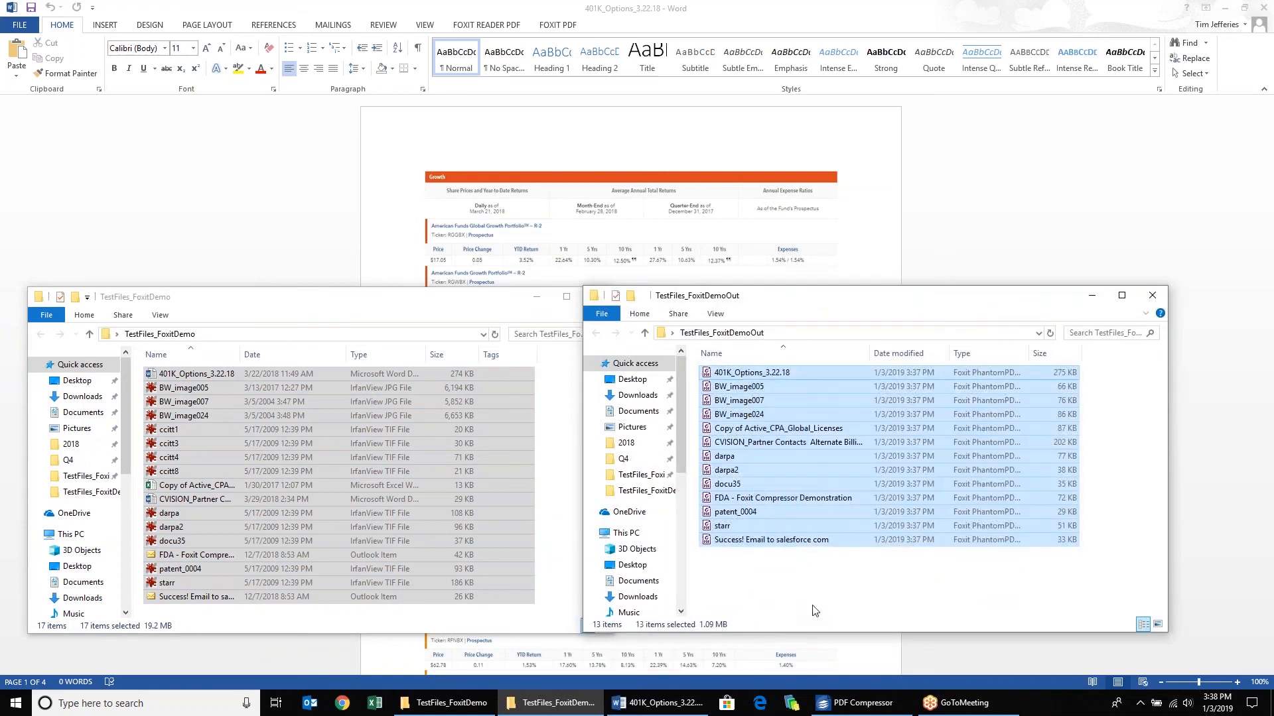
click(191, 540)
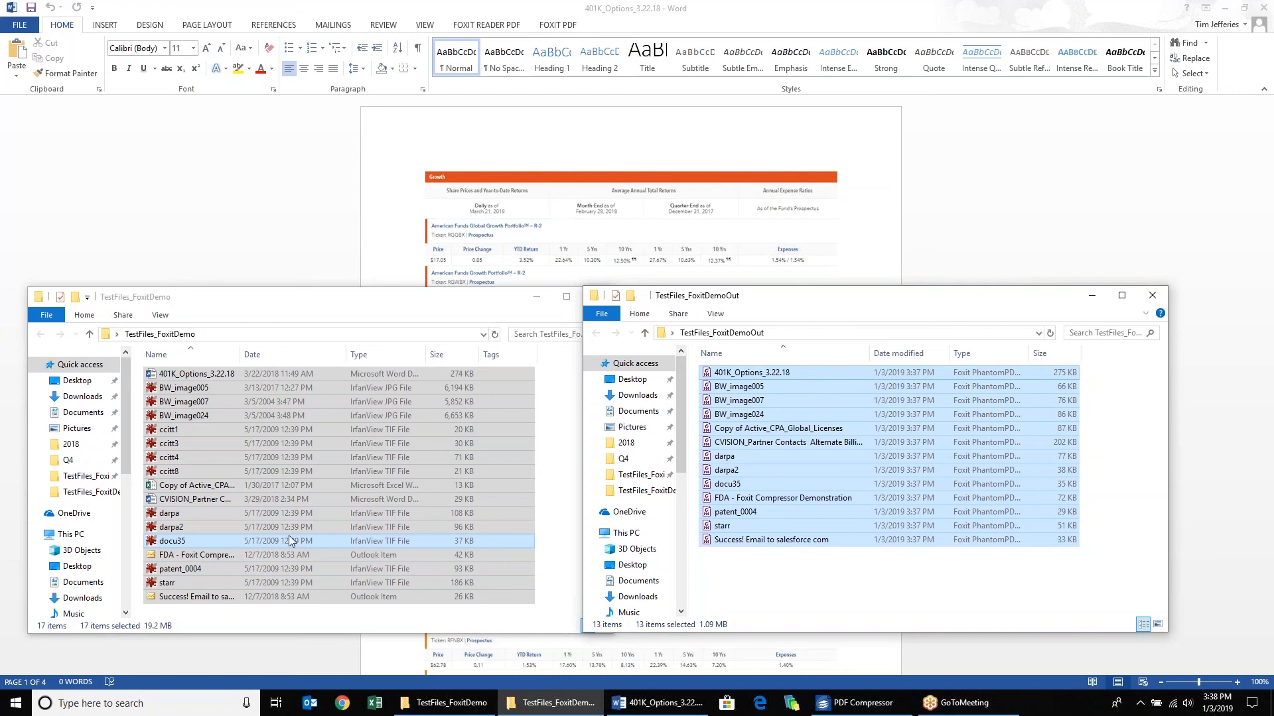
mouse_move(279, 543)
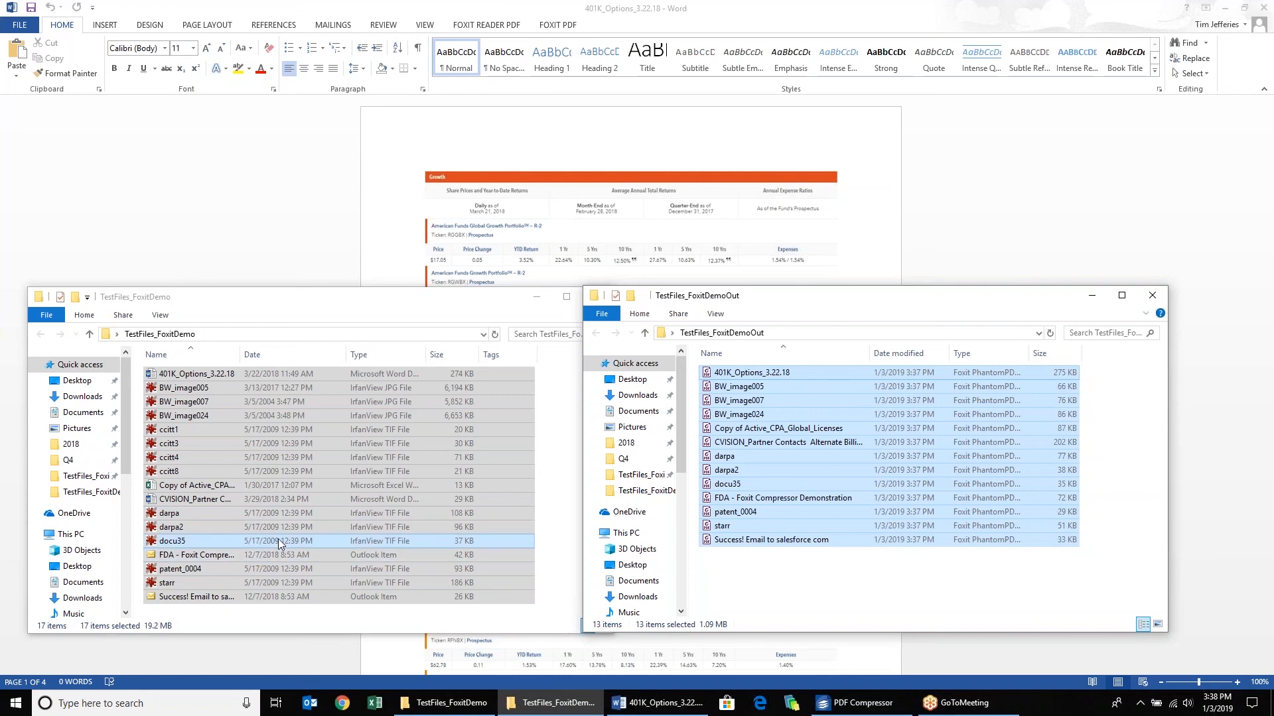